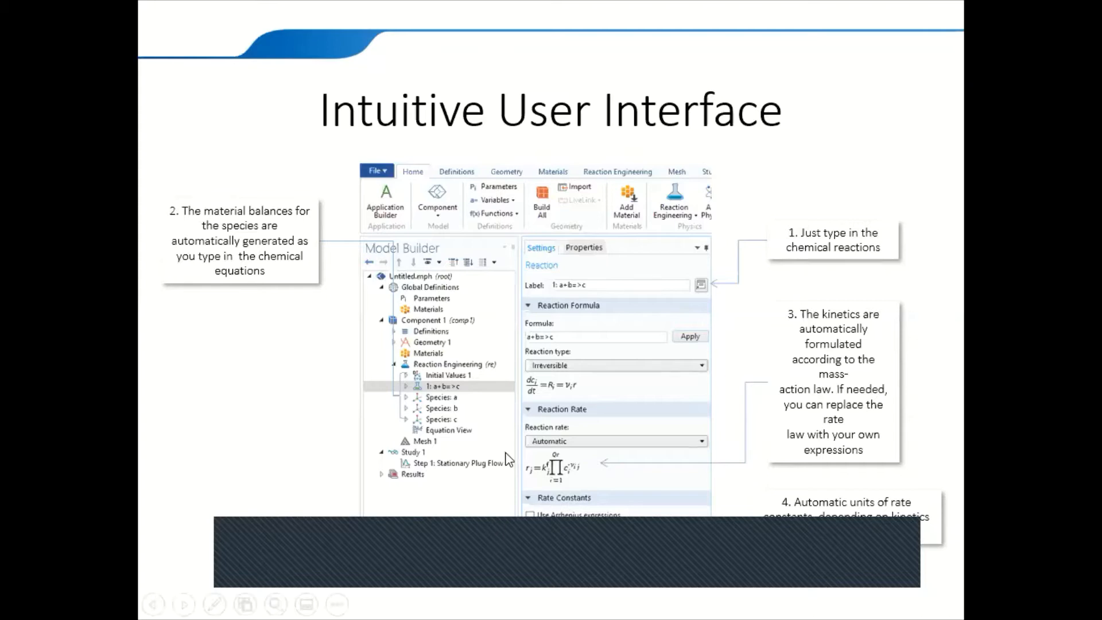
{"action": "mouse_move", "coordinate": [533, 547]}
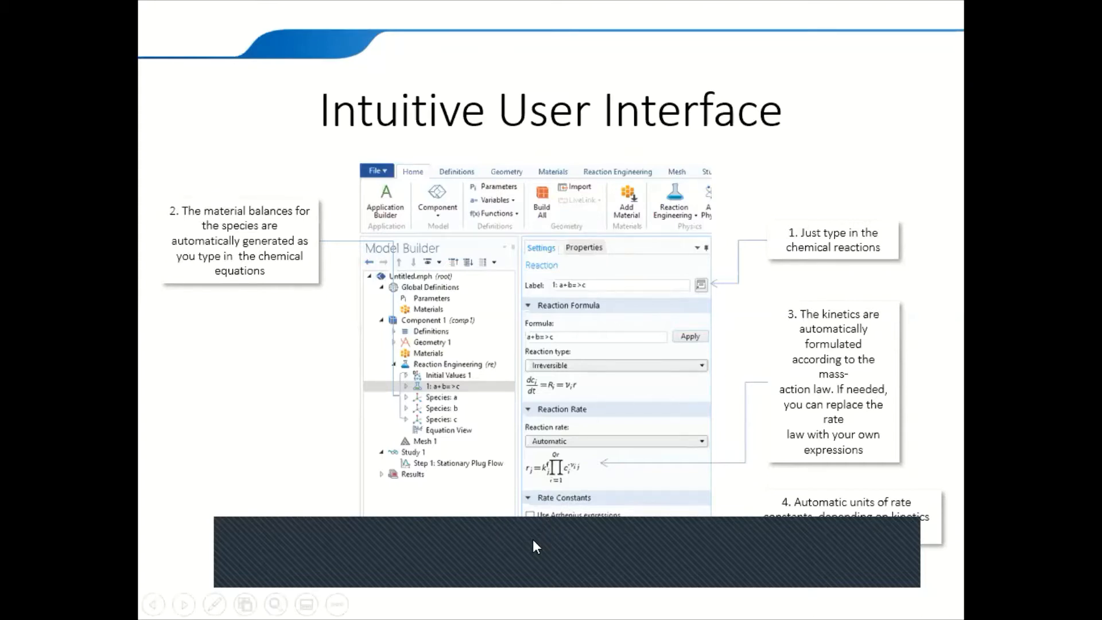
Advance the slideshow to the 'Generate Space-Dependent Model' slide
{"action": "left_click", "coordinate": [184, 605]}
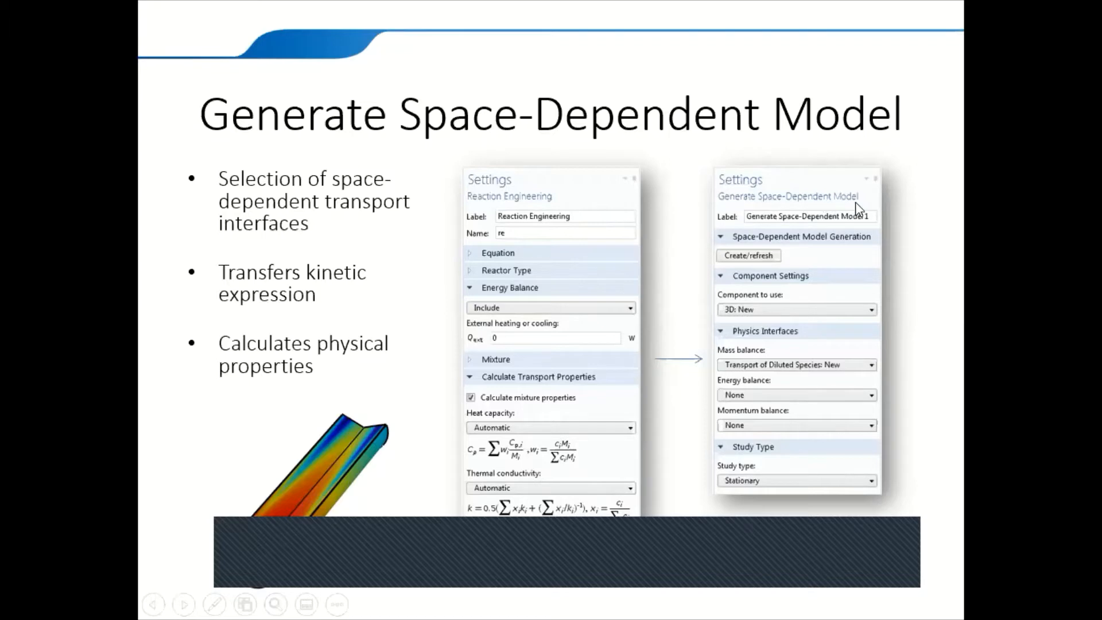
{"action": "mouse_move", "coordinate": [744, 314]}
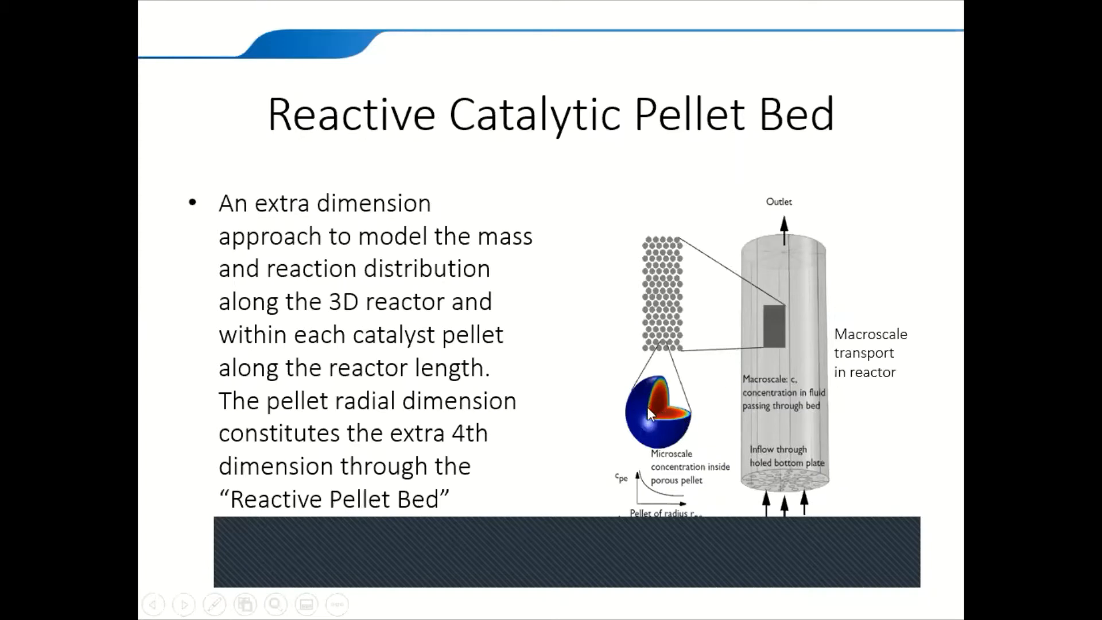
{"action": "mouse_move", "coordinate": [649, 418]}
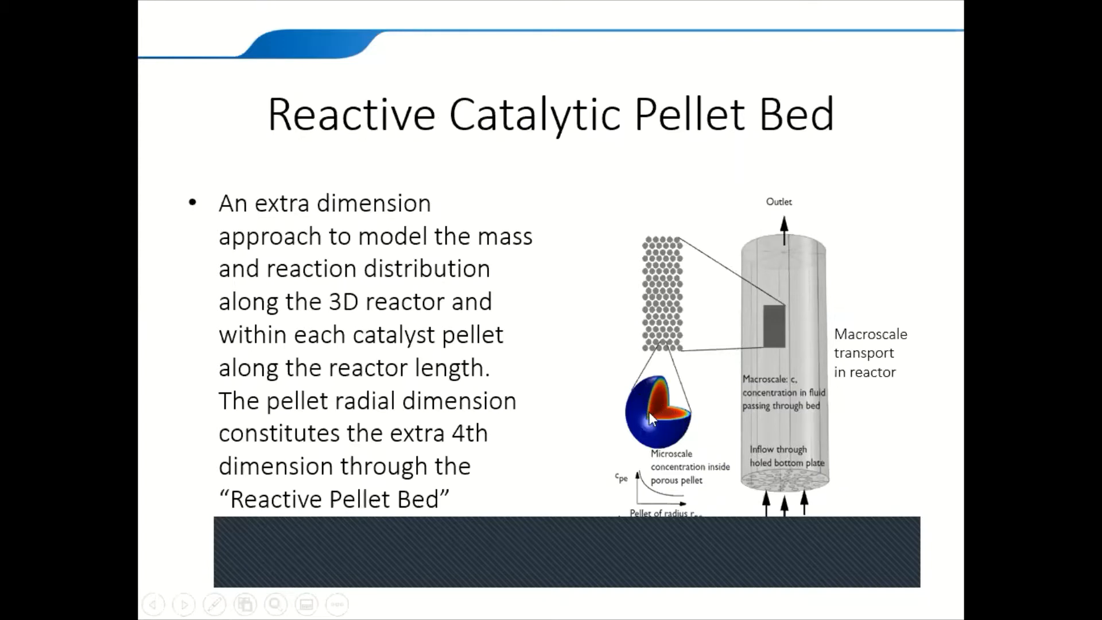
{"action": "mouse_move", "coordinate": [673, 440]}
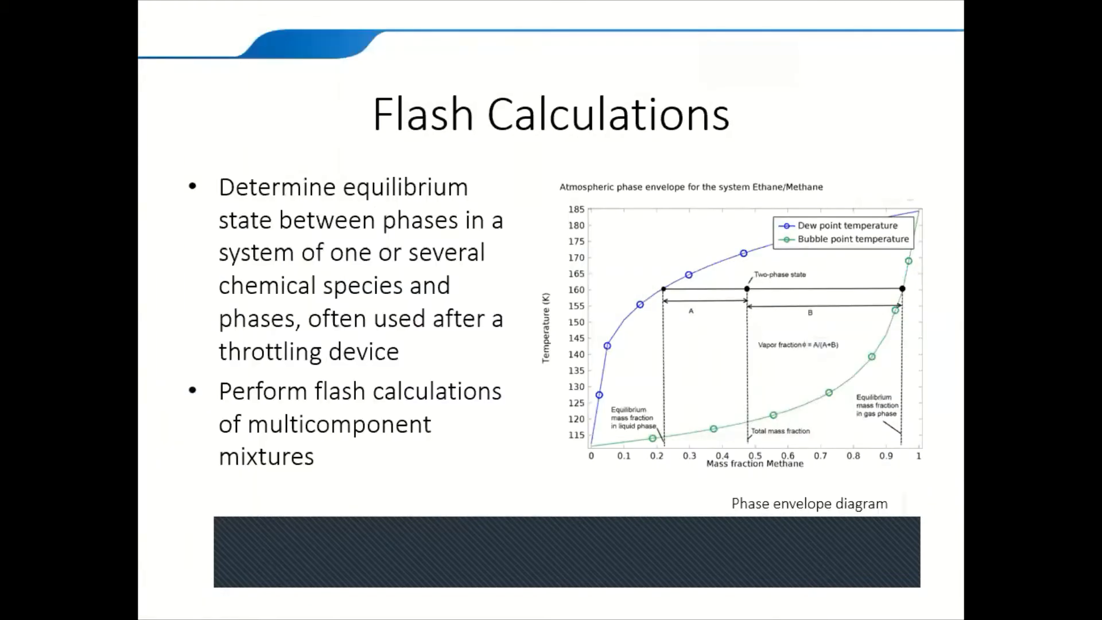
Advance the slideshow through the pellet bed and flash calculation slides
{"action": "key", "text": "right"}
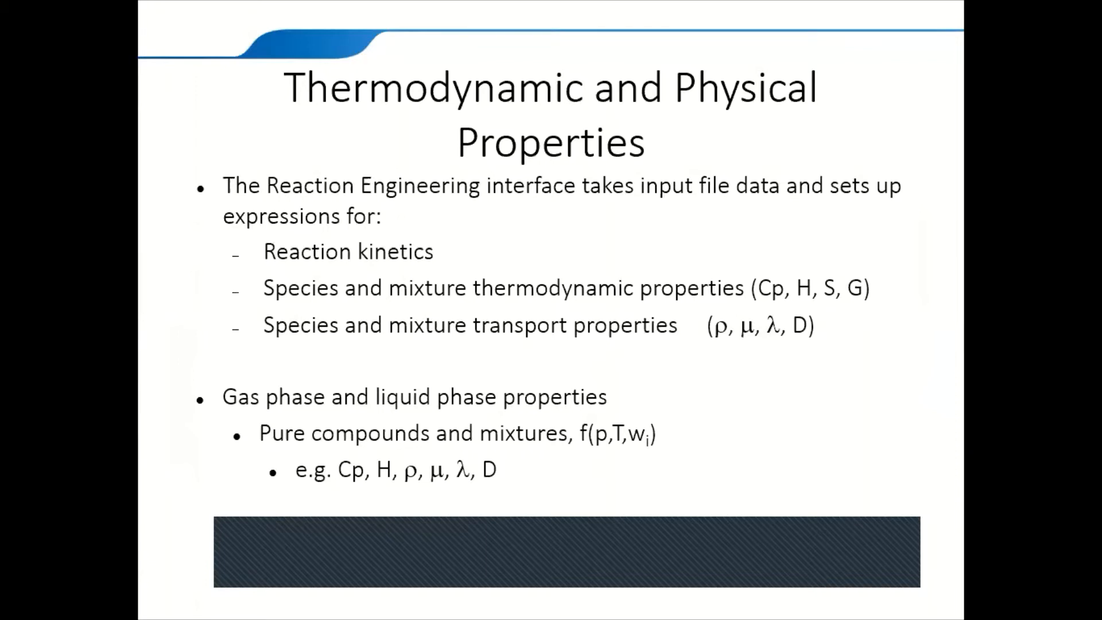
{"action": "key", "text": "Right"}
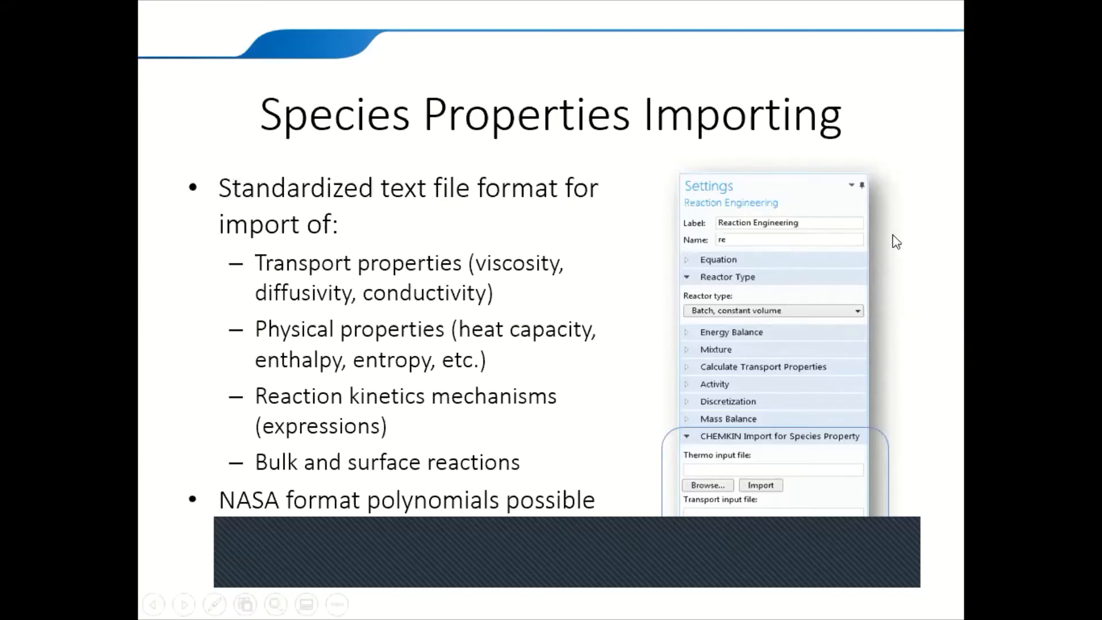
{"action": "mouse_move", "coordinate": [796, 483]}
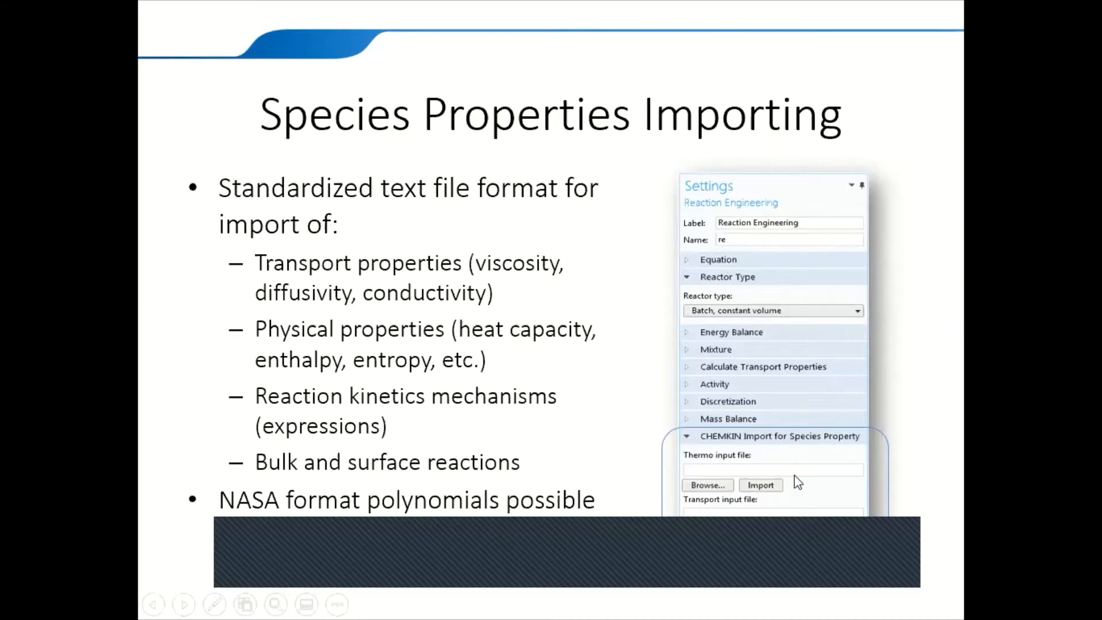
{"action": "mouse_move", "coordinate": [801, 459]}
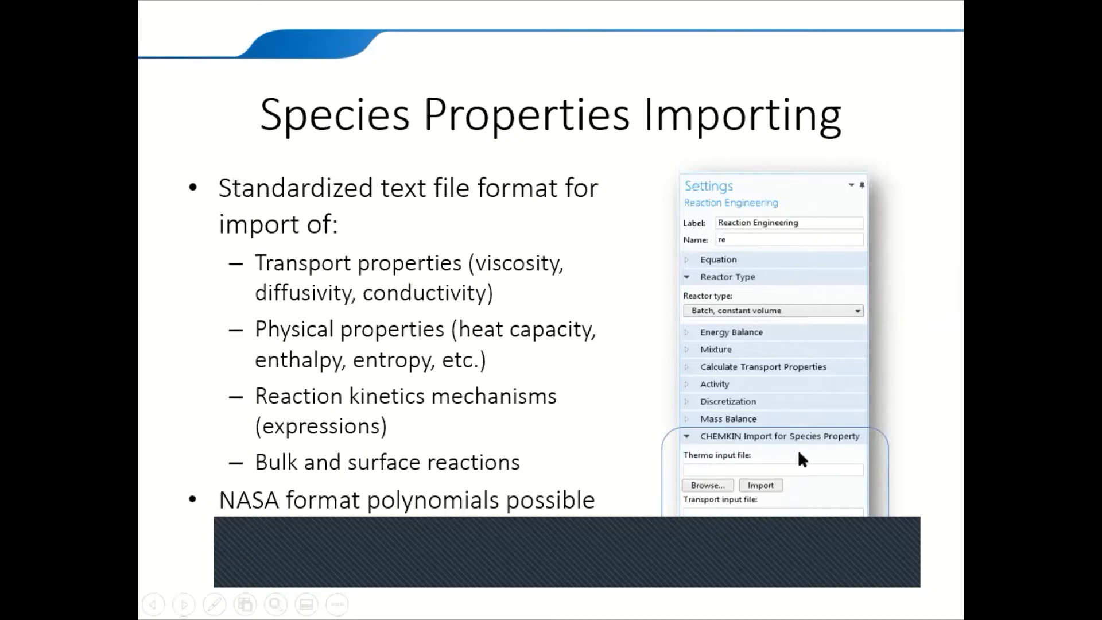
{"action": "mouse_move", "coordinate": [768, 441]}
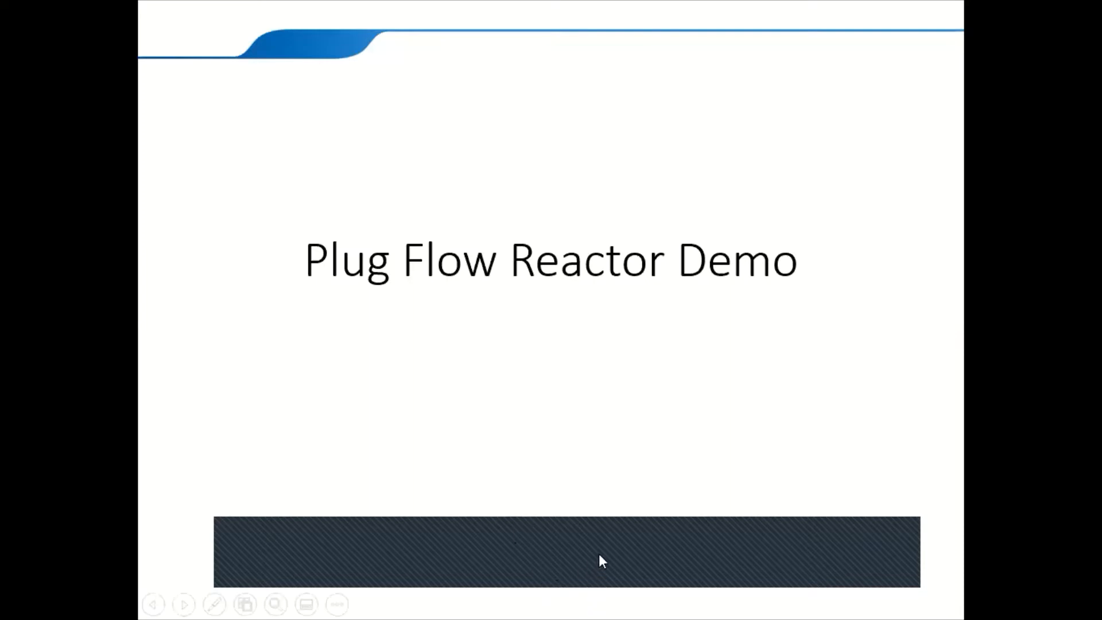
{"action": "mouse_move", "coordinate": [641, 338]}
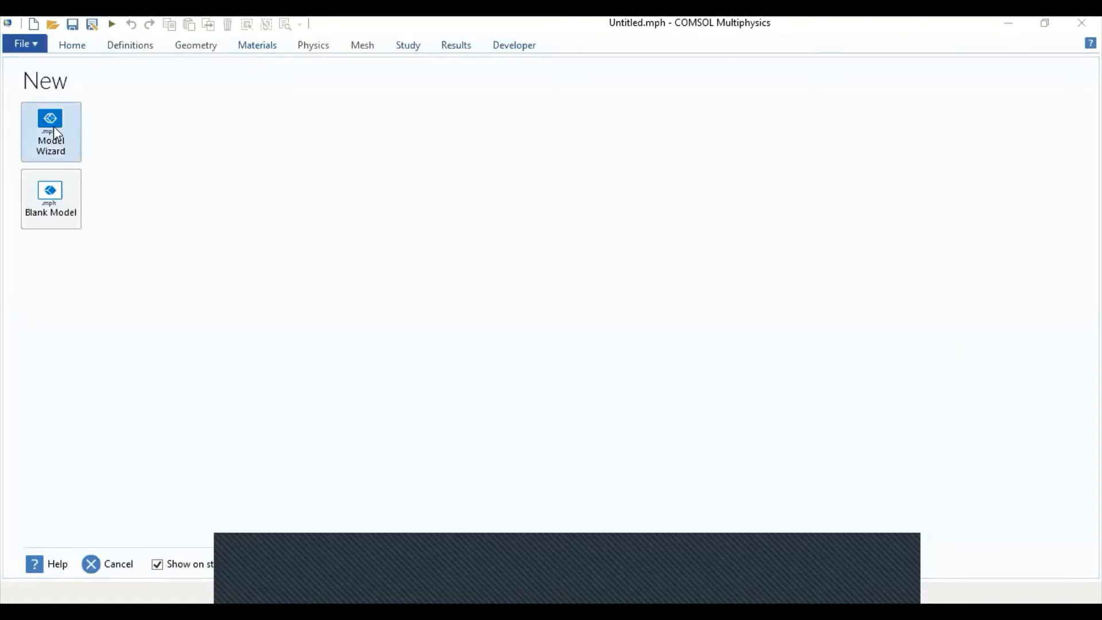
Start the Model Wizard and add the Reaction Engineering interface under Chemical Species Transport
{"action": "left_click", "coordinate": [51, 130]}
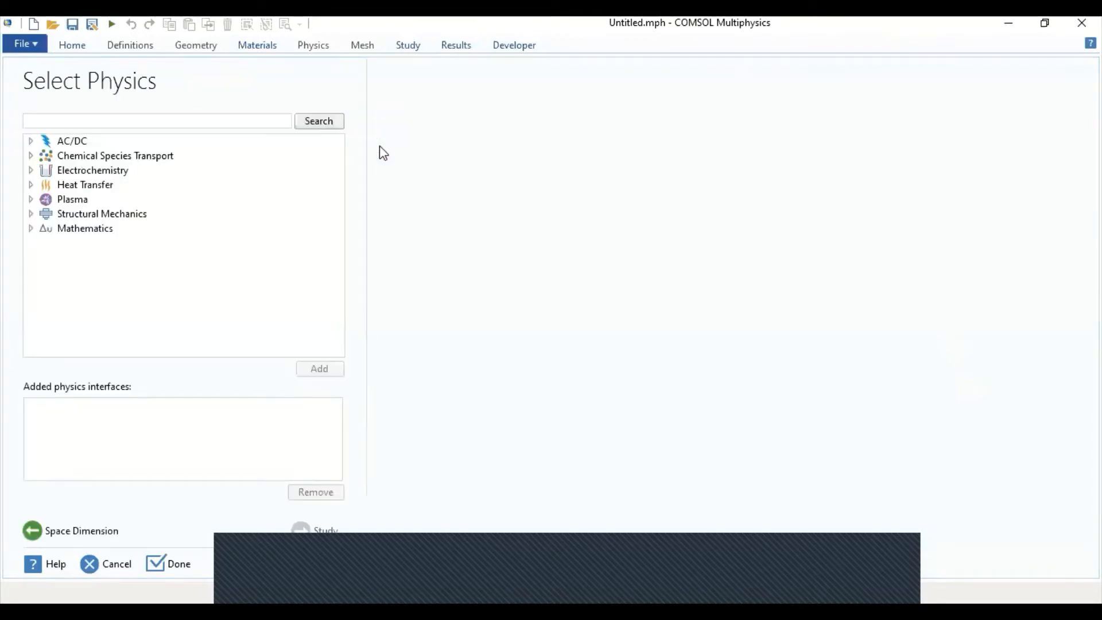
{"action": "left_click", "coordinate": [115, 155]}
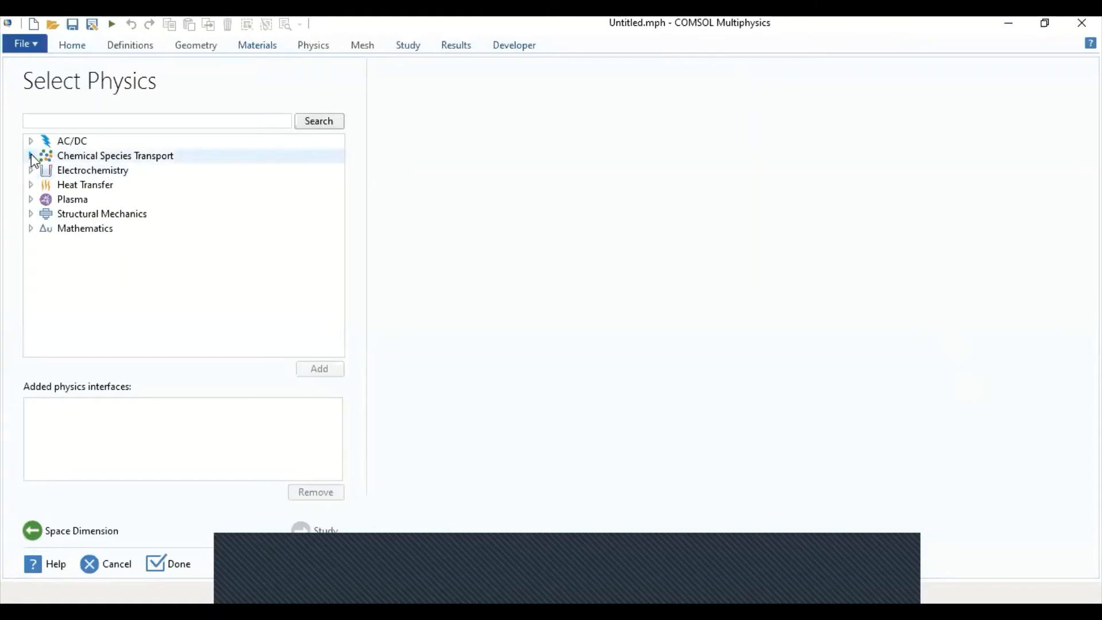
{"action": "left_click", "coordinate": [31, 155]}
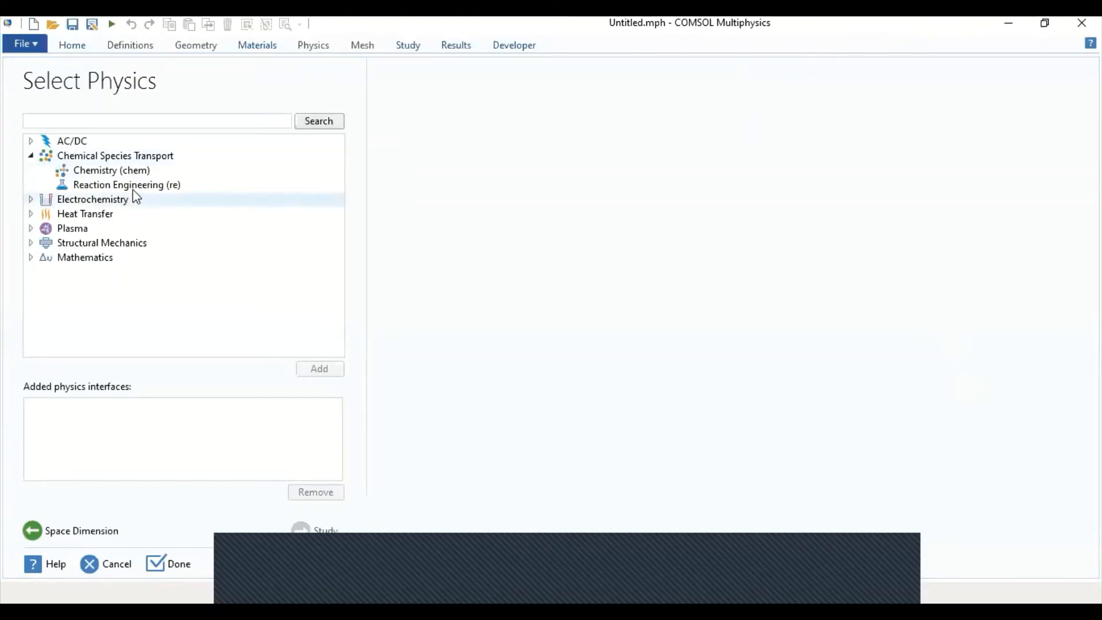
{"action": "left_click", "coordinate": [126, 184]}
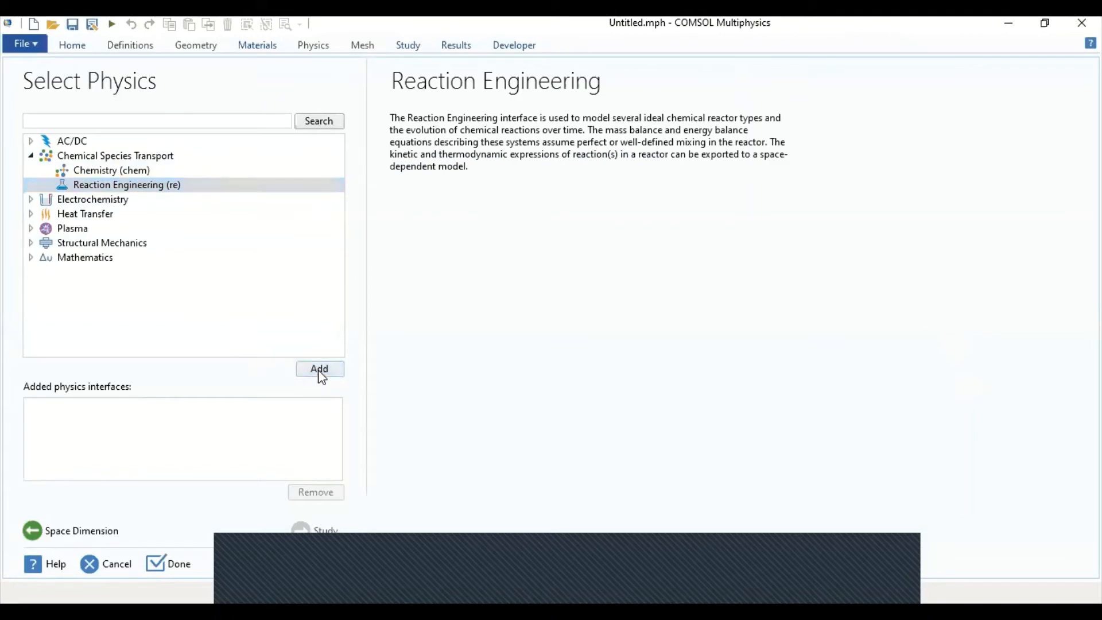
{"action": "left_click", "coordinate": [319, 369]}
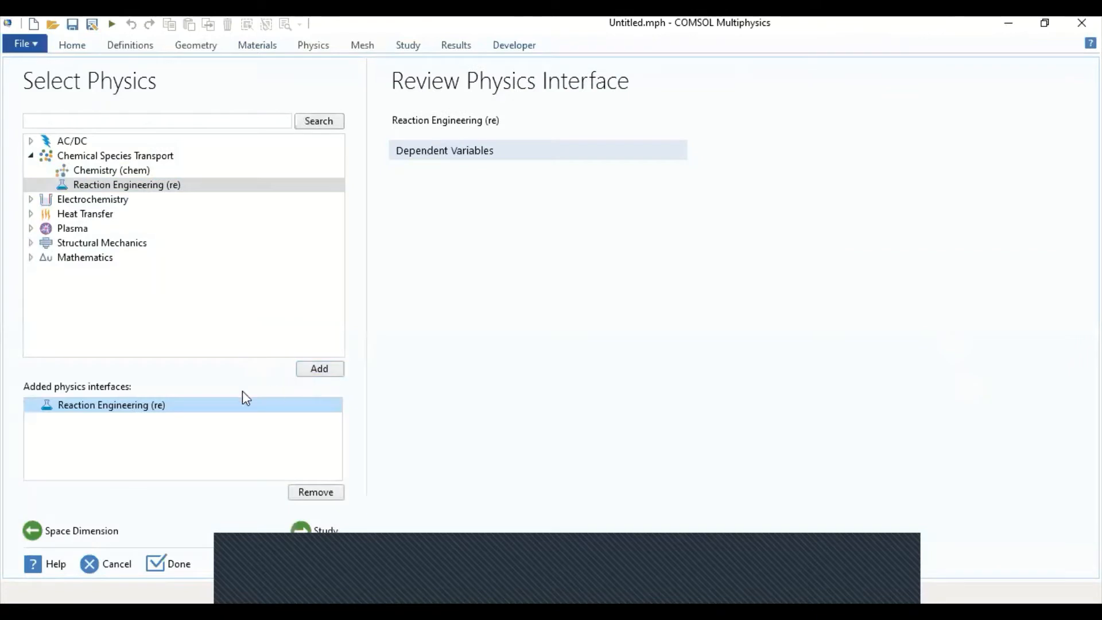
{"action": "left_click", "coordinate": [111, 404]}
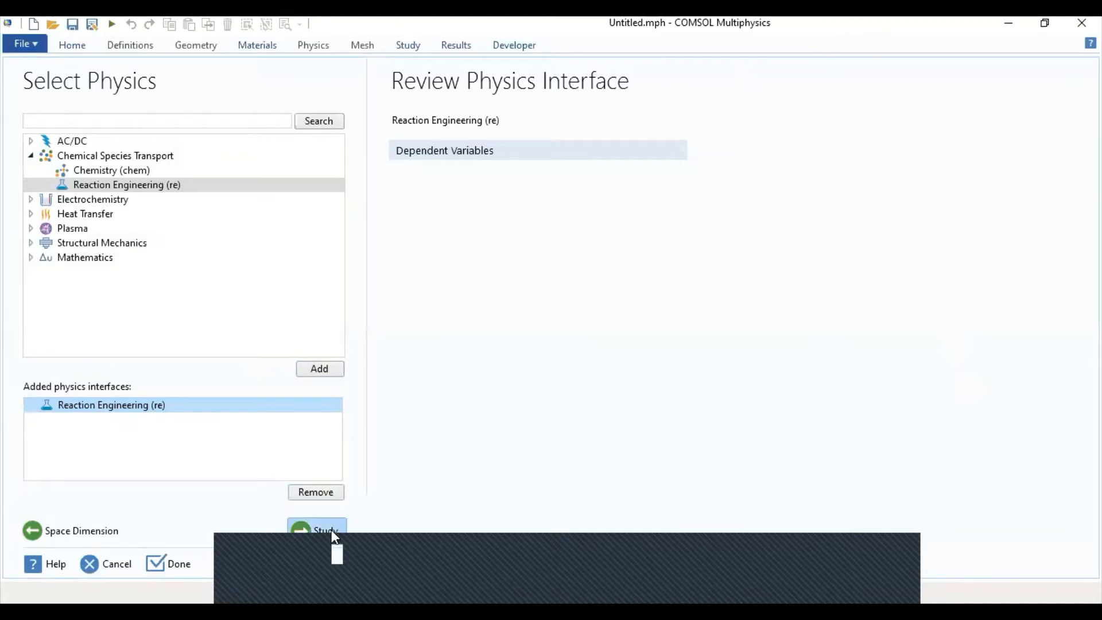
Choose the Stationary Plug Flow study and finish creating the model
{"action": "left_click", "coordinate": [324, 530]}
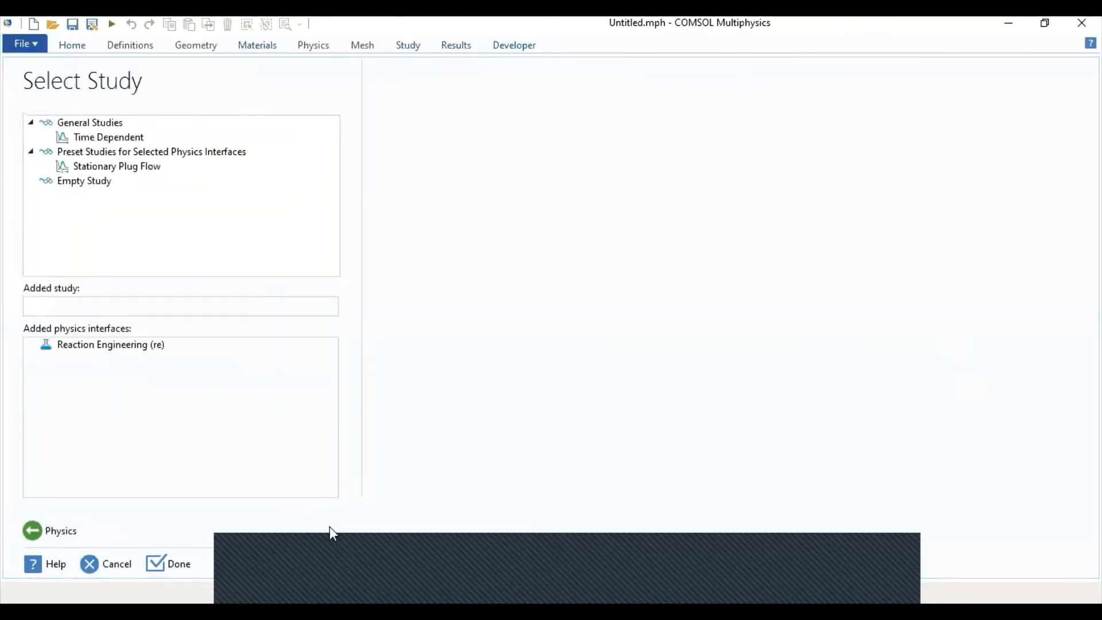
{"action": "left_click", "coordinate": [117, 165]}
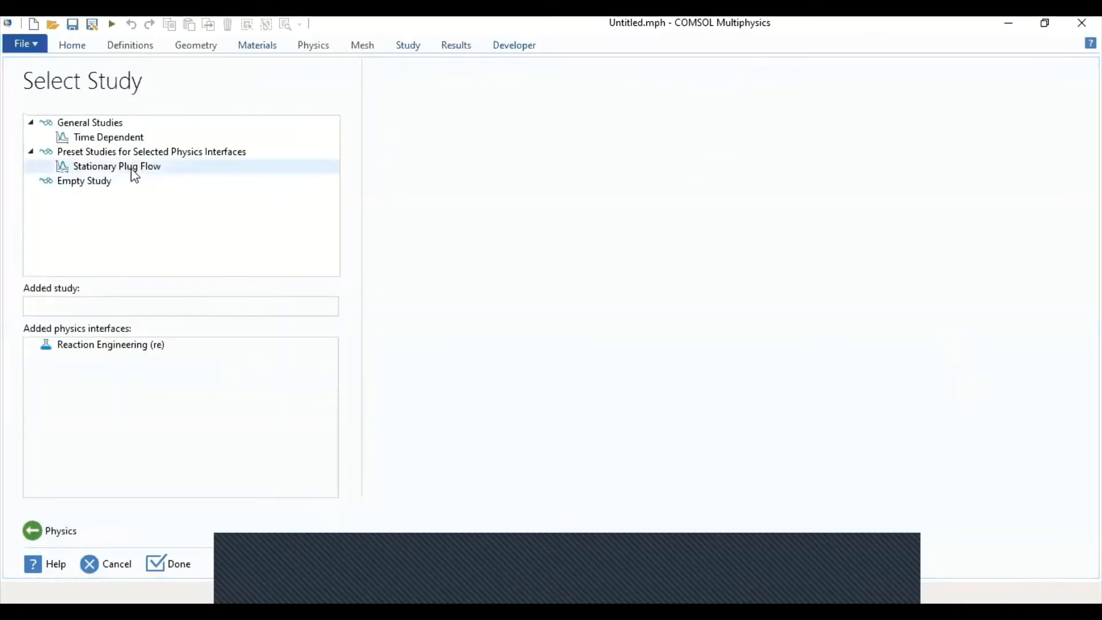
{"action": "left_click", "coordinate": [117, 165]}
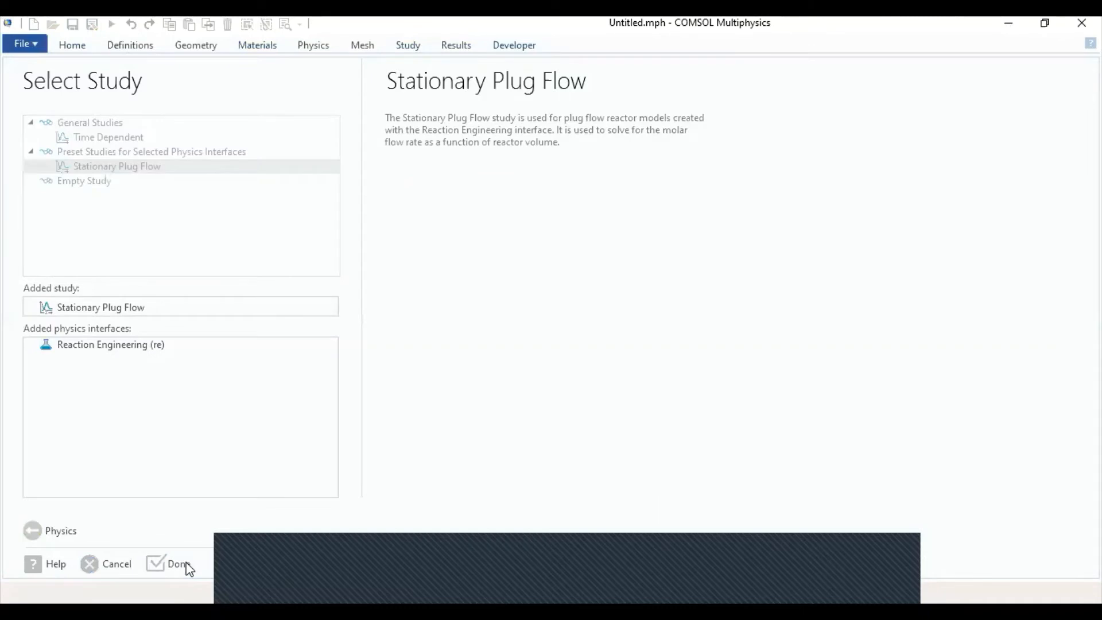
{"action": "left_click", "coordinate": [177, 562]}
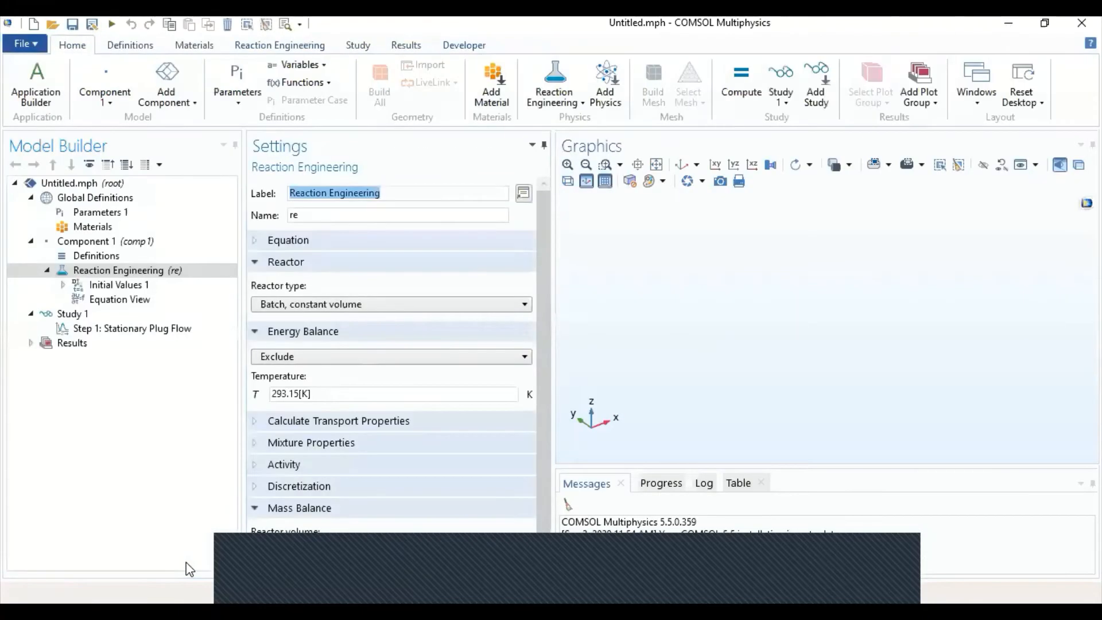
{"action": "mouse_move", "coordinate": [612, 224]}
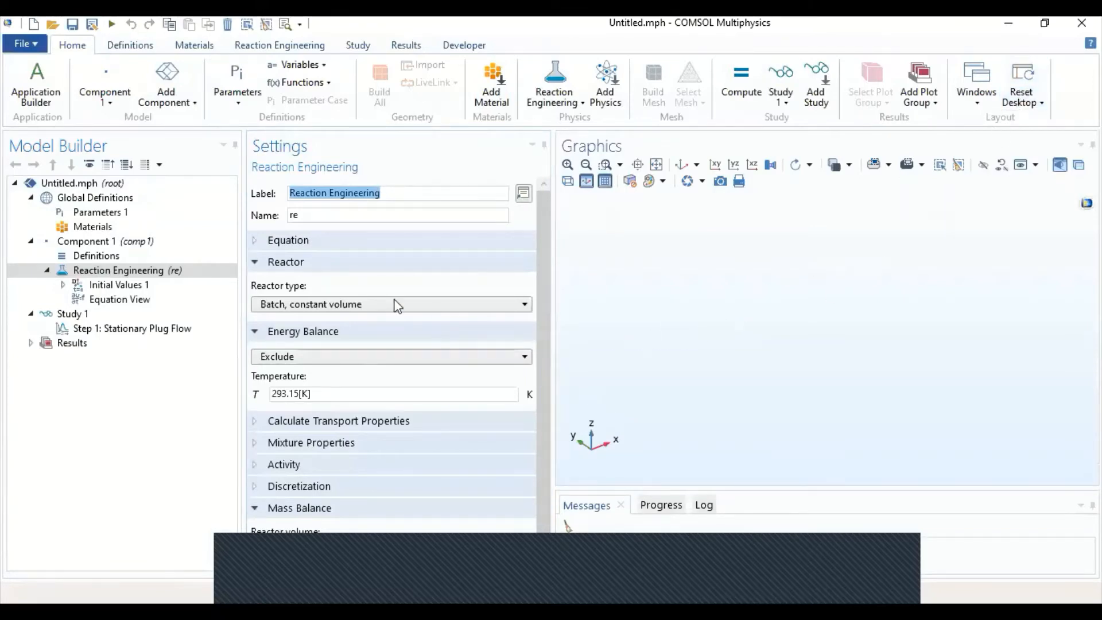
Select Parameters 1 under Global Definitions to reach its Load from File option
{"action": "left_click", "coordinate": [100, 212]}
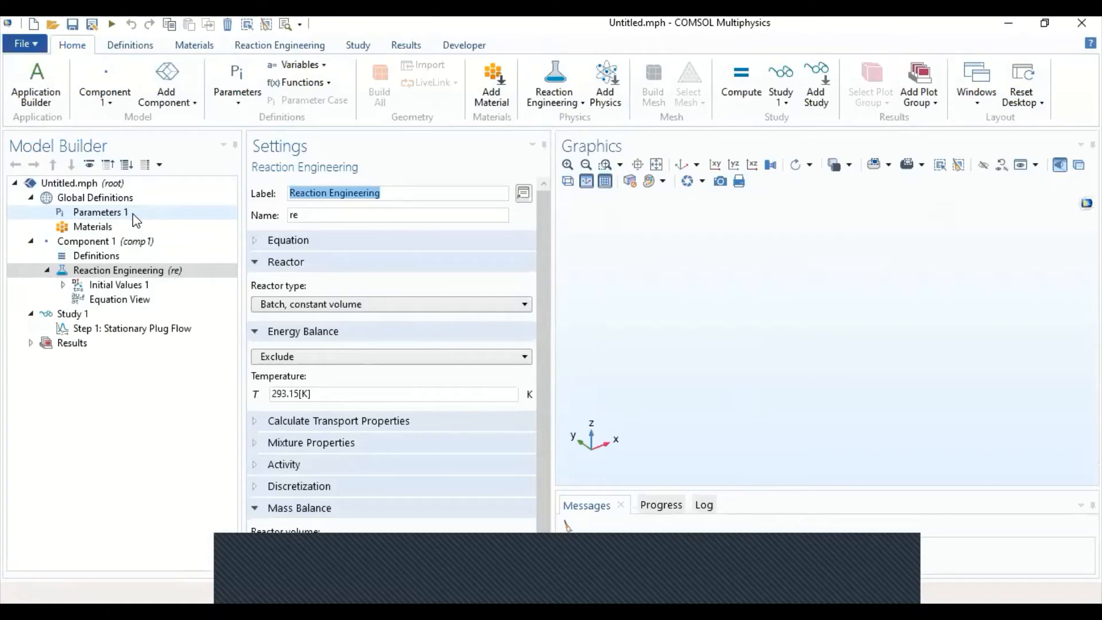
{"action": "left_click", "coordinate": [101, 212]}
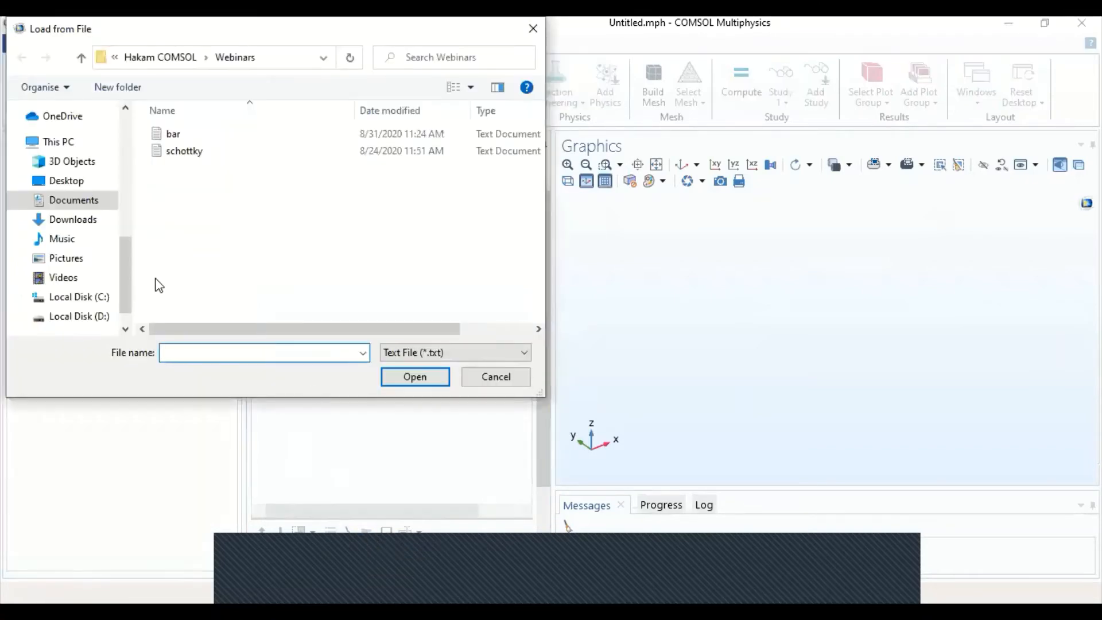
Browse from C: through Program Files > COMSOL55 > Multiphysics to the applications folder
{"action": "left_click", "coordinate": [80, 296]}
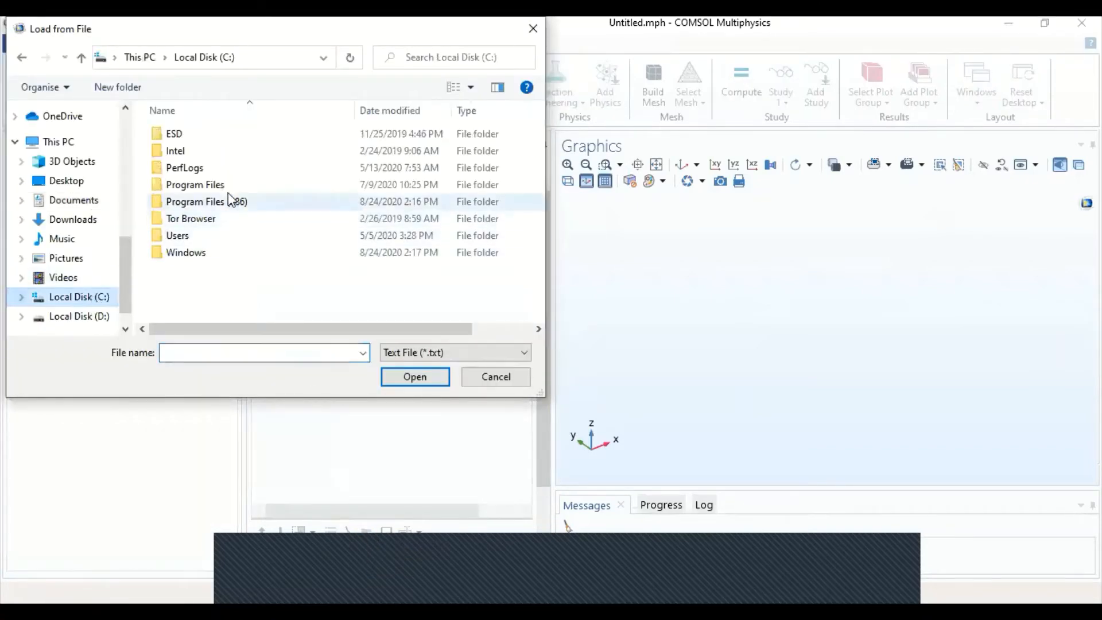
{"action": "double_click", "coordinate": [195, 184]}
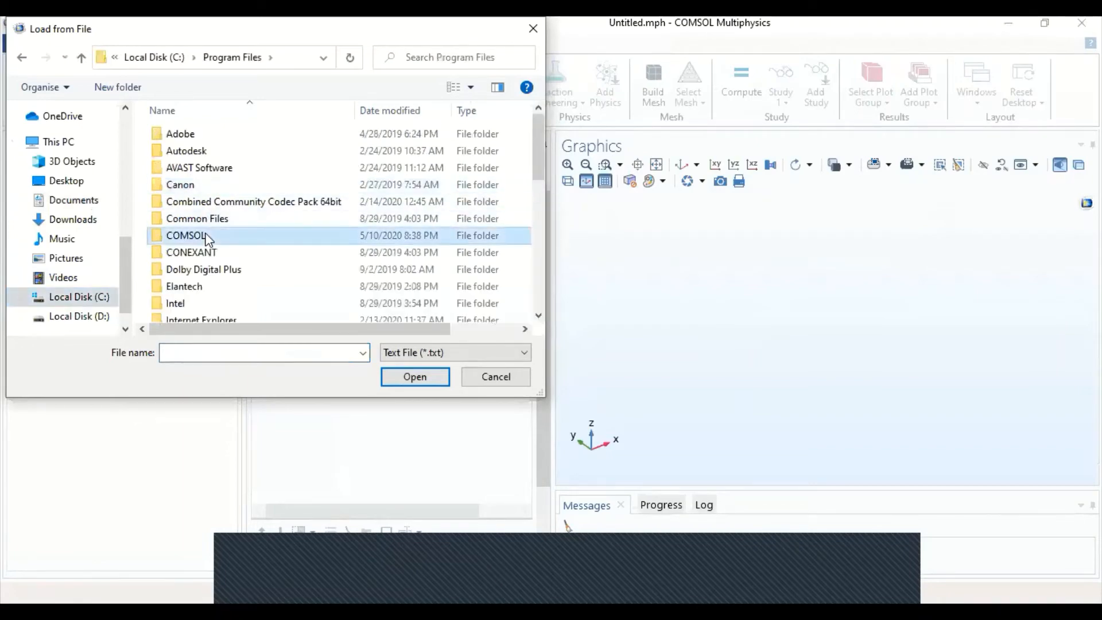
{"action": "double_click", "coordinate": [187, 235]}
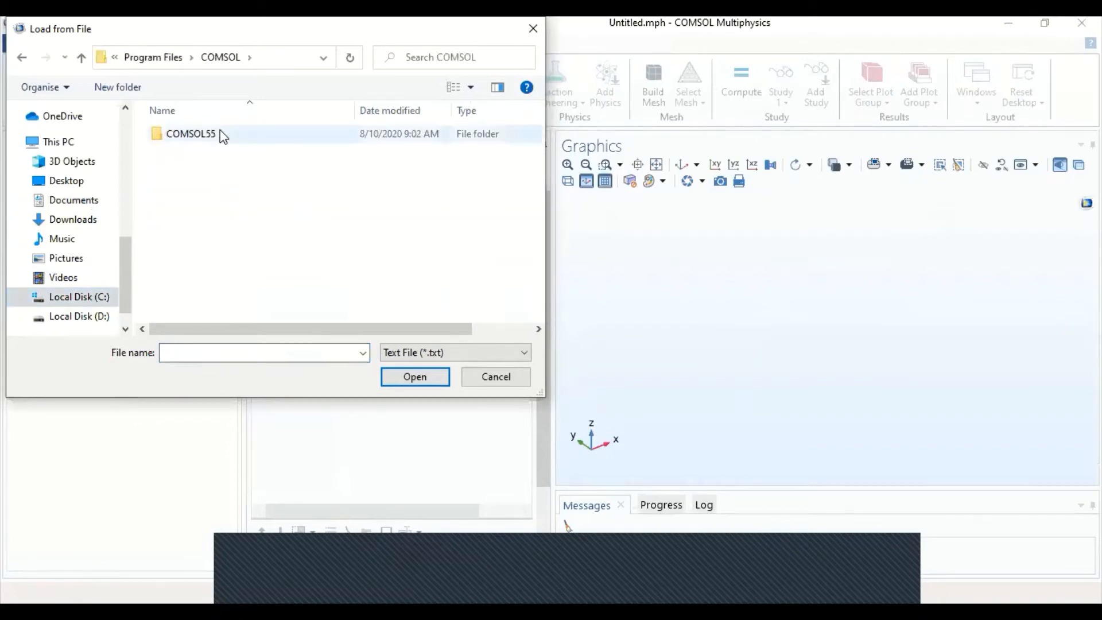
{"action": "double_click", "coordinate": [190, 133]}
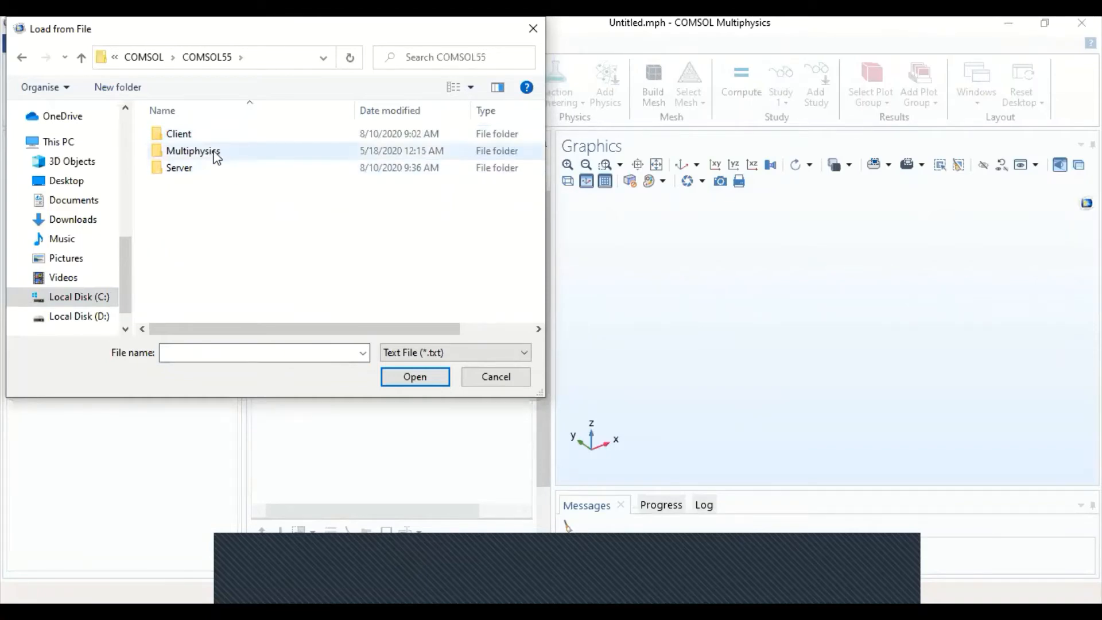
{"action": "double_click", "coordinate": [193, 150]}
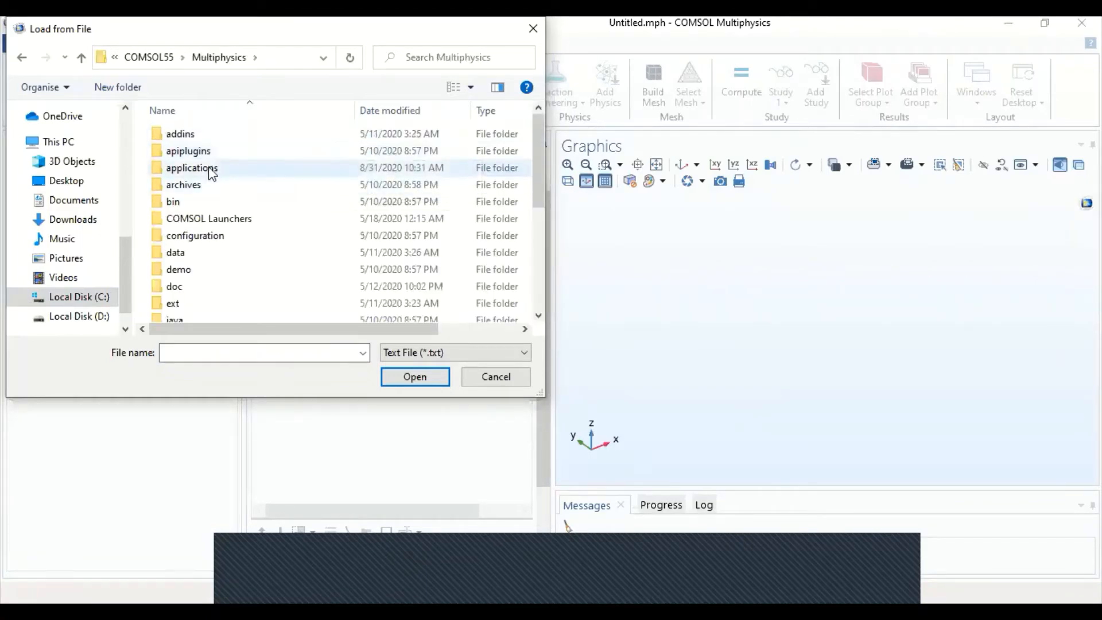
{"action": "double_click", "coordinate": [191, 167]}
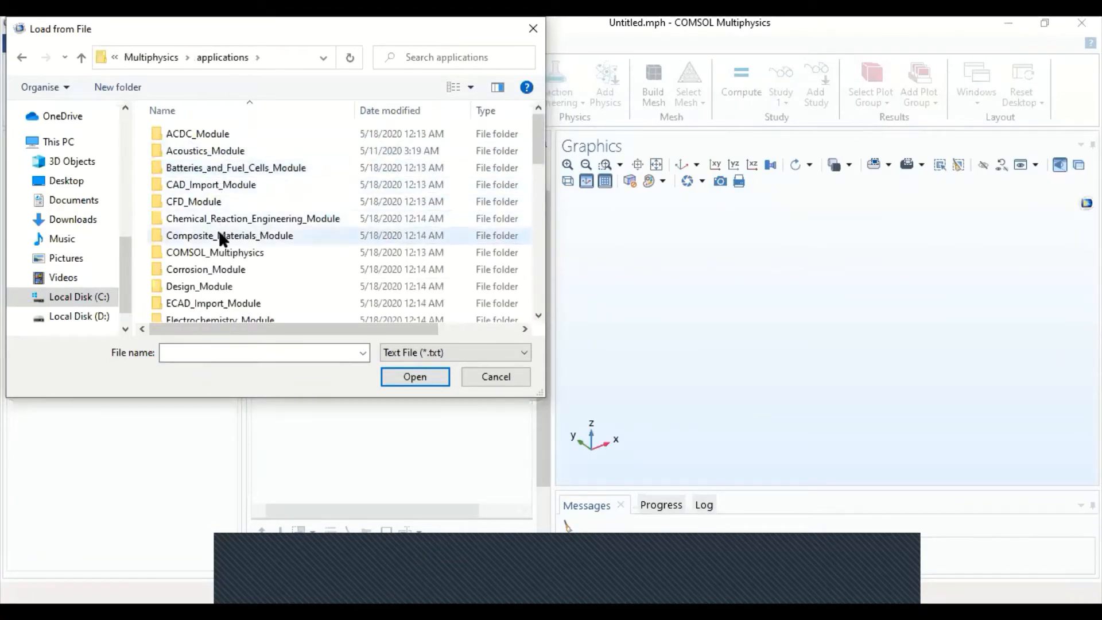
{"action": "double_click", "coordinate": [214, 253]}
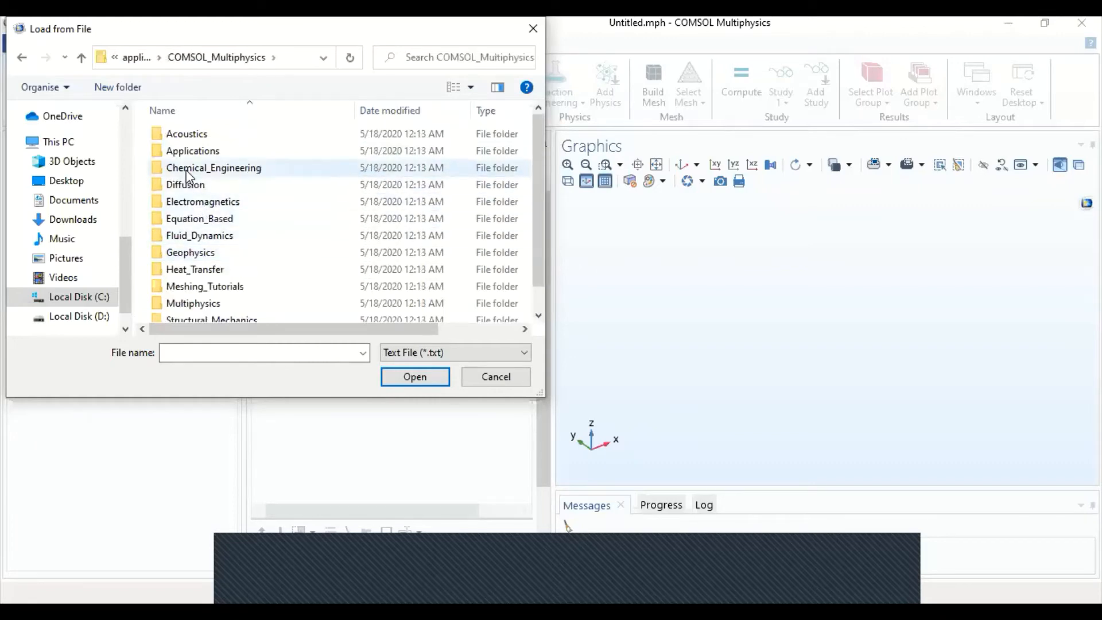
{"action": "double_click", "coordinate": [213, 168]}
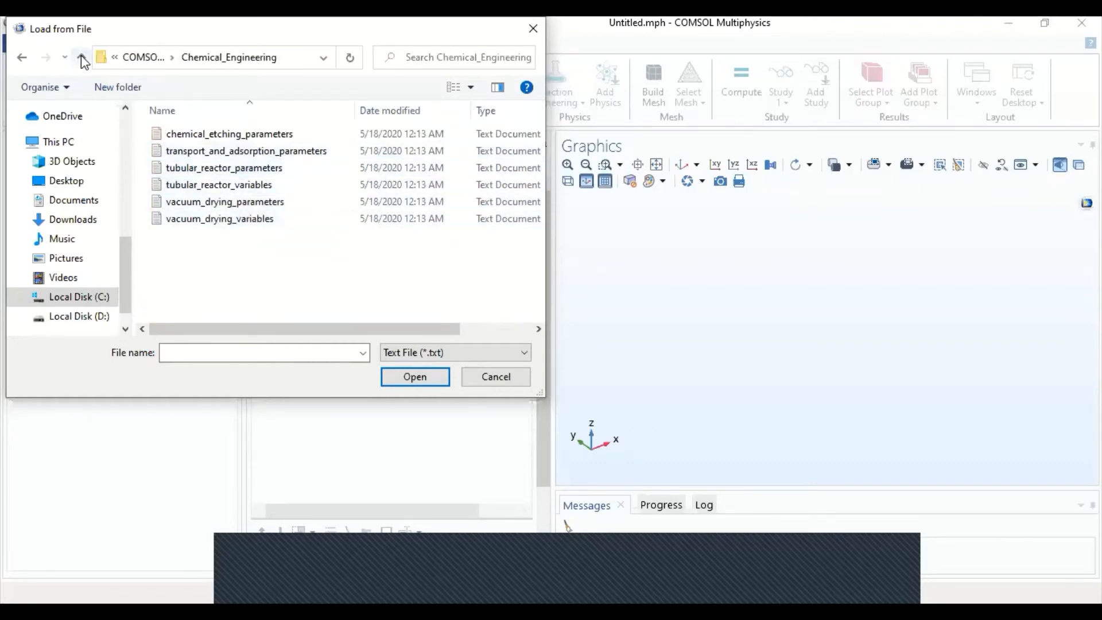
{"action": "left_click", "coordinate": [80, 57]}
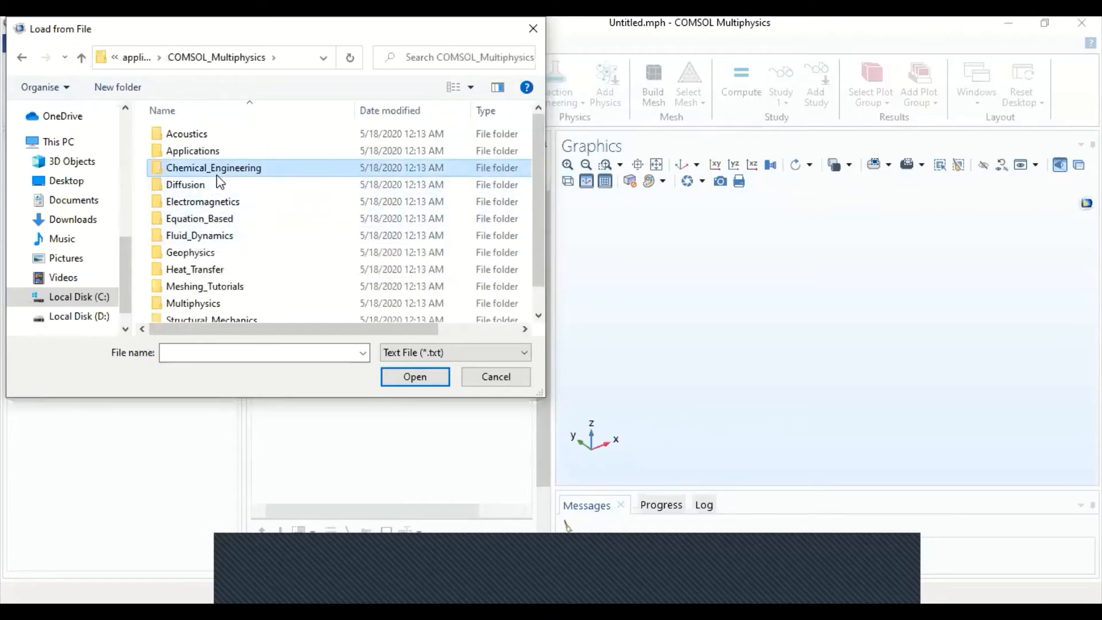
{"action": "left_click", "coordinate": [81, 58]}
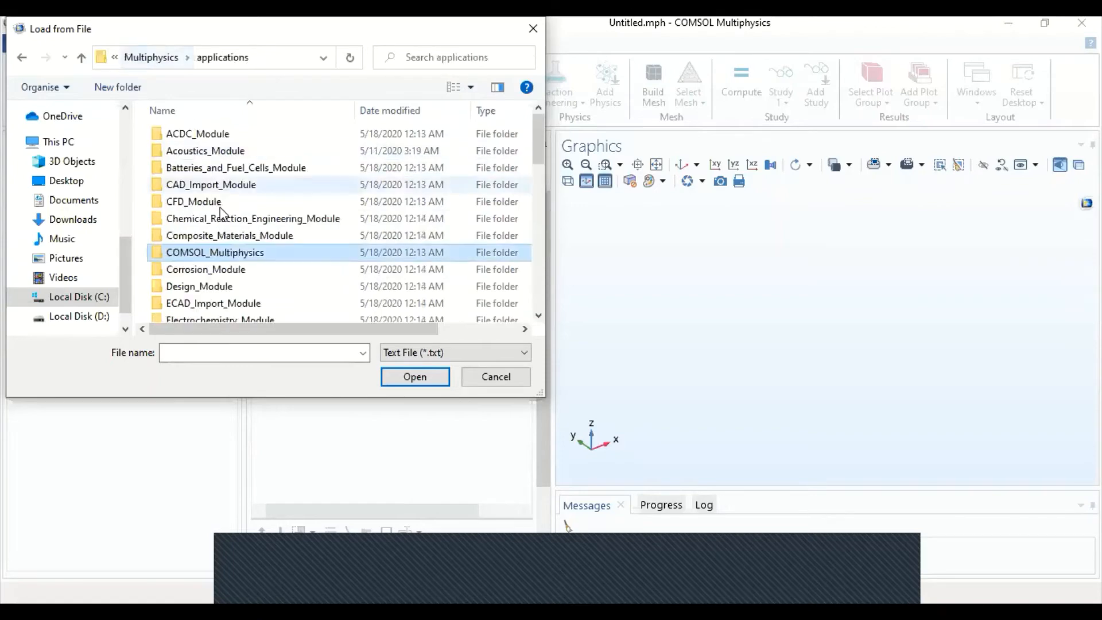
Load nonisothermal_plug_flow_parameters from Chemical_Reaction_Engineering_Module > Tutorials
{"action": "left_click", "coordinate": [251, 218]}
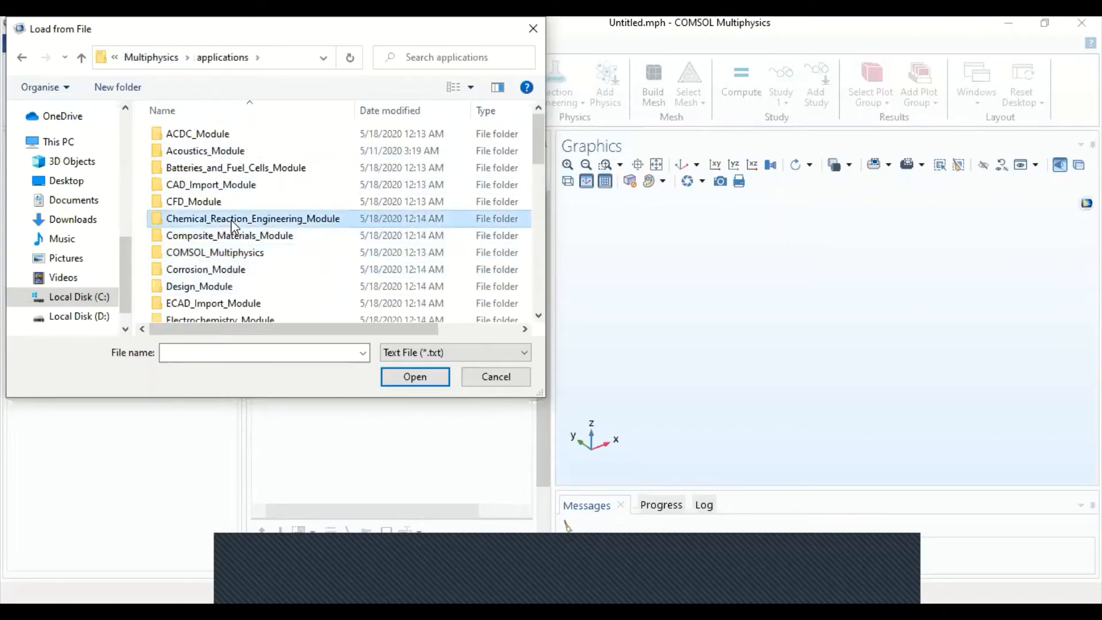
{"action": "double_click", "coordinate": [252, 218]}
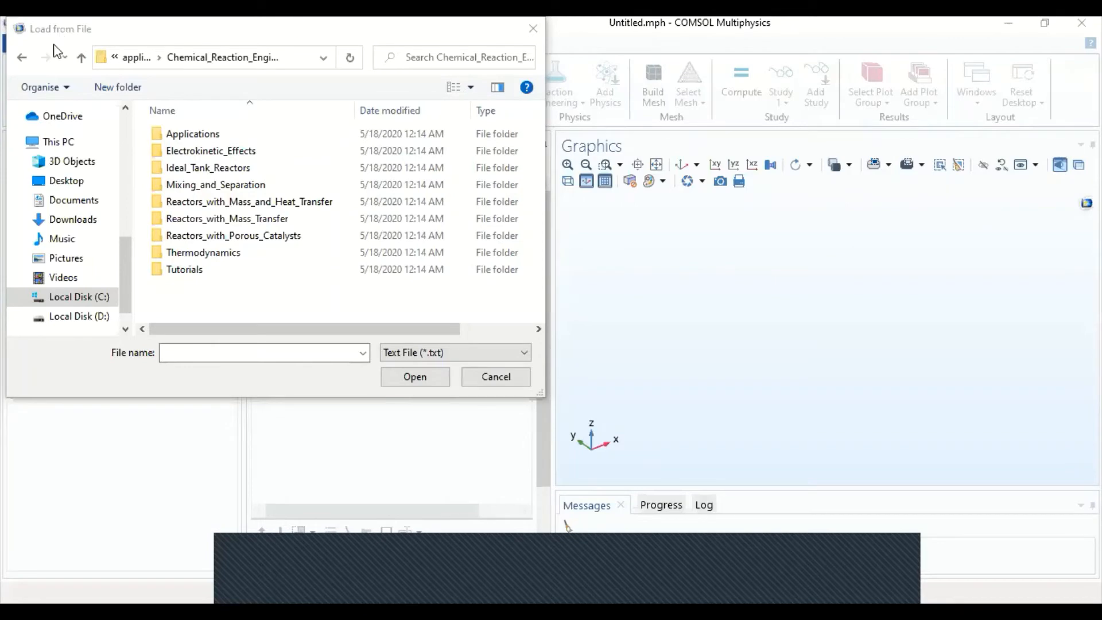
{"action": "double_click", "coordinate": [184, 268]}
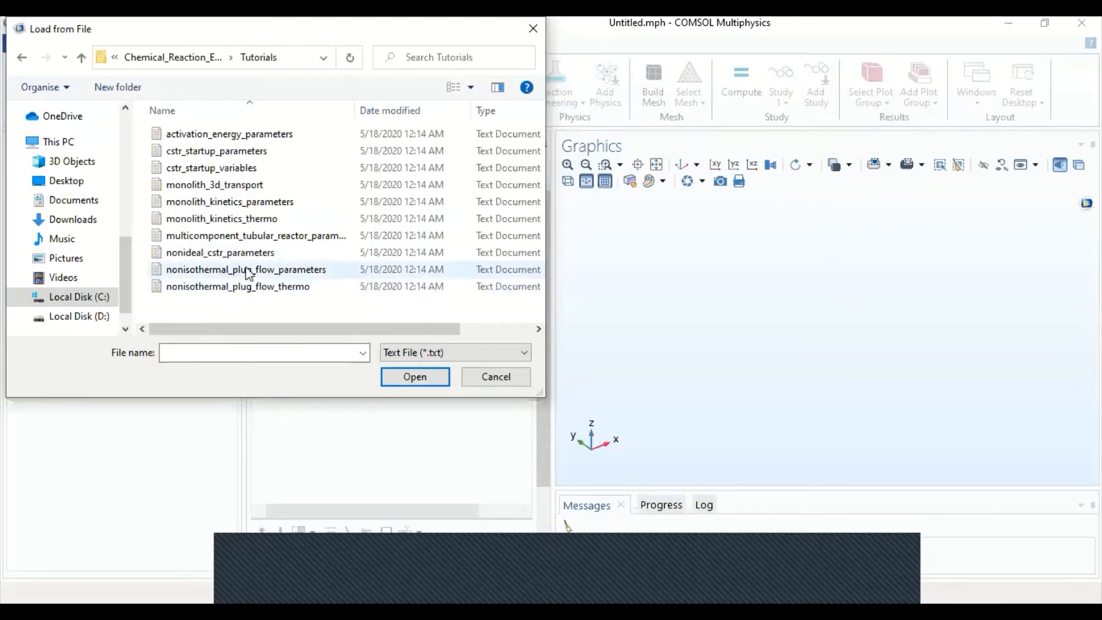
{"action": "left_click", "coordinate": [414, 376]}
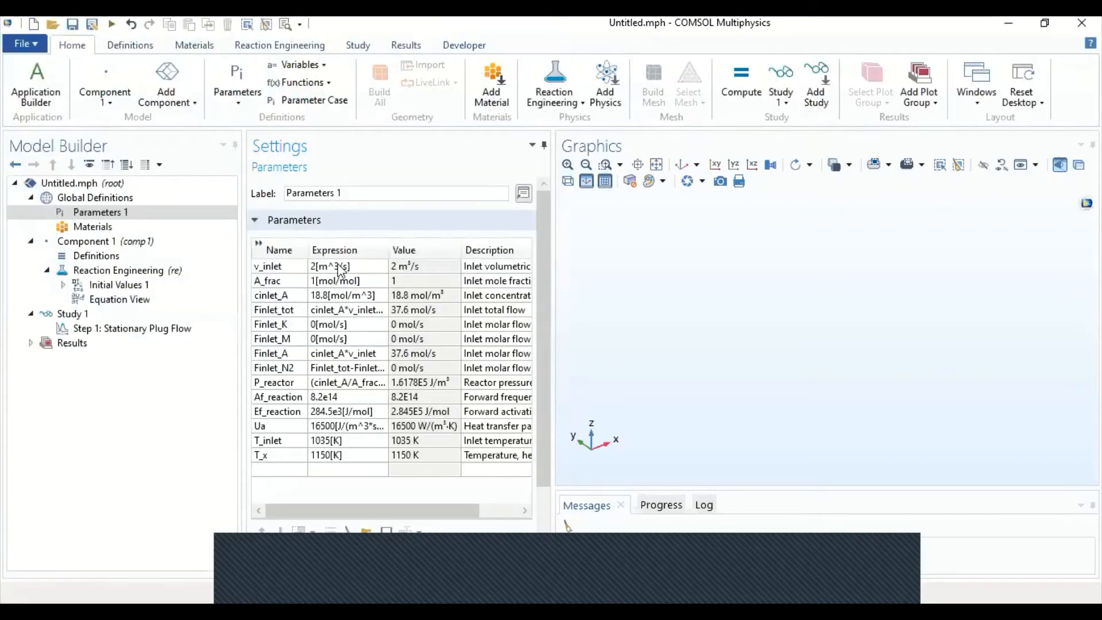
{"action": "mouse_move", "coordinate": [553, 294]}
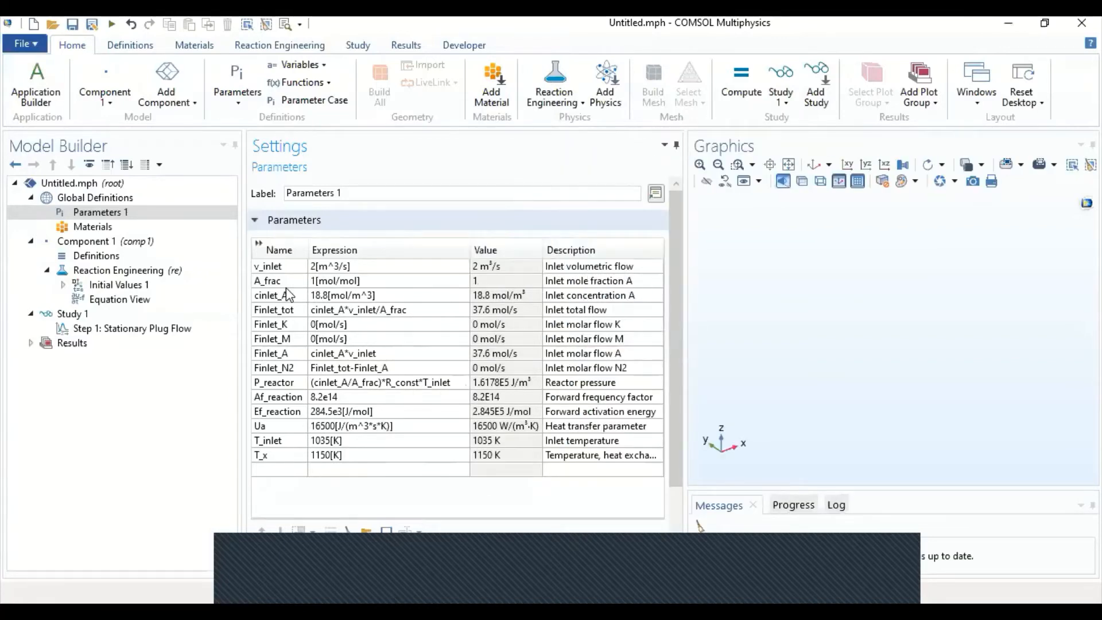
{"action": "mouse_move", "coordinate": [417, 410]}
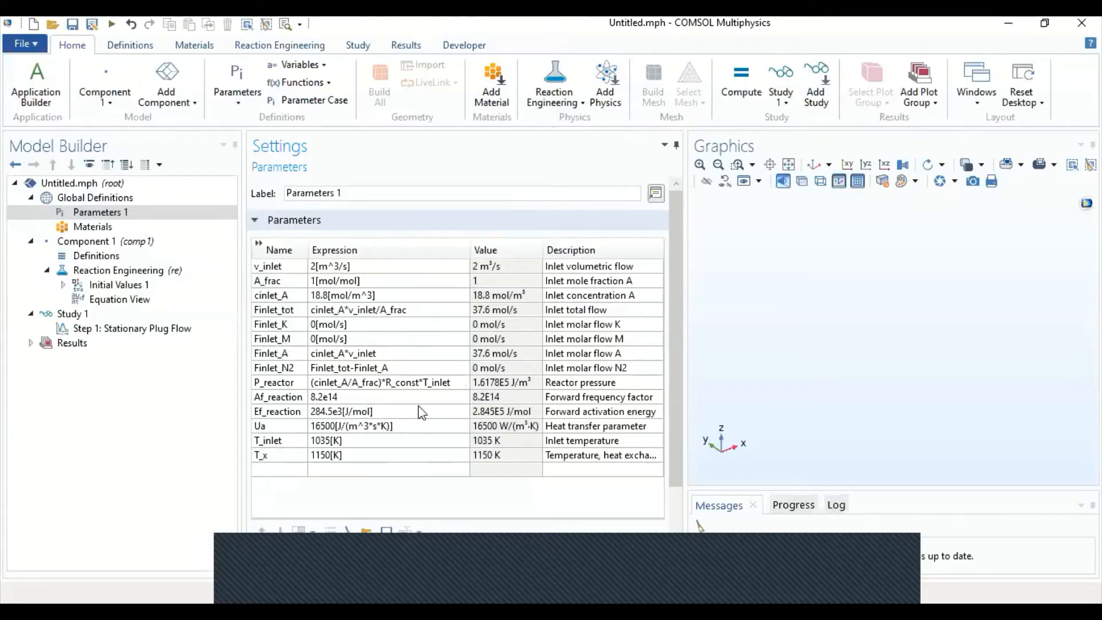
{"action": "mouse_move", "coordinate": [330, 378]}
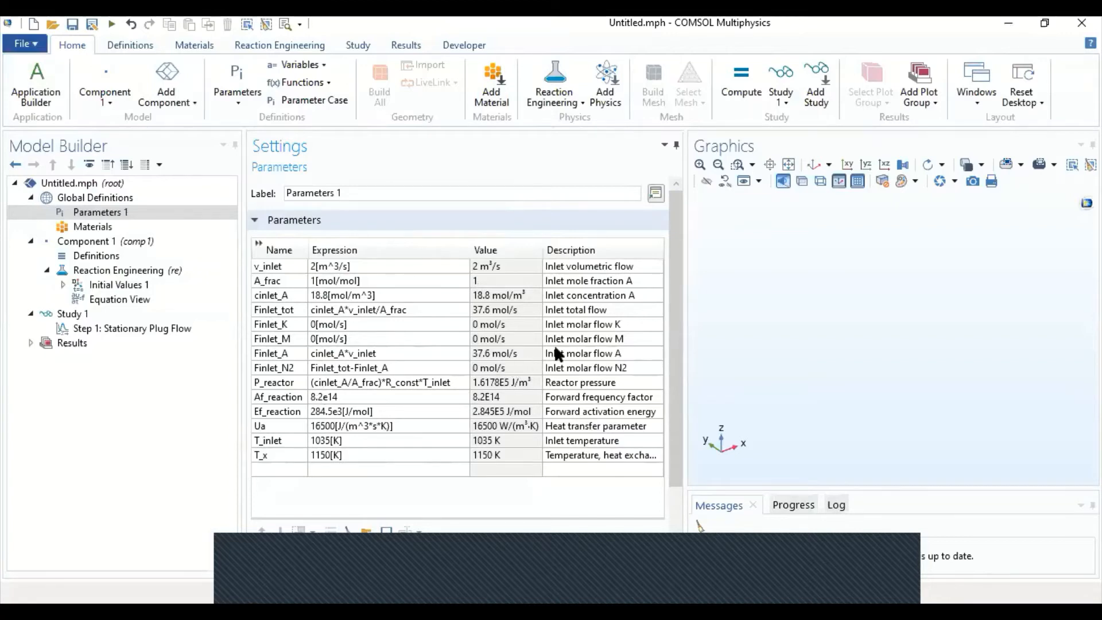
{"action": "mouse_move", "coordinate": [631, 331]}
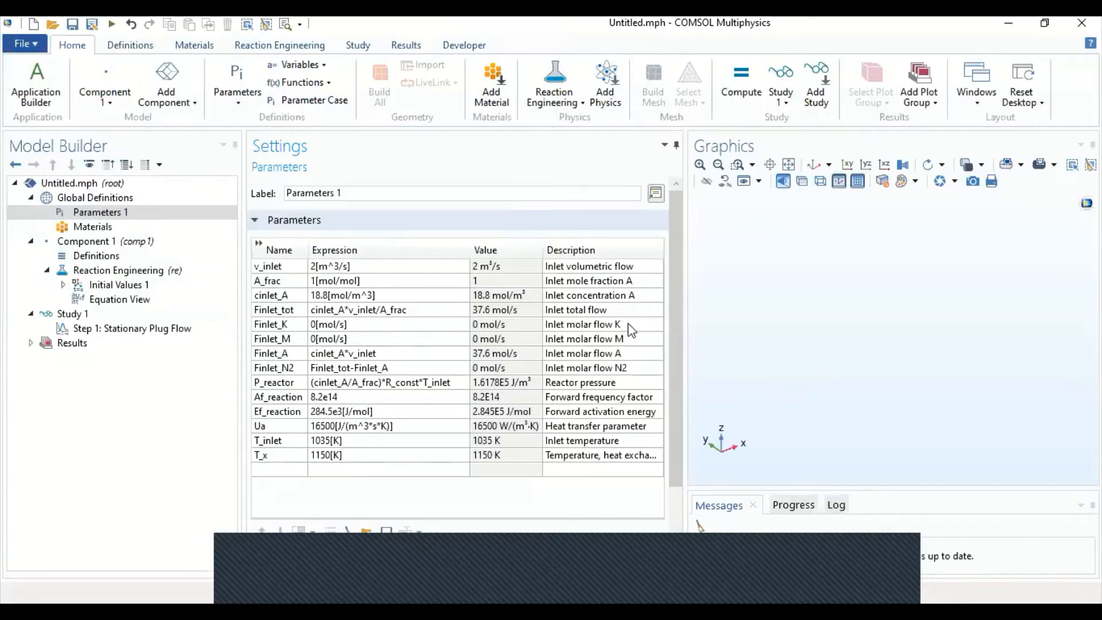
{"action": "mouse_move", "coordinate": [588, 385]}
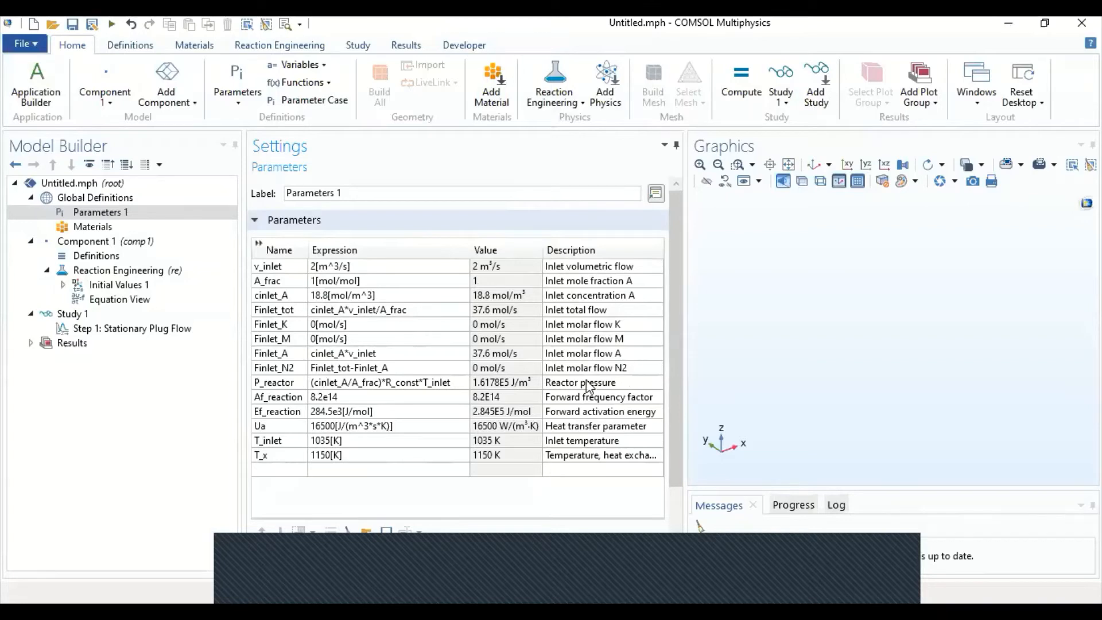
{"action": "mouse_move", "coordinate": [484, 393]}
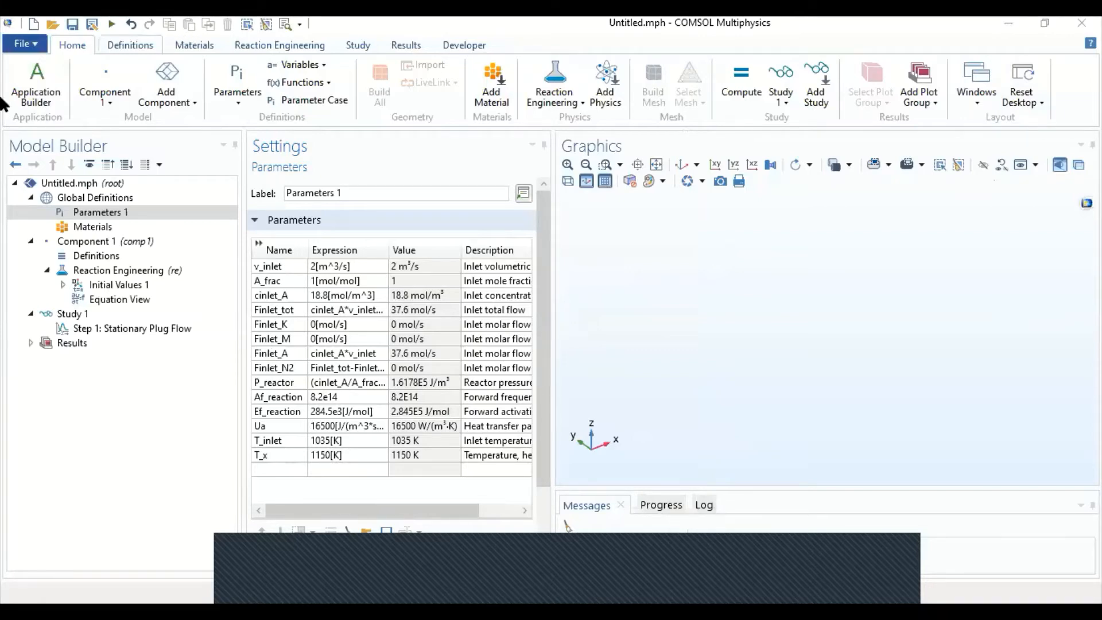
Set the Reaction Engineering reactor type to Plug flow
{"action": "left_click", "coordinate": [118, 271]}
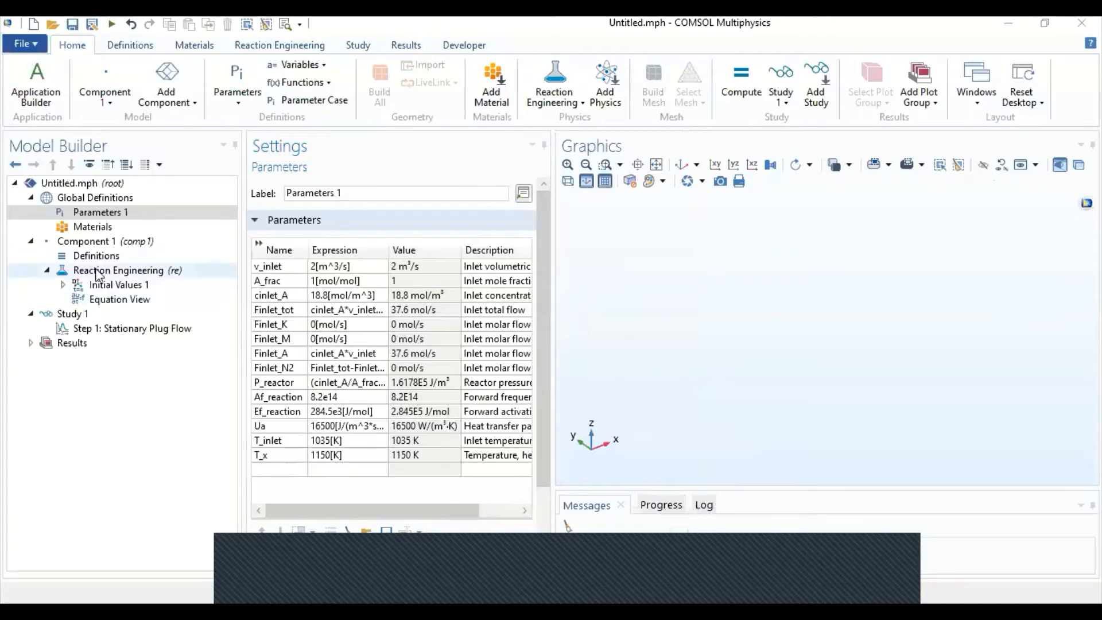
{"action": "left_click", "coordinate": [118, 270]}
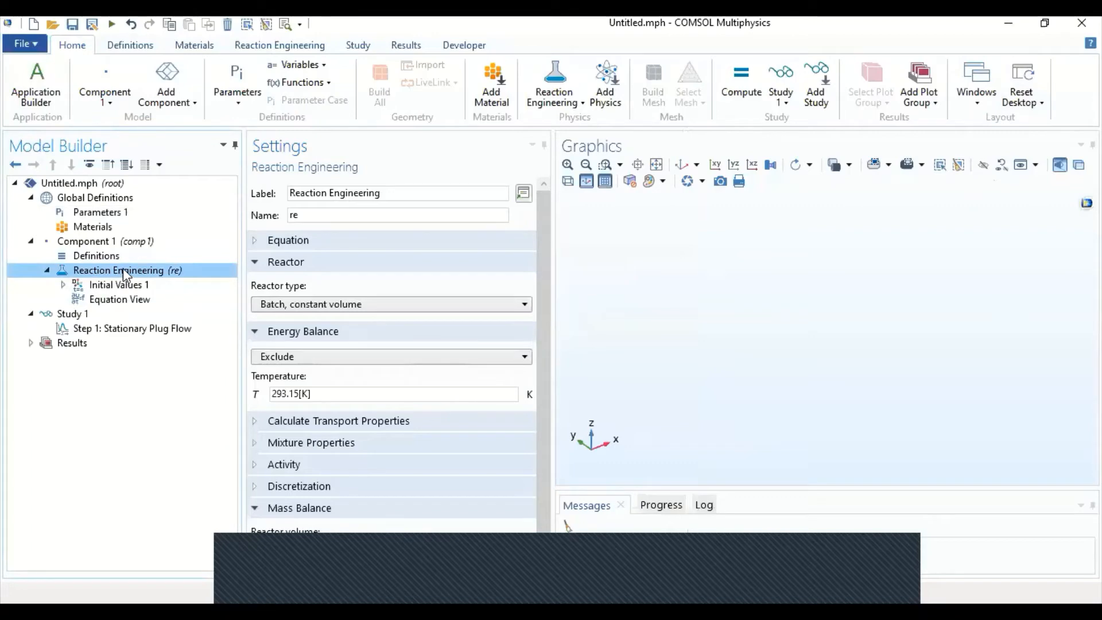
{"action": "mouse_move", "coordinate": [163, 273]}
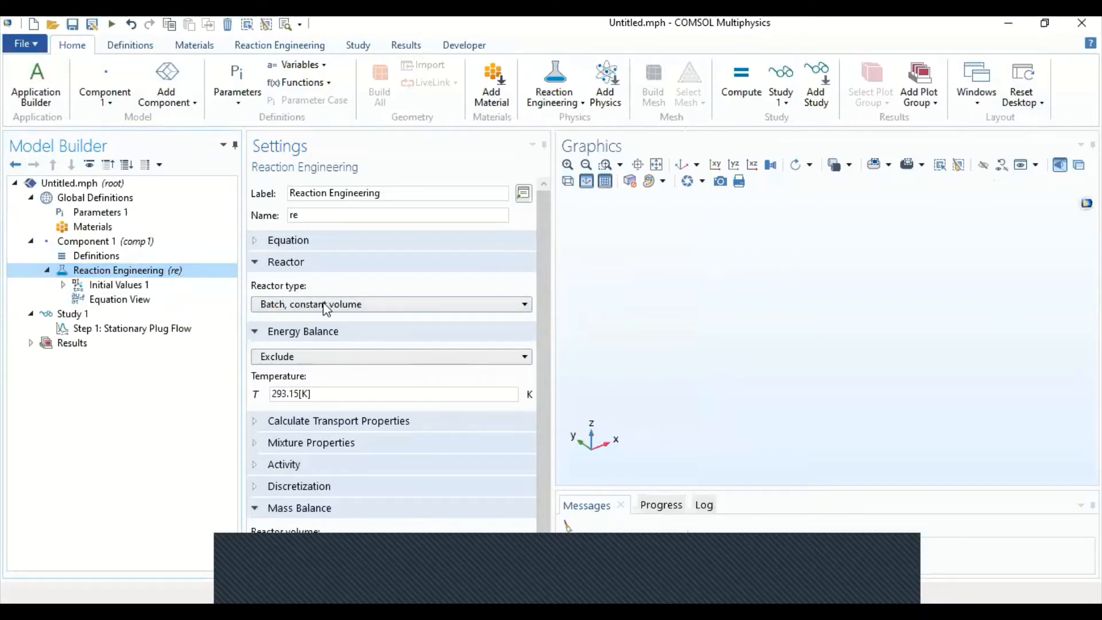
{"action": "left_click", "coordinate": [390, 303]}
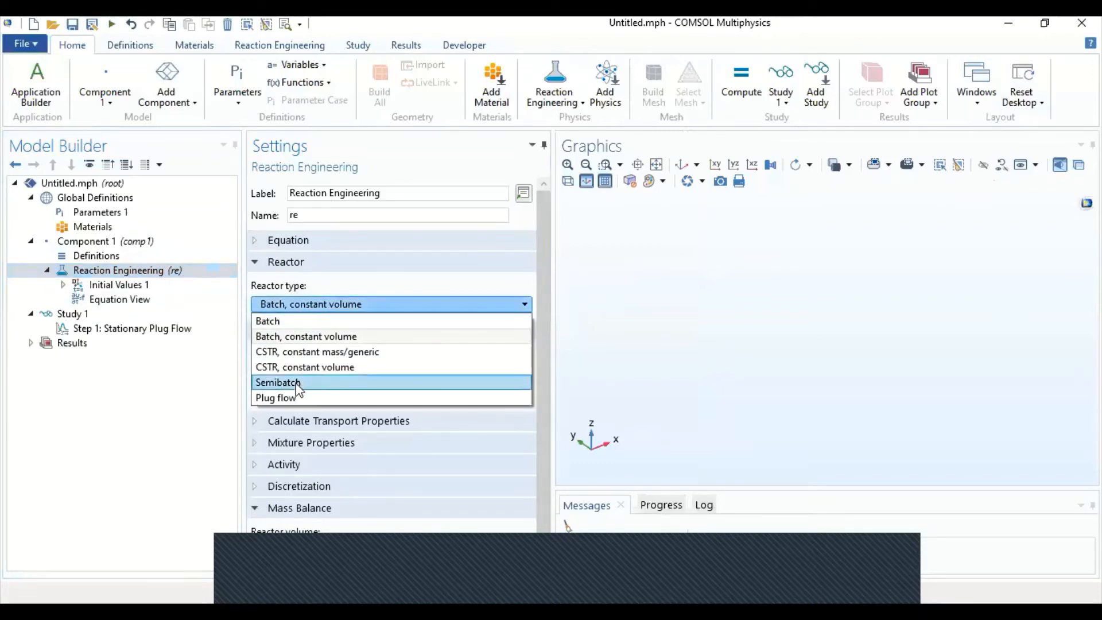
{"action": "left_click", "coordinate": [277, 398]}
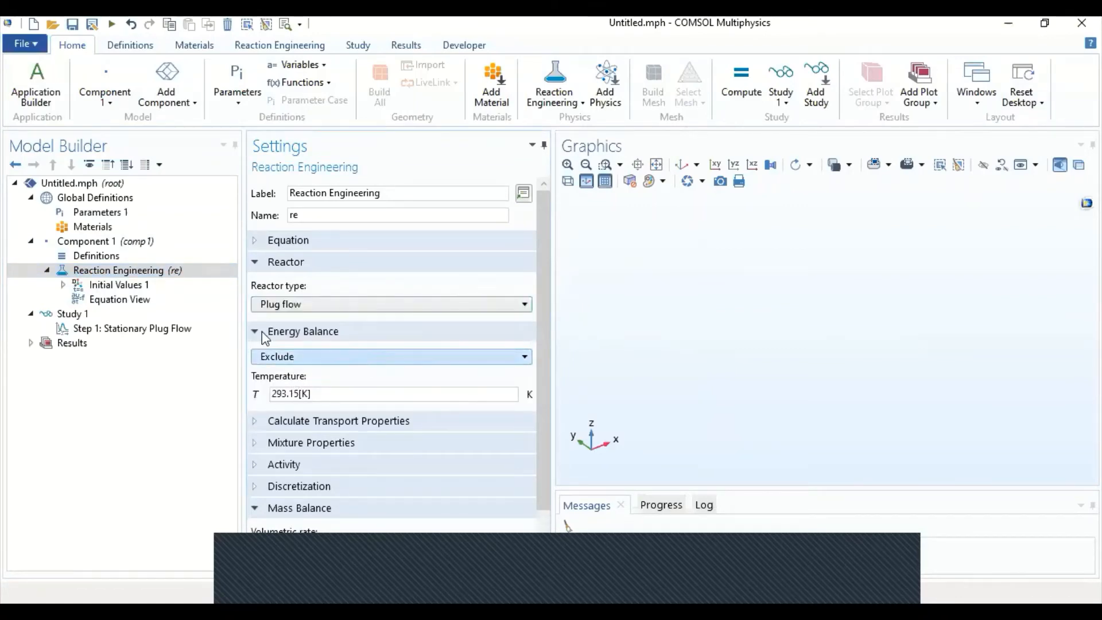
Include the energy balance, leaving external heating Q at 0 W/m³
{"action": "left_click", "coordinate": [390, 356]}
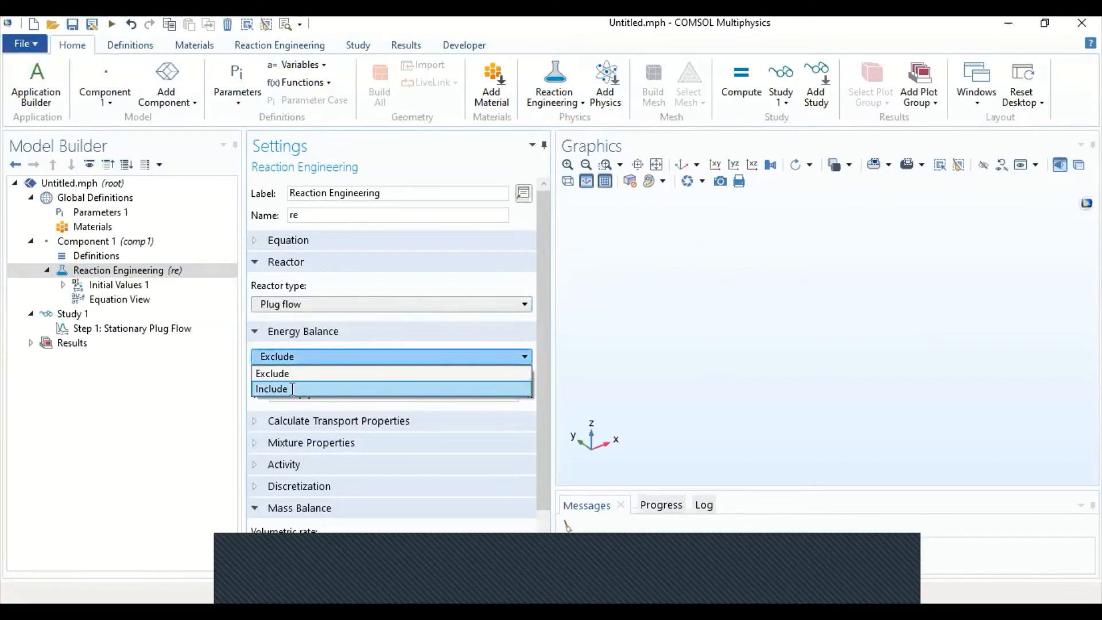
{"action": "left_click", "coordinate": [271, 389]}
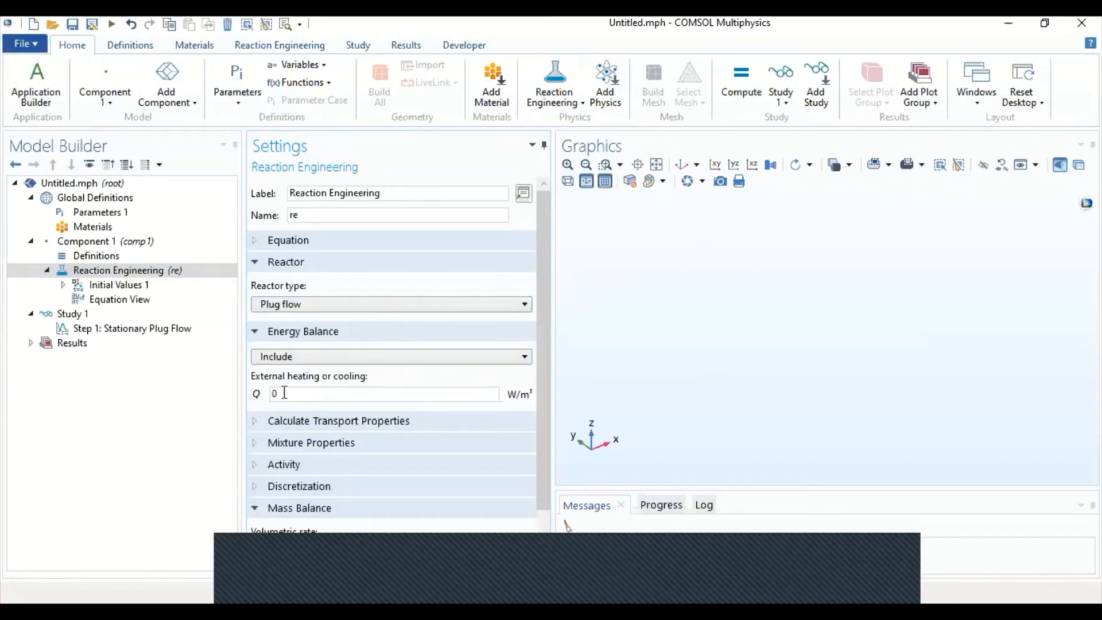
{"action": "left_click", "coordinate": [383, 394]}
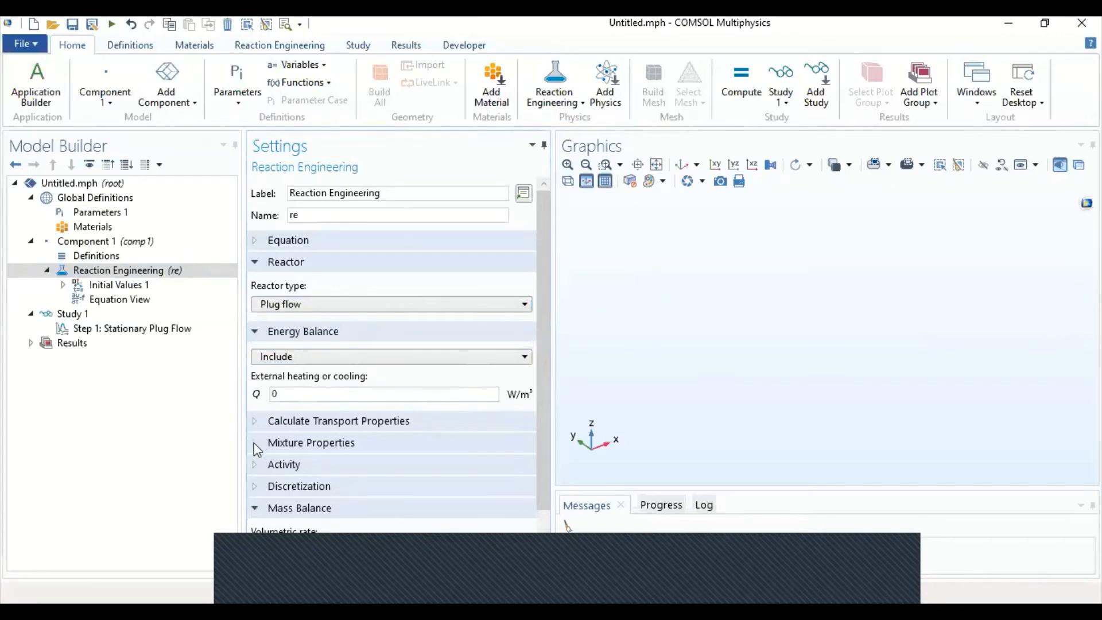
Under Mixture Properties, set the reactor pressure to P_reactor
{"action": "left_click", "coordinate": [311, 442]}
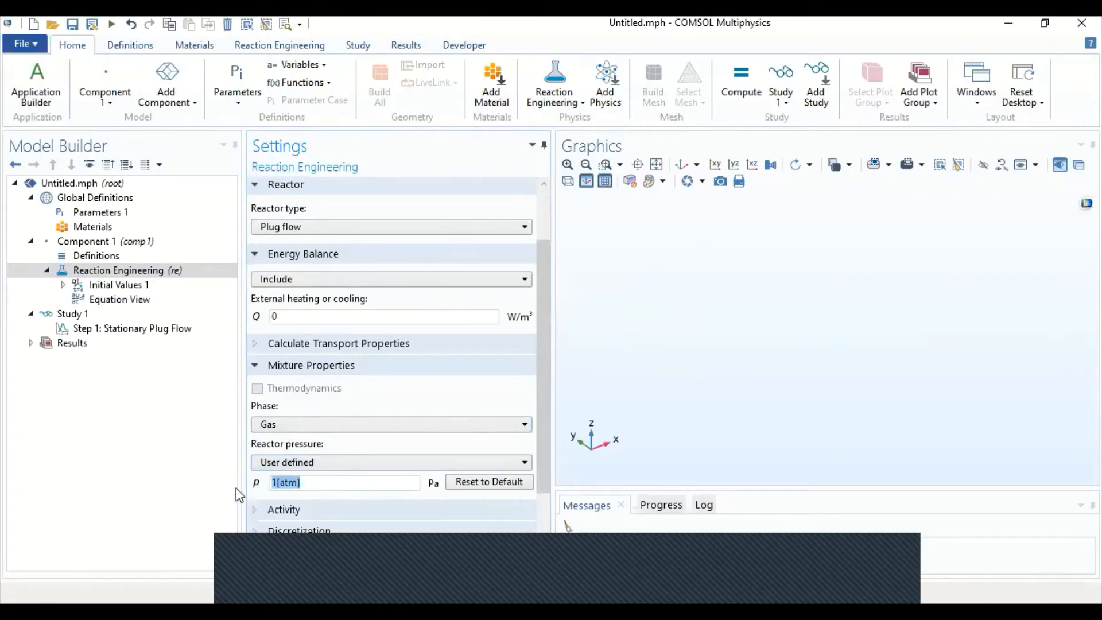
{"action": "type", "text": "P"}
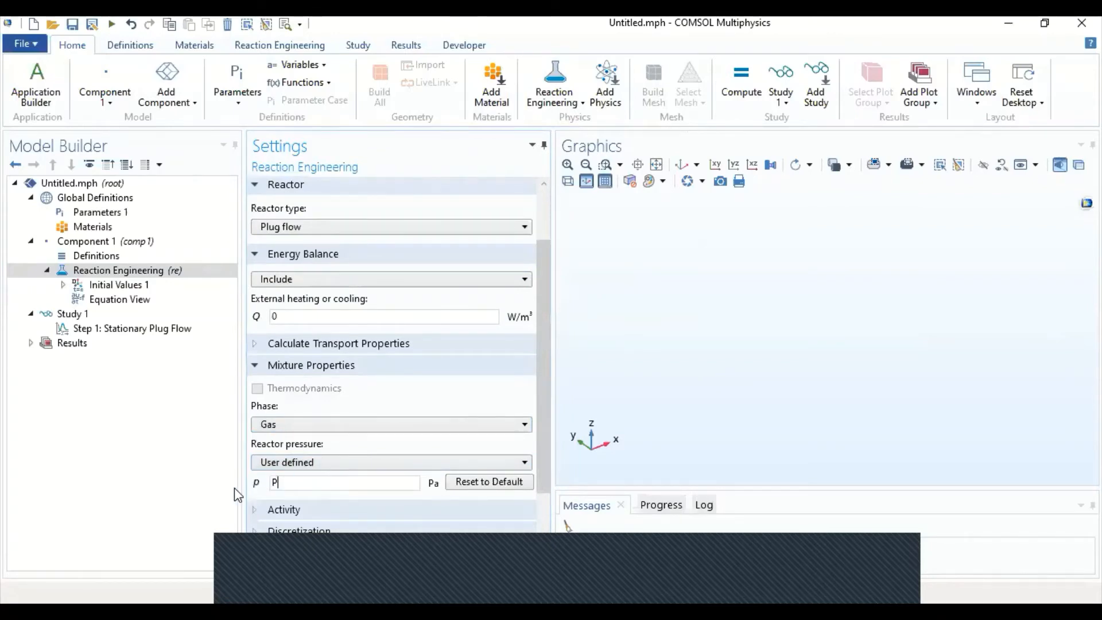
{"action": "type", "text": "_reactor"}
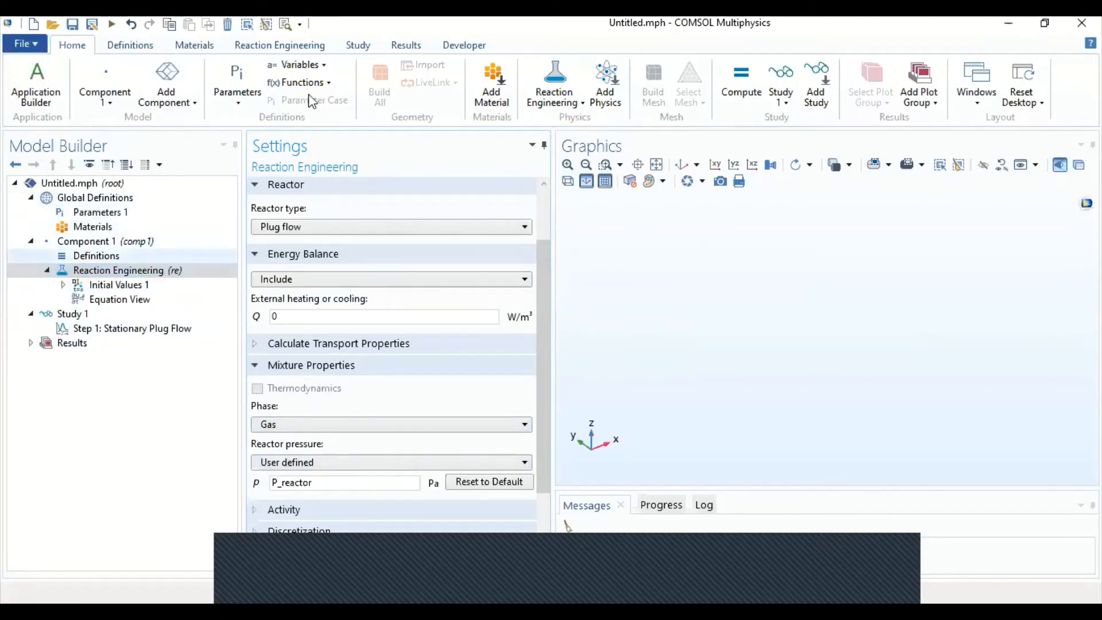
{"action": "left_click", "coordinate": [278, 44]}
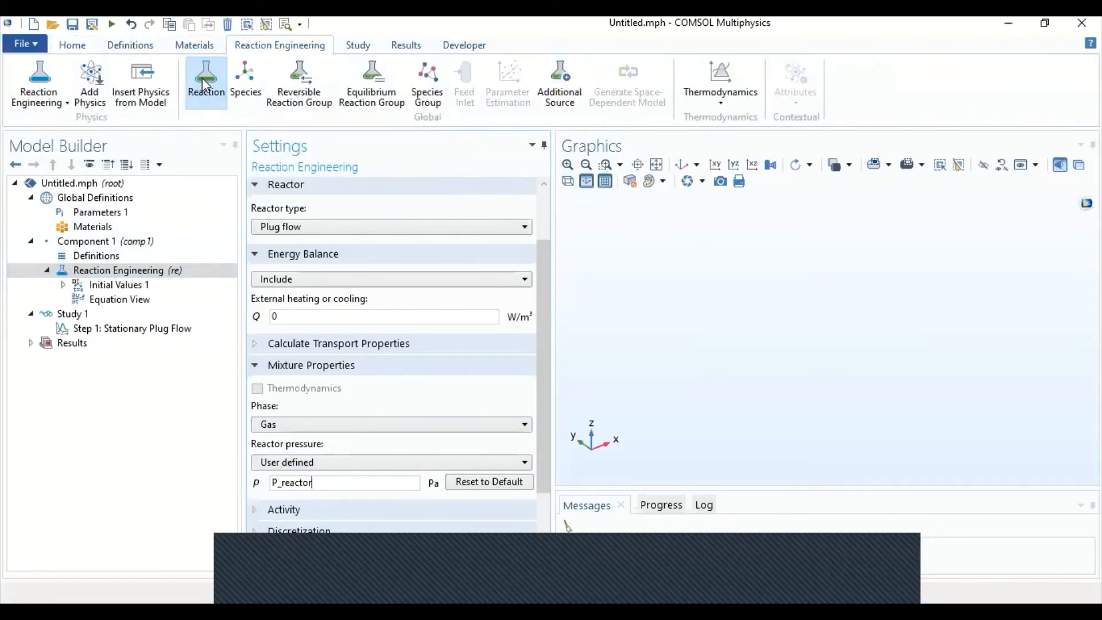
Add Reaction 1 with formula A=>K+M and apply it, creating species A, K and M
{"action": "left_click", "coordinate": [205, 82]}
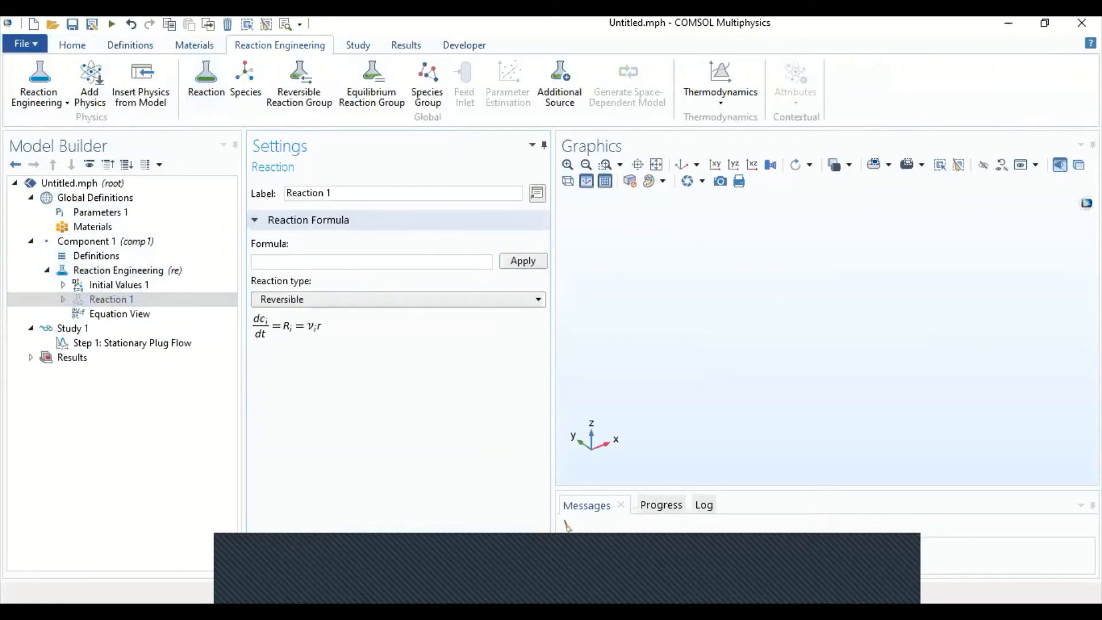
{"action": "left_click", "coordinate": [371, 261]}
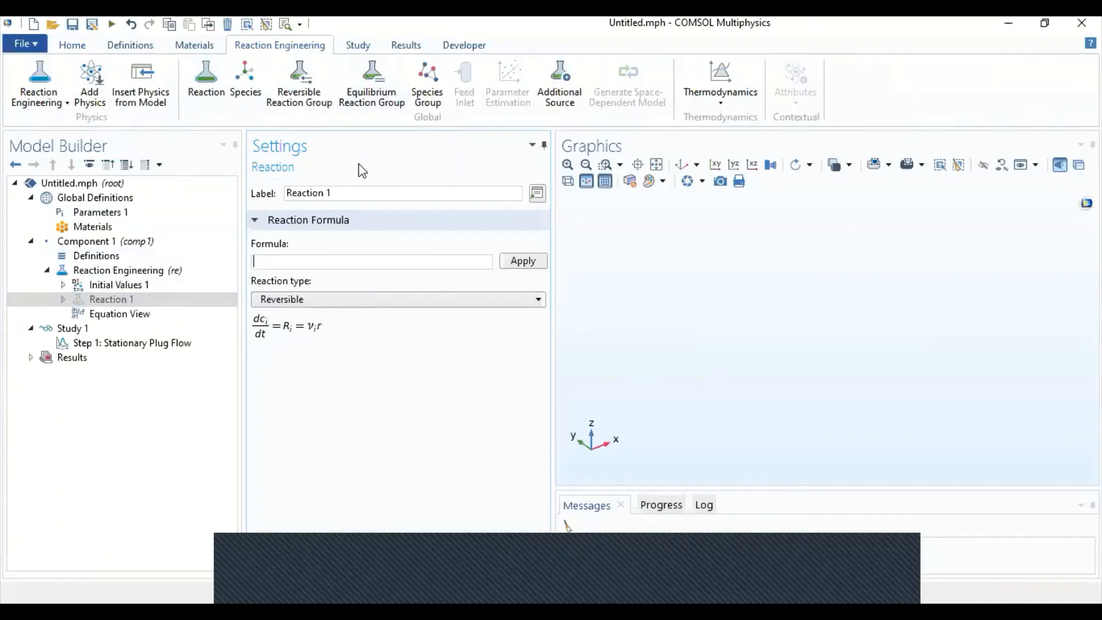
{"action": "type", "text": "A"}
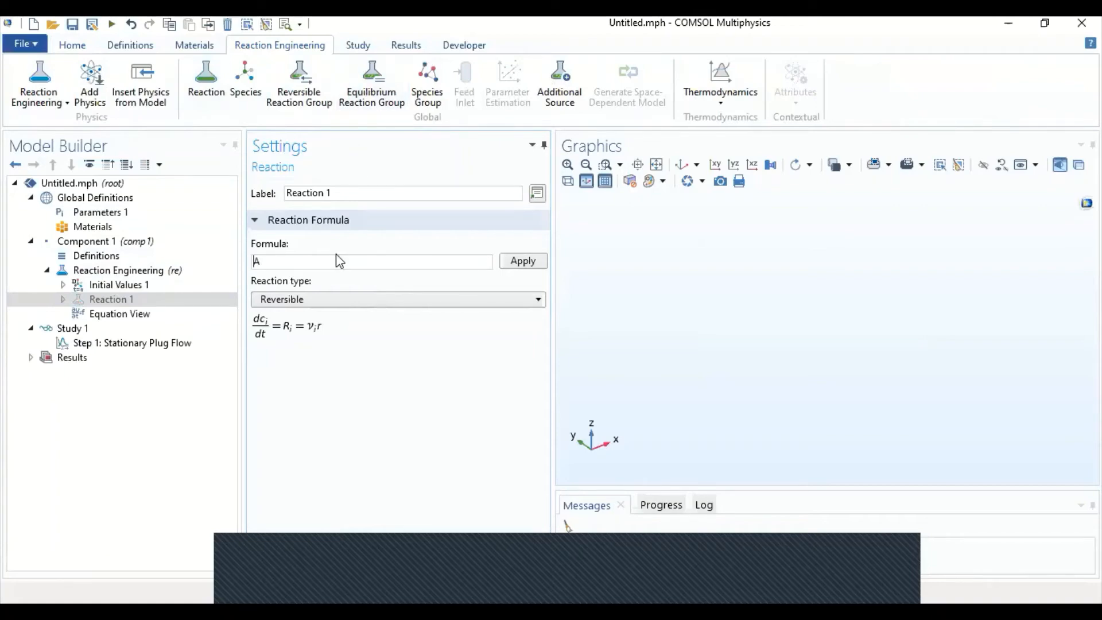
{"action": "type", "text": "=>"}
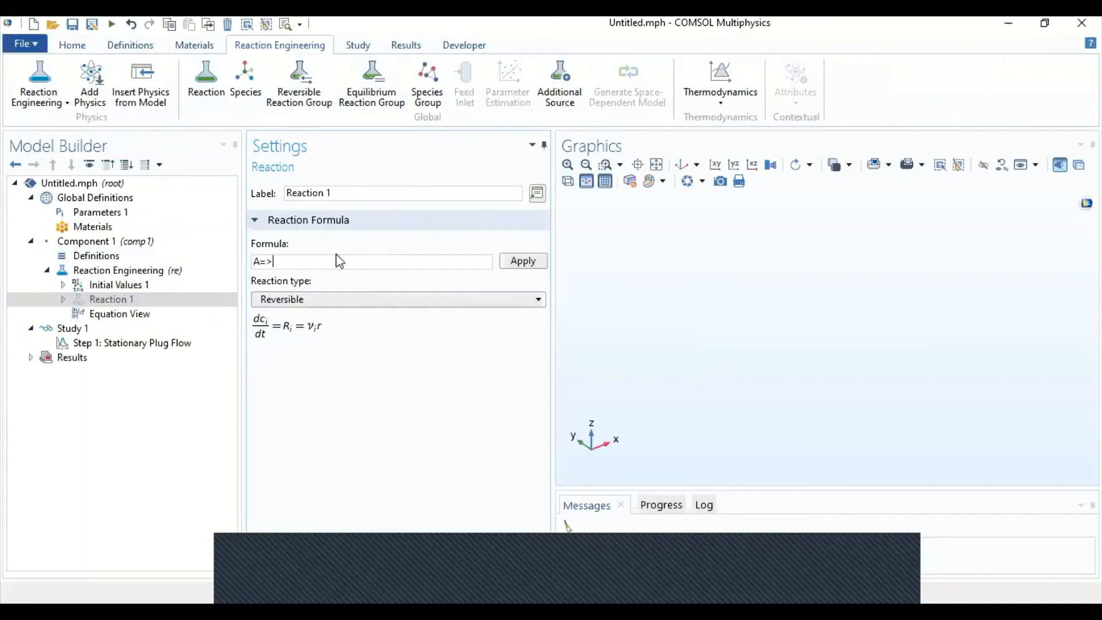
{"action": "type", "text": "K"}
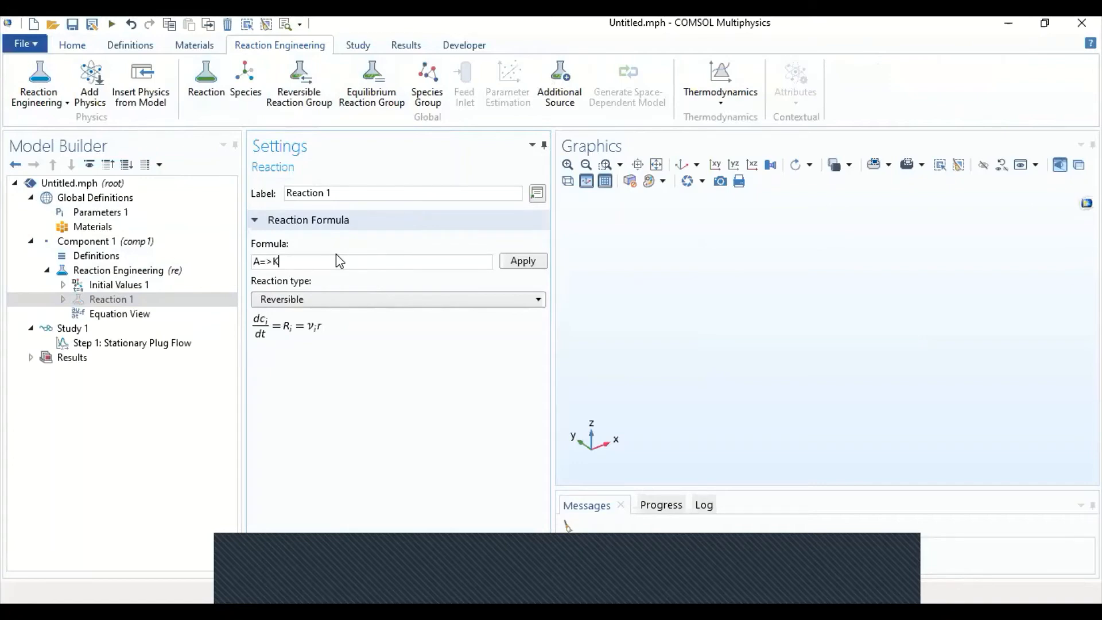
{"action": "type", "text": "+M"}
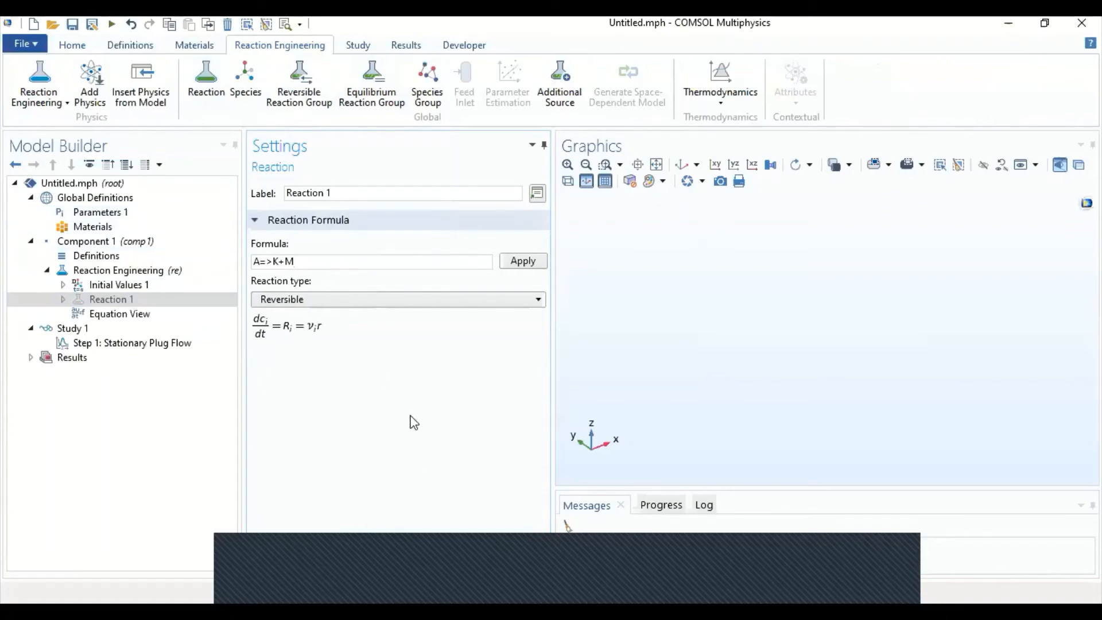
{"action": "left_click", "coordinate": [508, 261]}
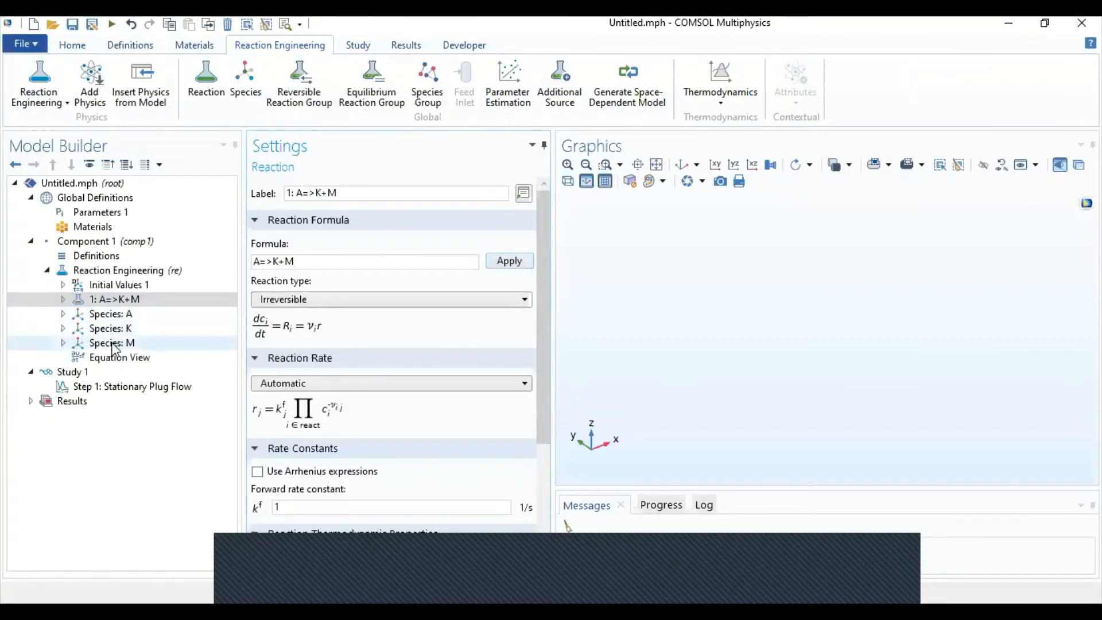
Enable Arrhenius expressions with forward frequency factor Af_reaction for the reaction
{"action": "left_click", "coordinate": [115, 299]}
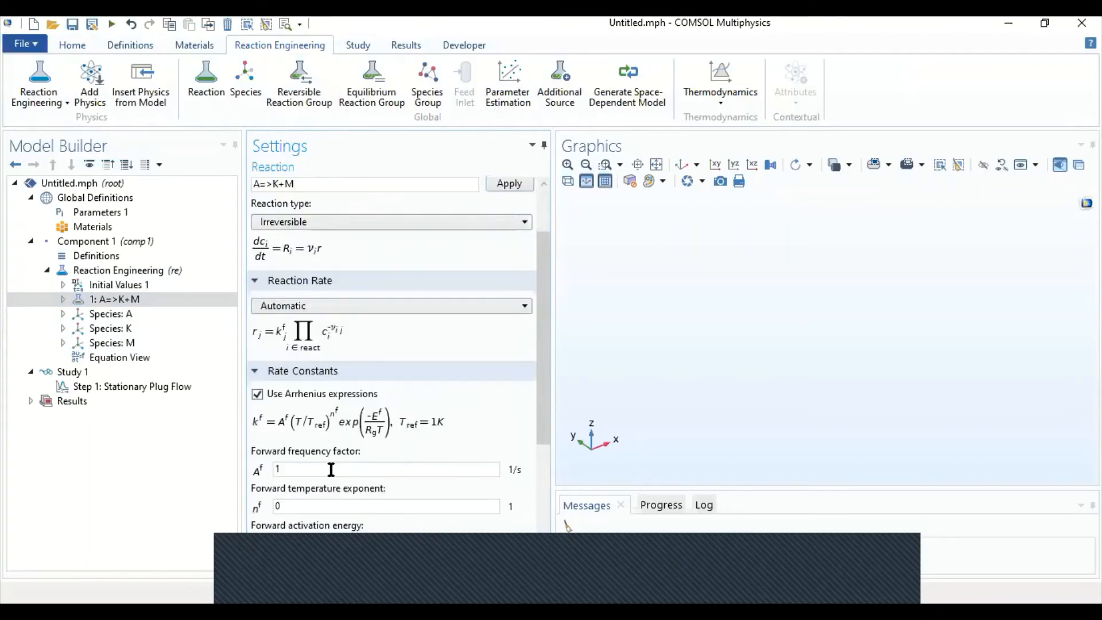
{"action": "mouse_move", "coordinate": [314, 470]}
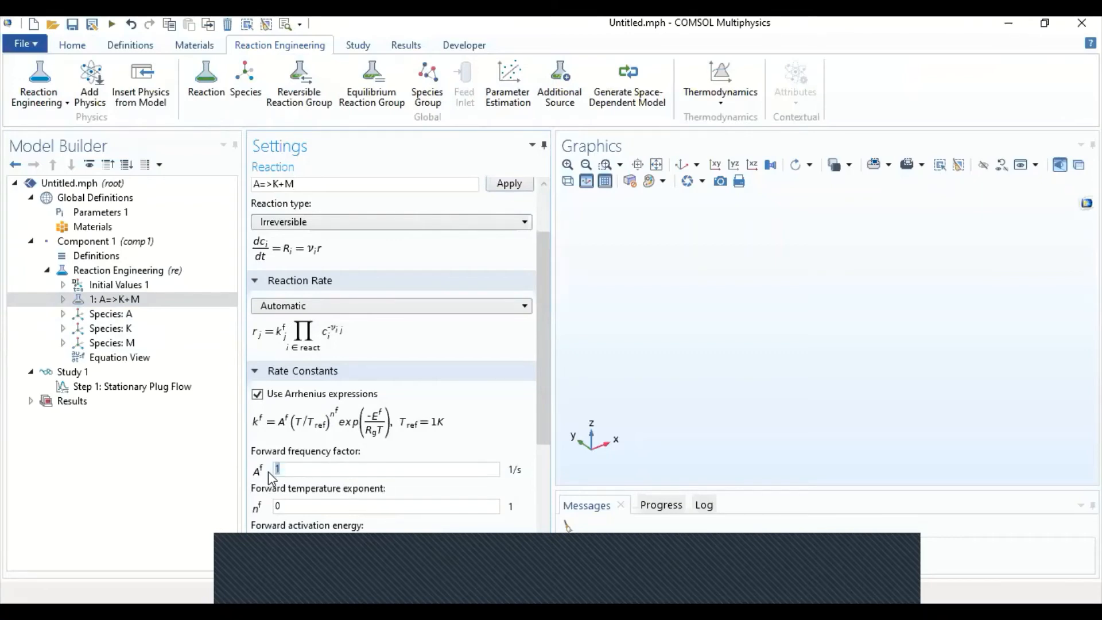
{"action": "type", "text": "A"}
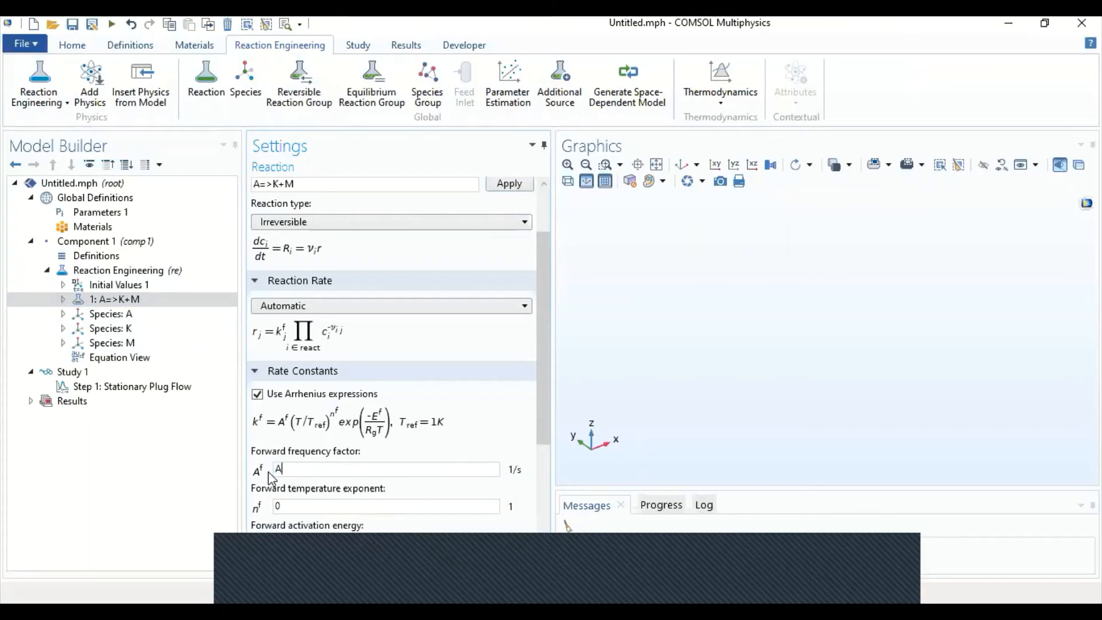
{"action": "type", "text": "f_reaction"}
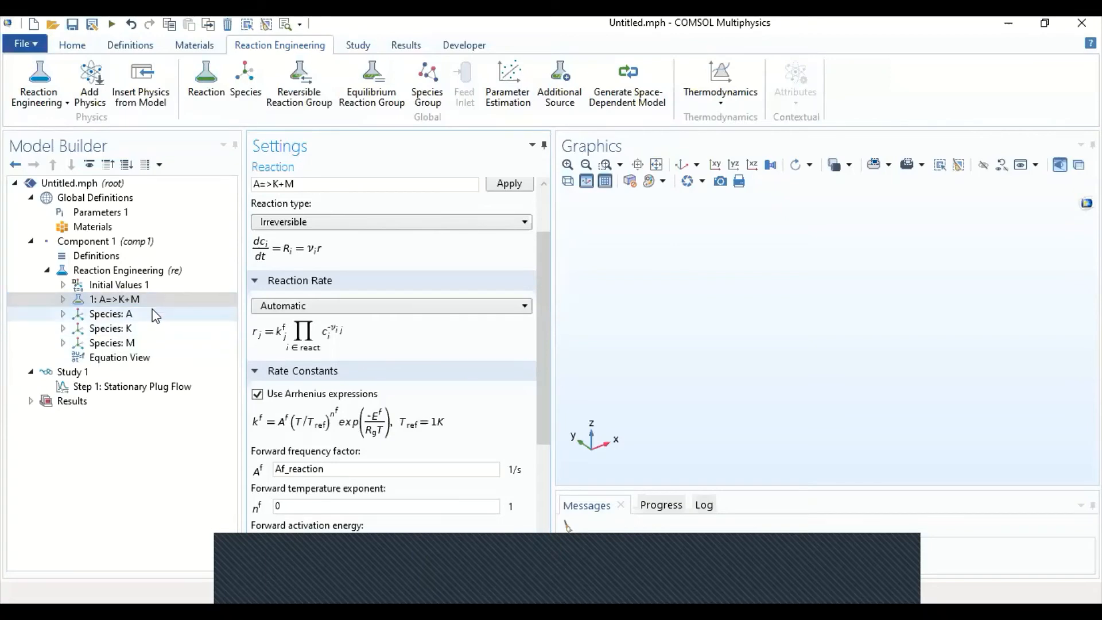
{"action": "mouse_move", "coordinate": [154, 318]}
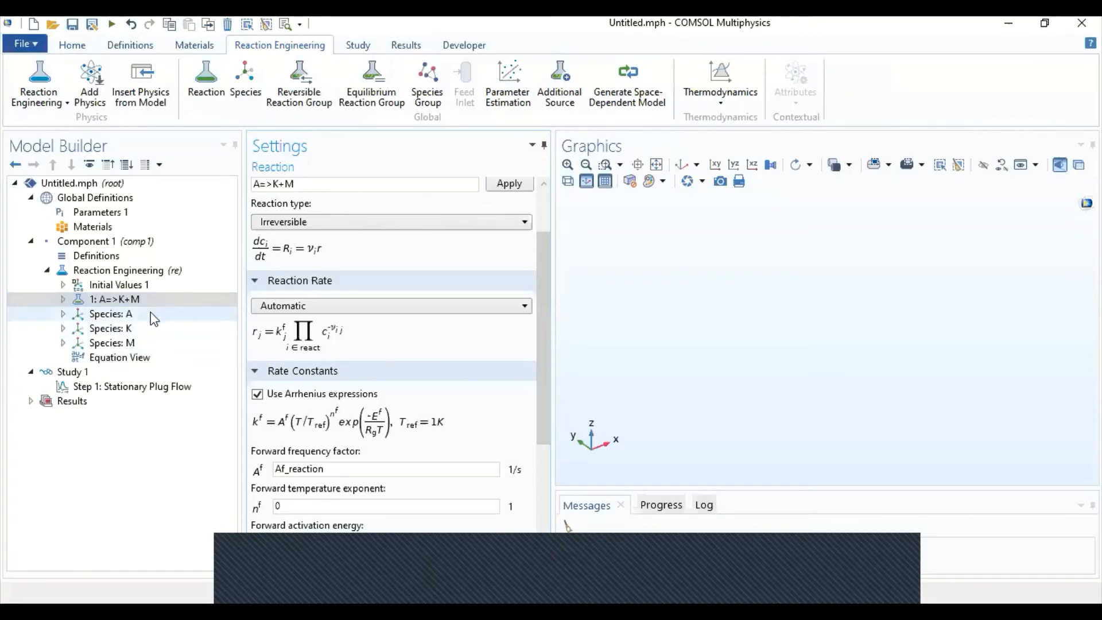
{"action": "left_click", "coordinate": [127, 270]}
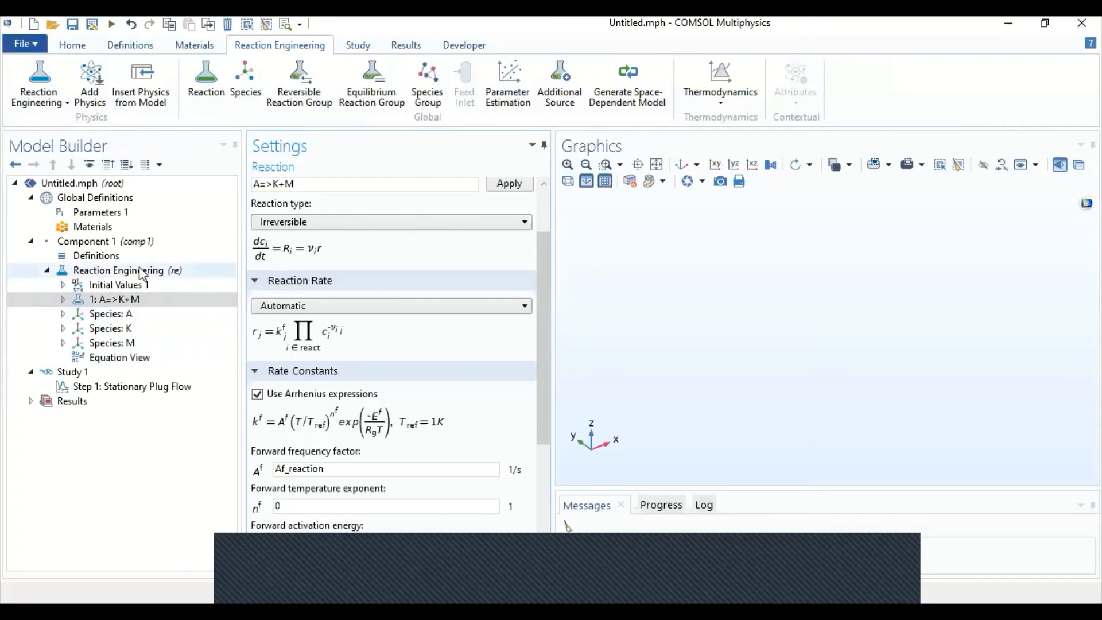
{"action": "left_click", "coordinate": [111, 342]}
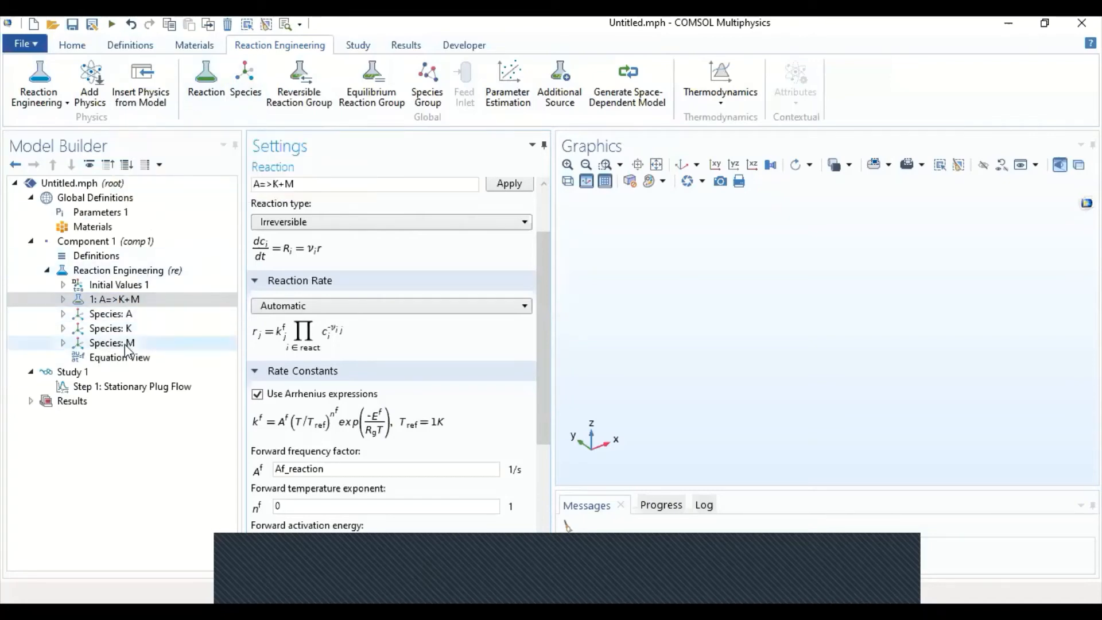
Add a new species named N2 to the reaction model
{"action": "left_click", "coordinate": [243, 83]}
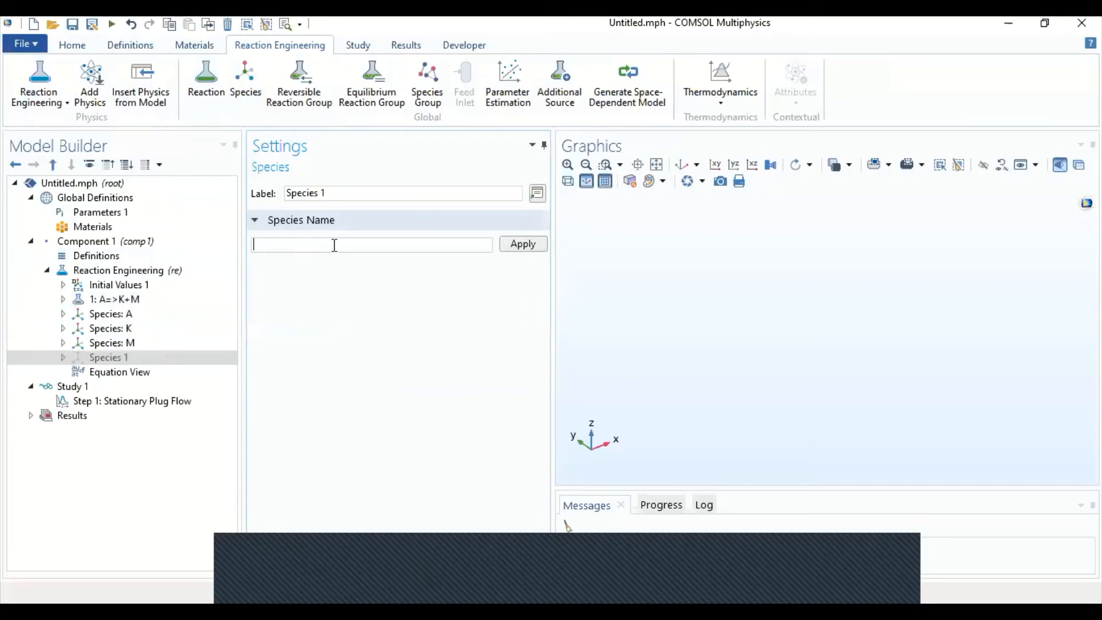
{"action": "type", "text": "N"}
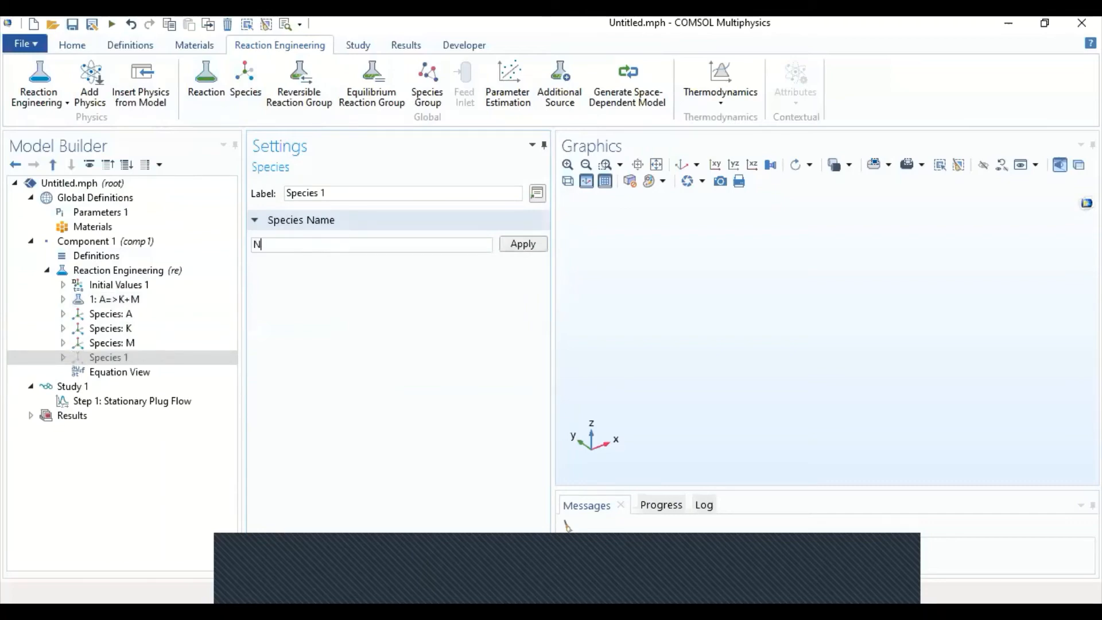
{"action": "left_click", "coordinate": [522, 243]}
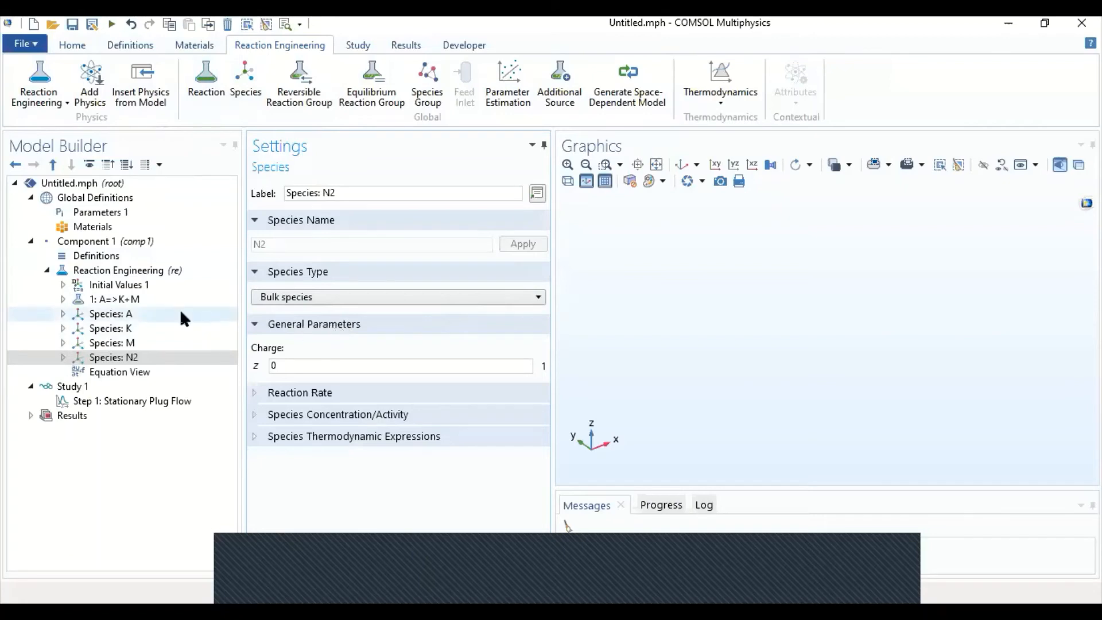
{"action": "left_click", "coordinate": [118, 284]}
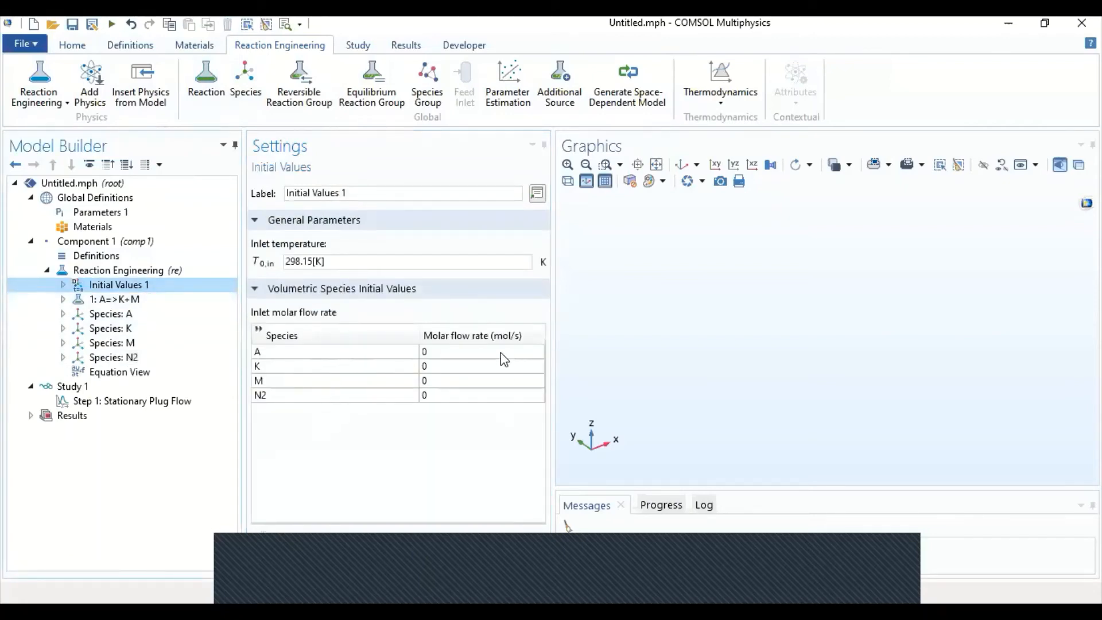
{"action": "mouse_move", "coordinate": [490, 358]}
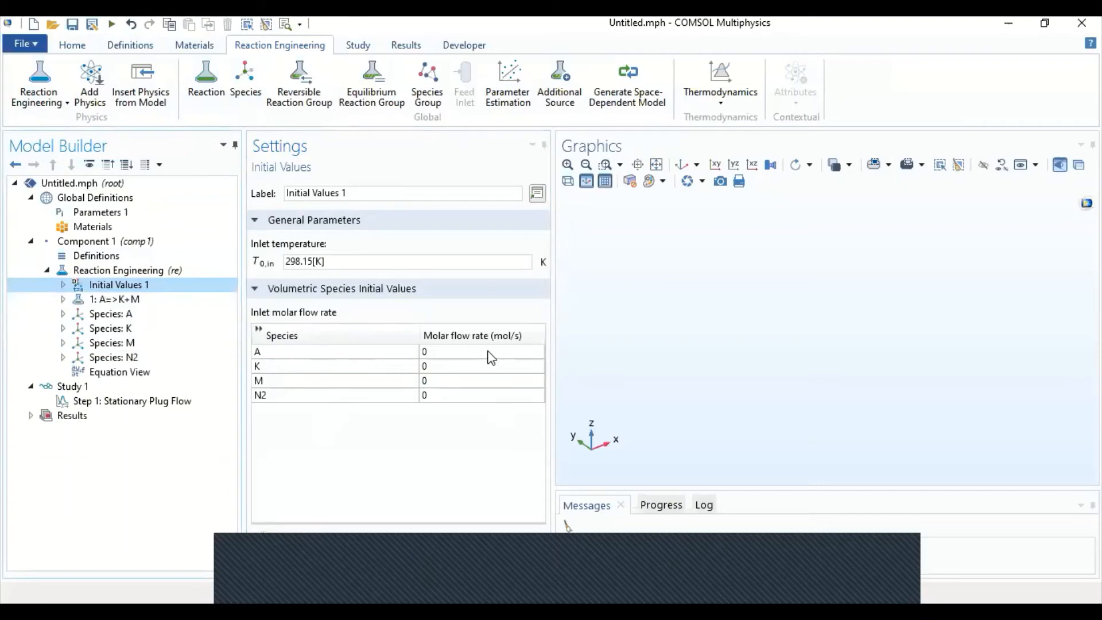
{"action": "mouse_move", "coordinate": [703, 377]}
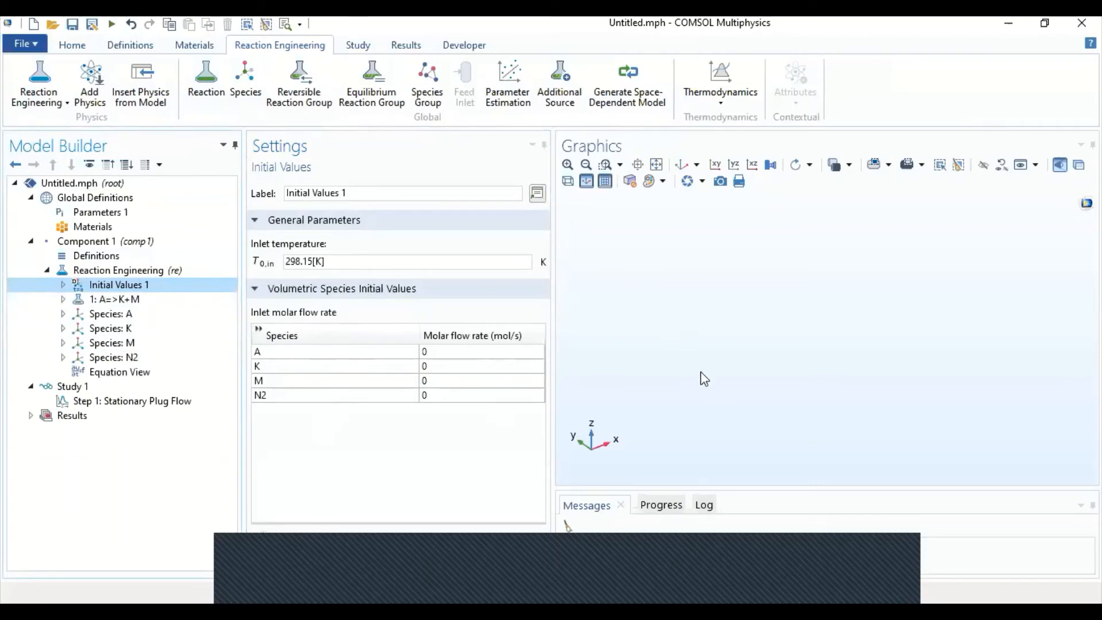
{"action": "mouse_move", "coordinate": [709, 228]}
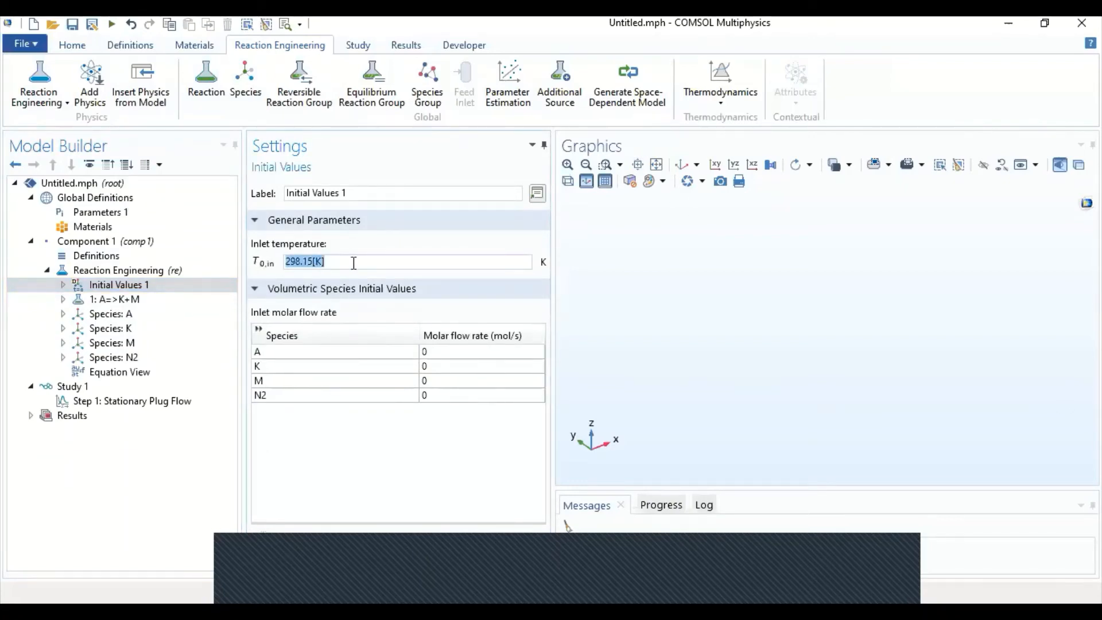
Enter T_inlet as the inlet temperature and Finlet_A as the inlet molar flow of A
{"action": "type", "text": "T_inlet"}
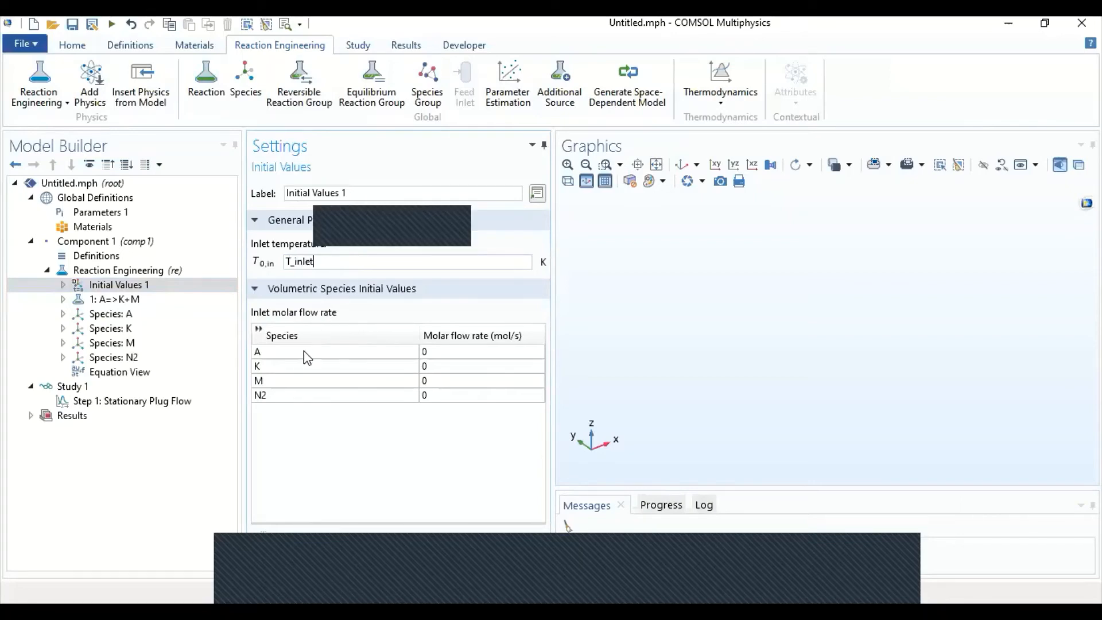
{"action": "left_click", "coordinate": [481, 351]}
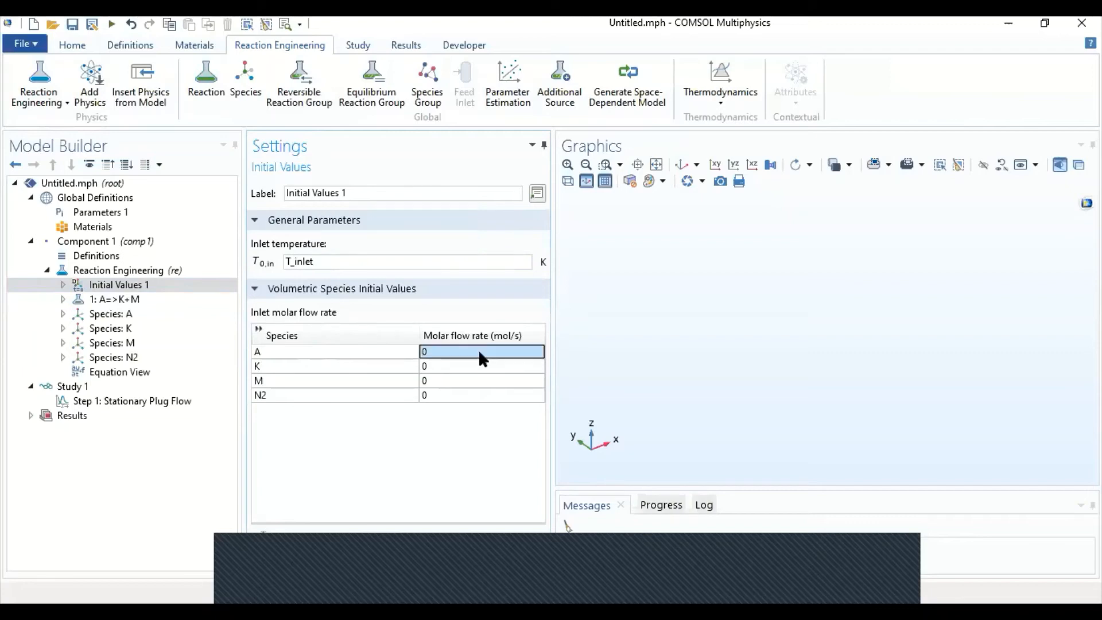
{"action": "mouse_move", "coordinate": [477, 358]}
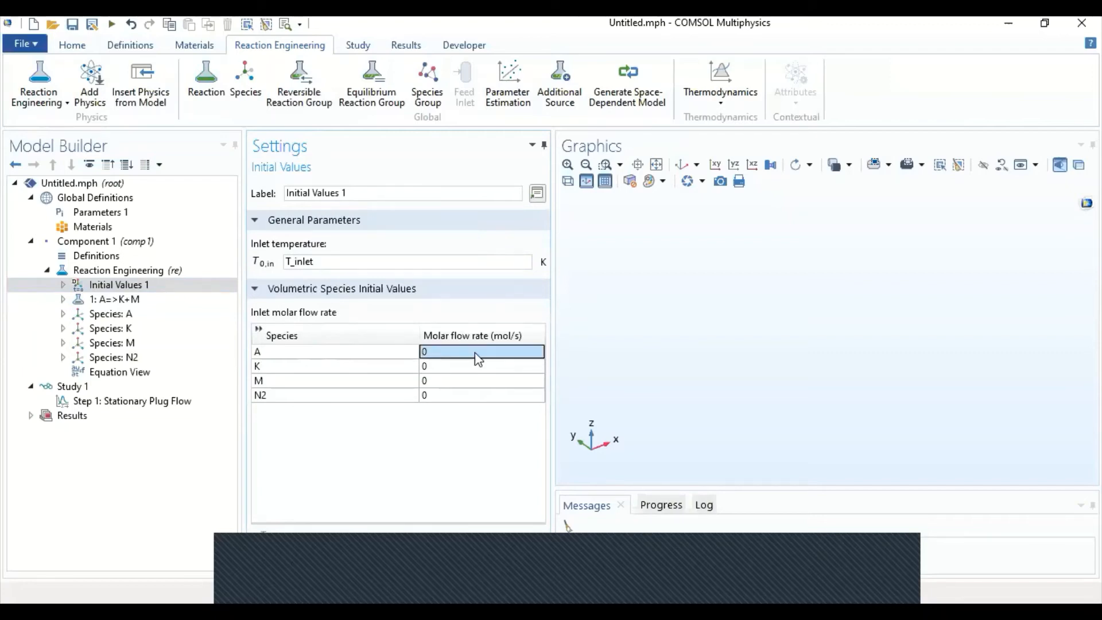
{"action": "type", "text": "F"}
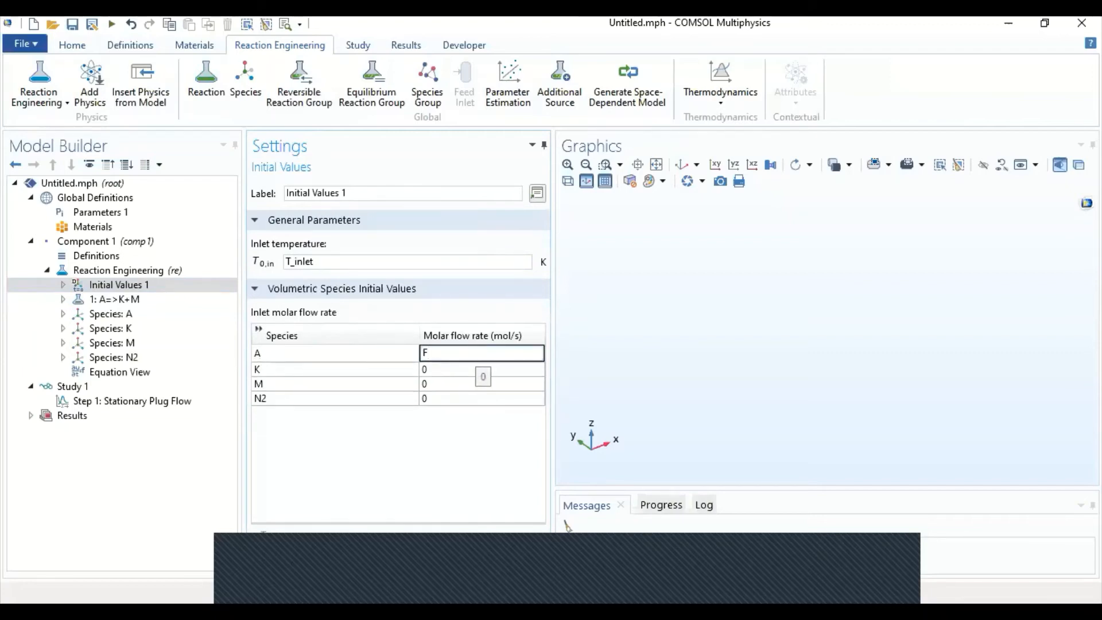
{"action": "type", "text": "inlet_A"}
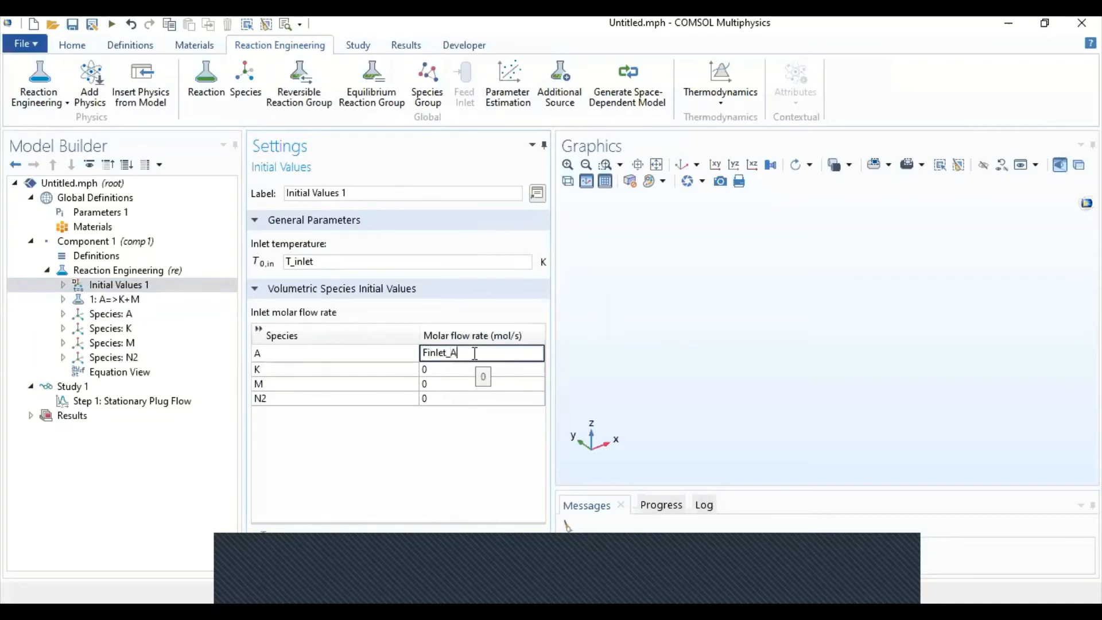
Enter Finlet_N2 as the inlet molar flow of N2, leaving K and M at 0
{"action": "left_click", "coordinate": [481, 393]}
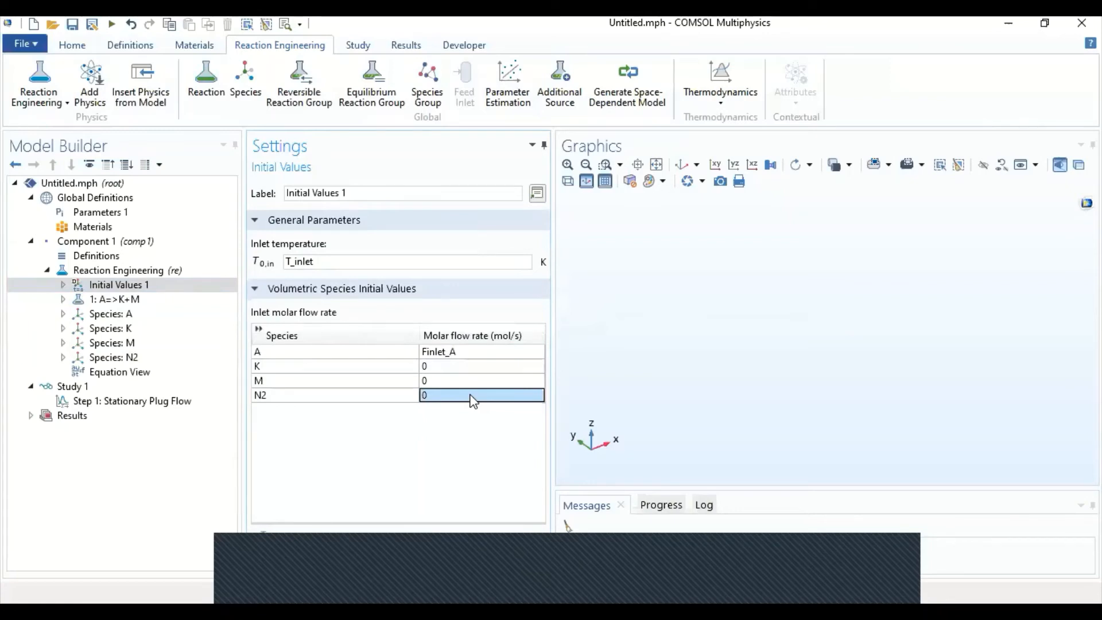
{"action": "type", "text": "Finlet_"}
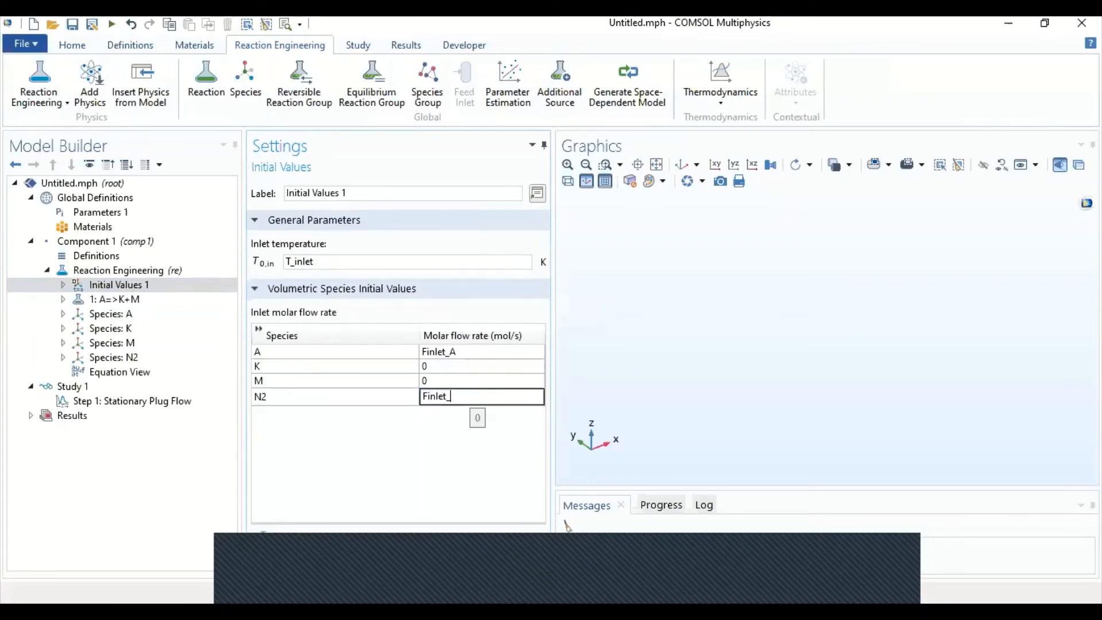
{"action": "type", "text": "N2"}
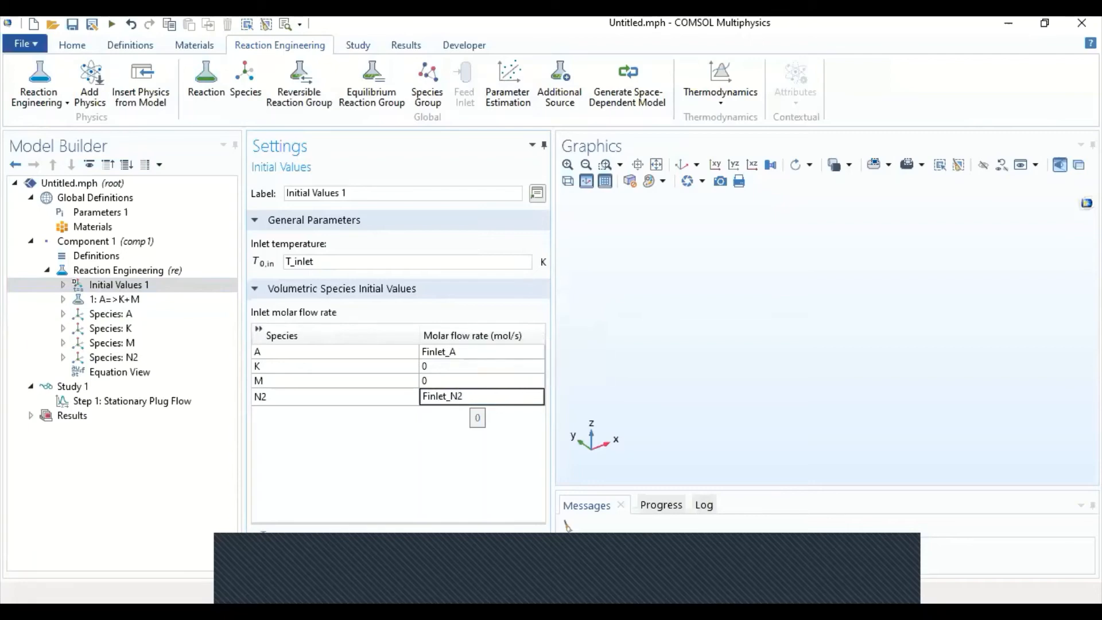
{"action": "left_click", "coordinate": [481, 394]}
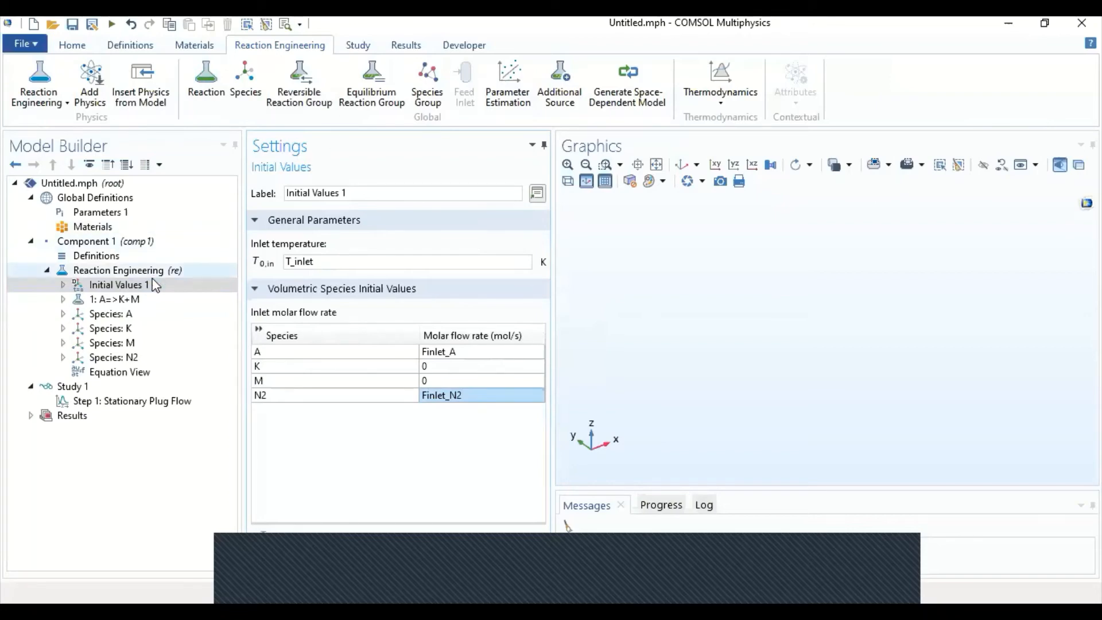
Select nonisothermal_plug_flow_thermo as the CHEMKIN species property import file in Reaction Engineering
{"action": "left_click", "coordinate": [118, 270]}
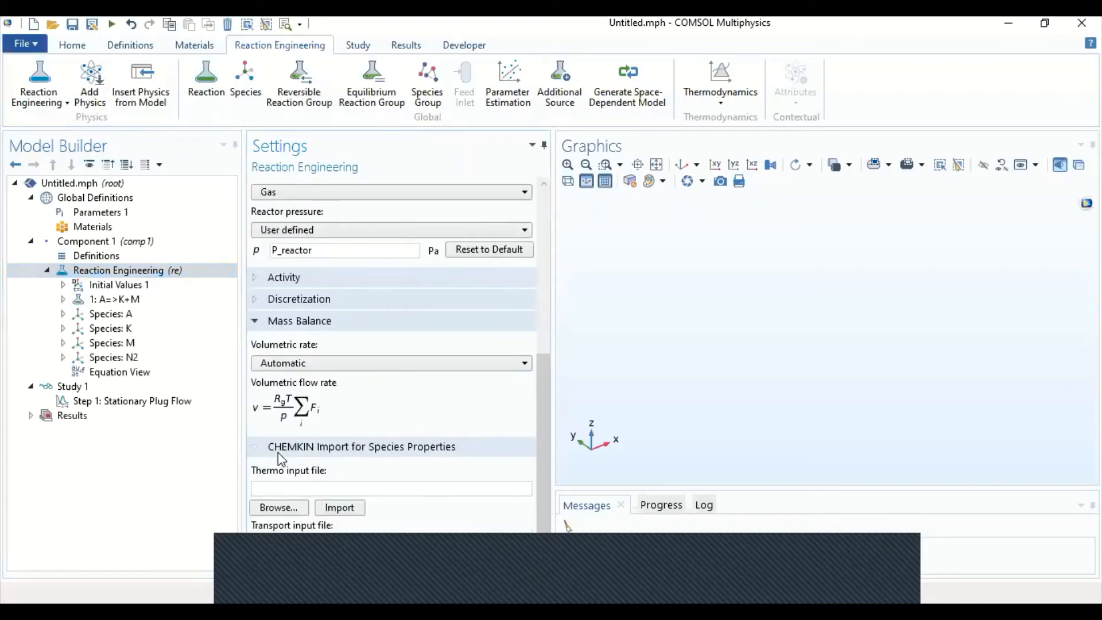
{"action": "left_click", "coordinate": [118, 269]}
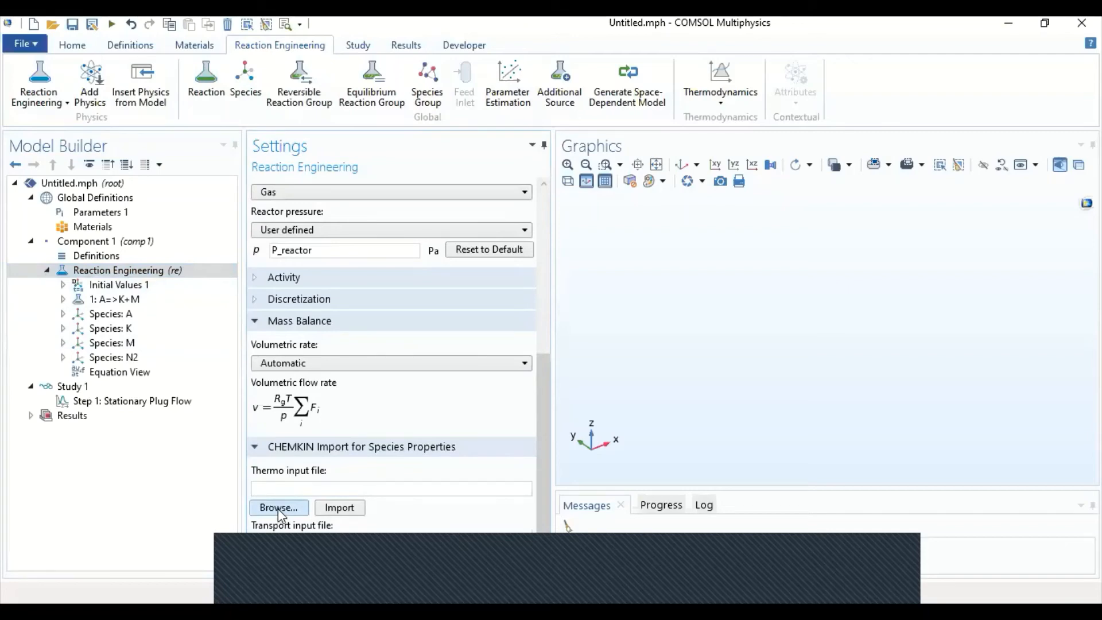
{"action": "left_click", "coordinate": [278, 506]}
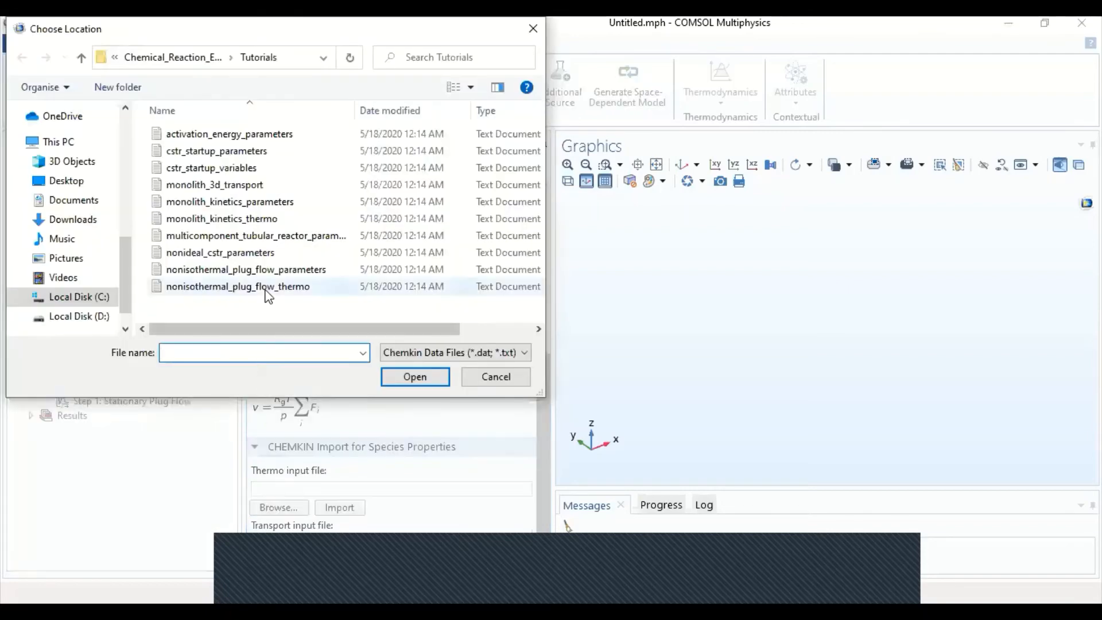
{"action": "left_click", "coordinate": [238, 286]}
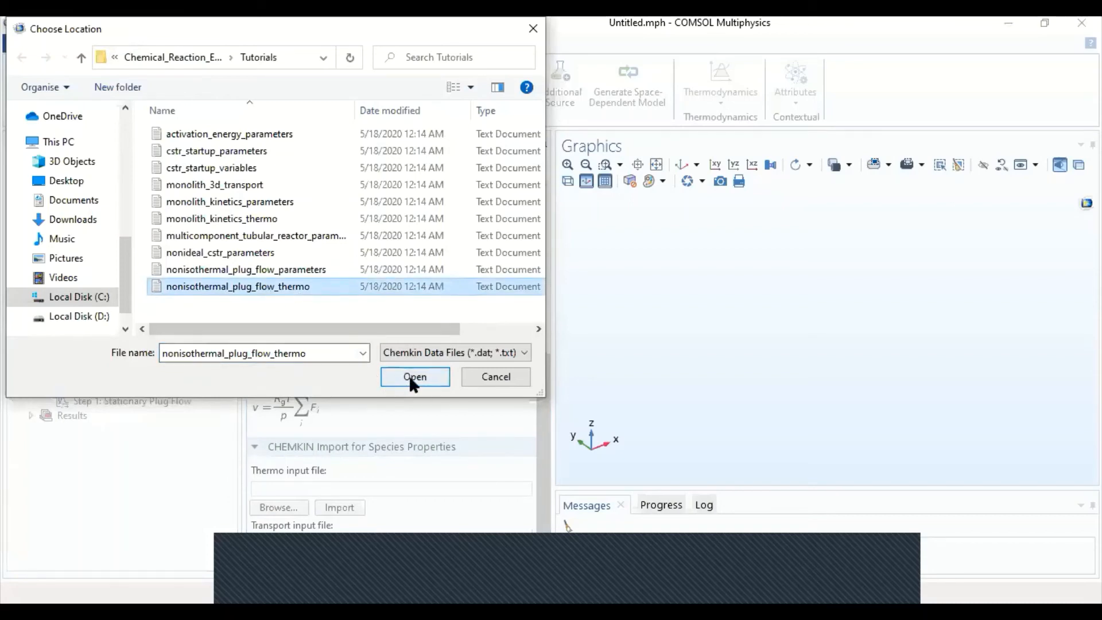
{"action": "left_click", "coordinate": [415, 376]}
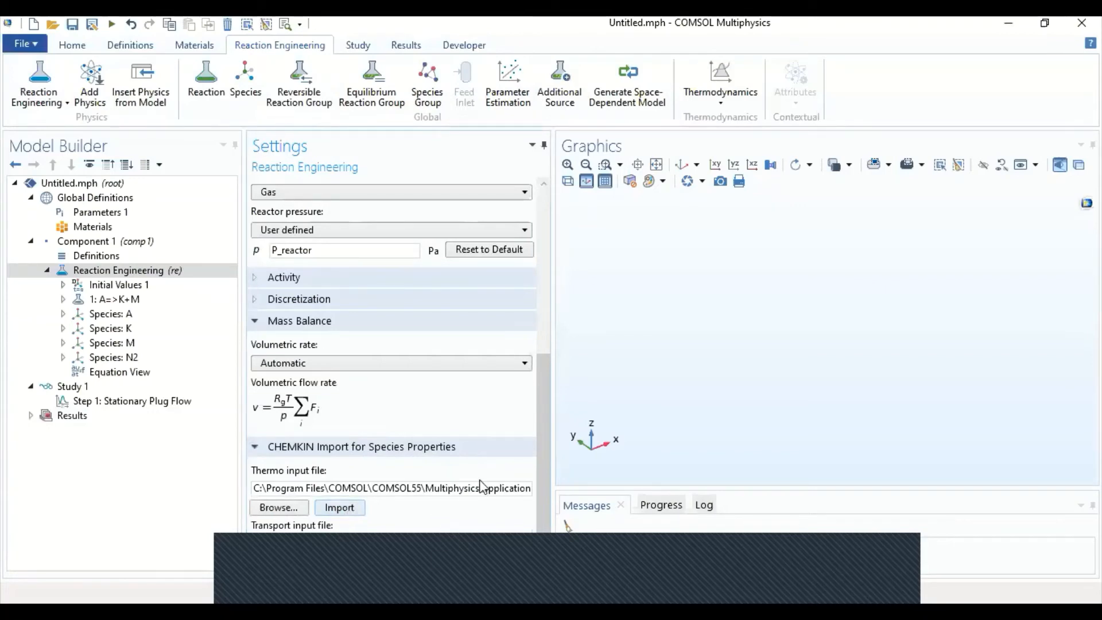
{"action": "mouse_move", "coordinate": [490, 468]}
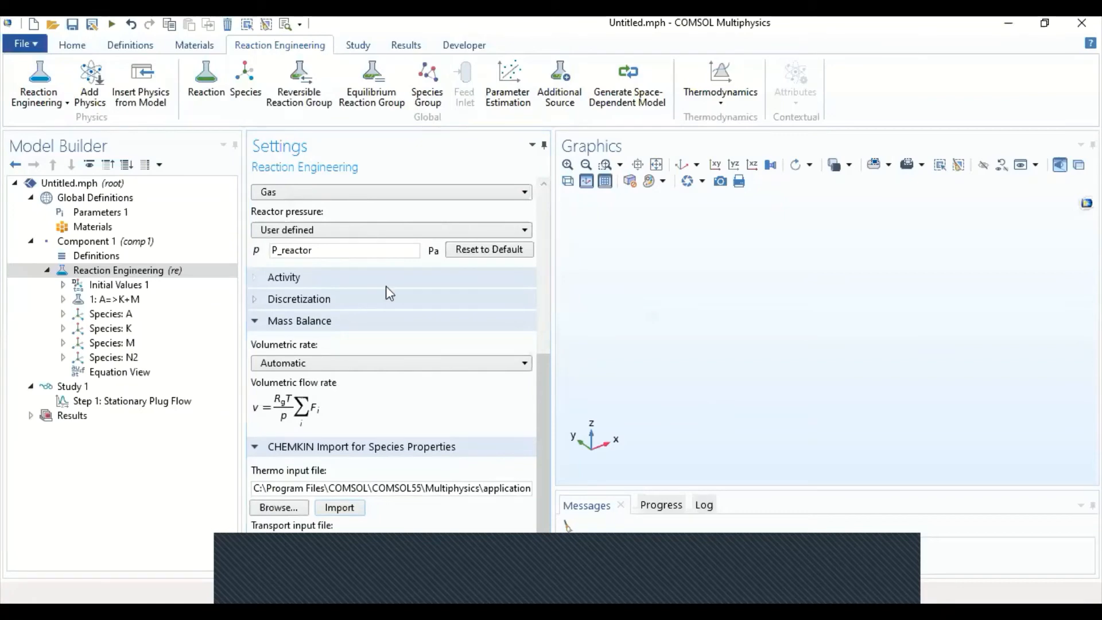
In Step 1: Stationary Plug Flow, start the Volumes field as a range expression from 0
{"action": "left_click", "coordinate": [74, 386]}
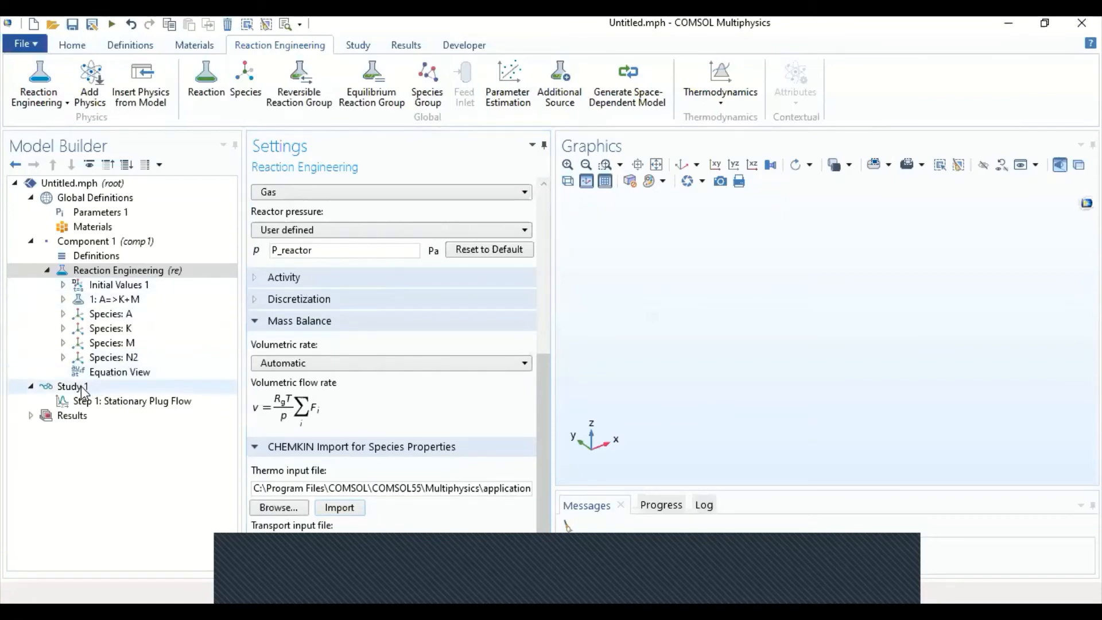
{"action": "left_click", "coordinate": [72, 386]}
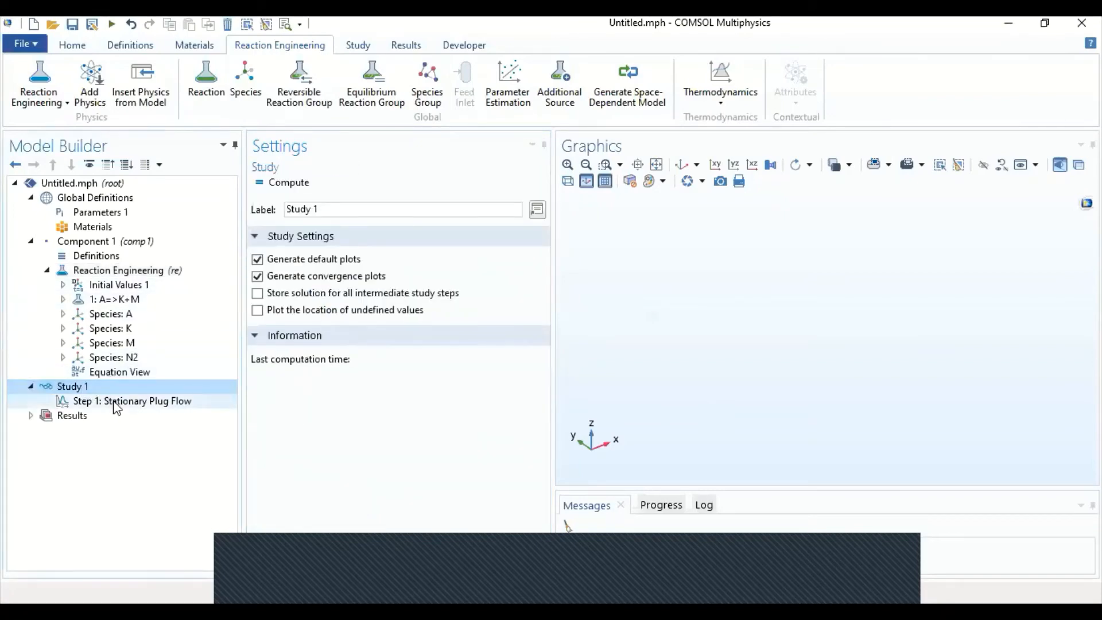
{"action": "left_click", "coordinate": [132, 401]}
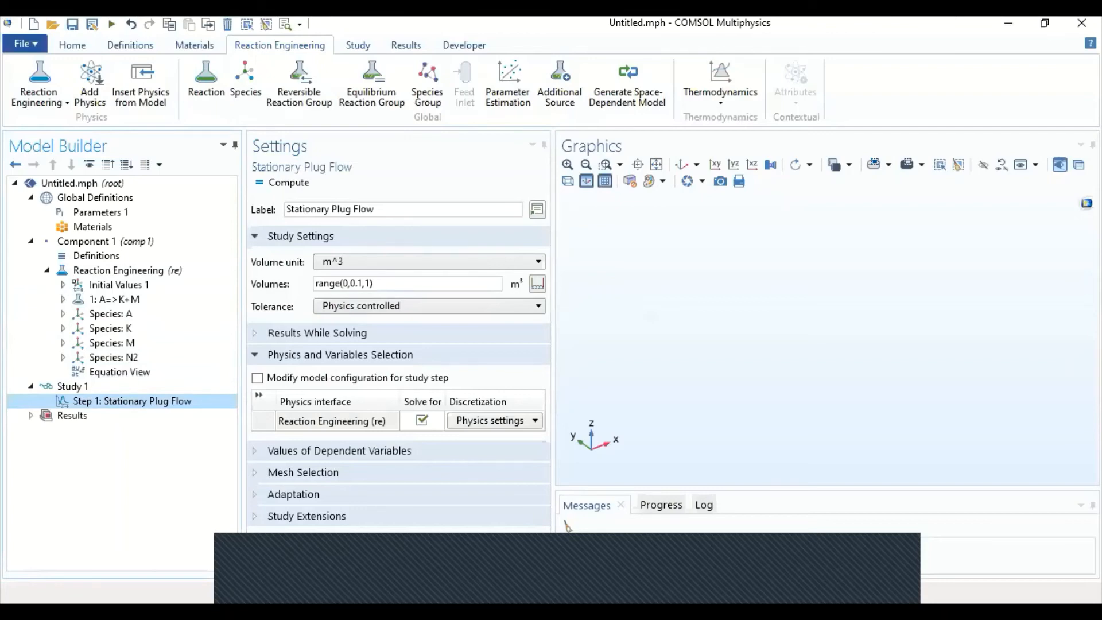
{"action": "left_click", "coordinate": [361, 284]}
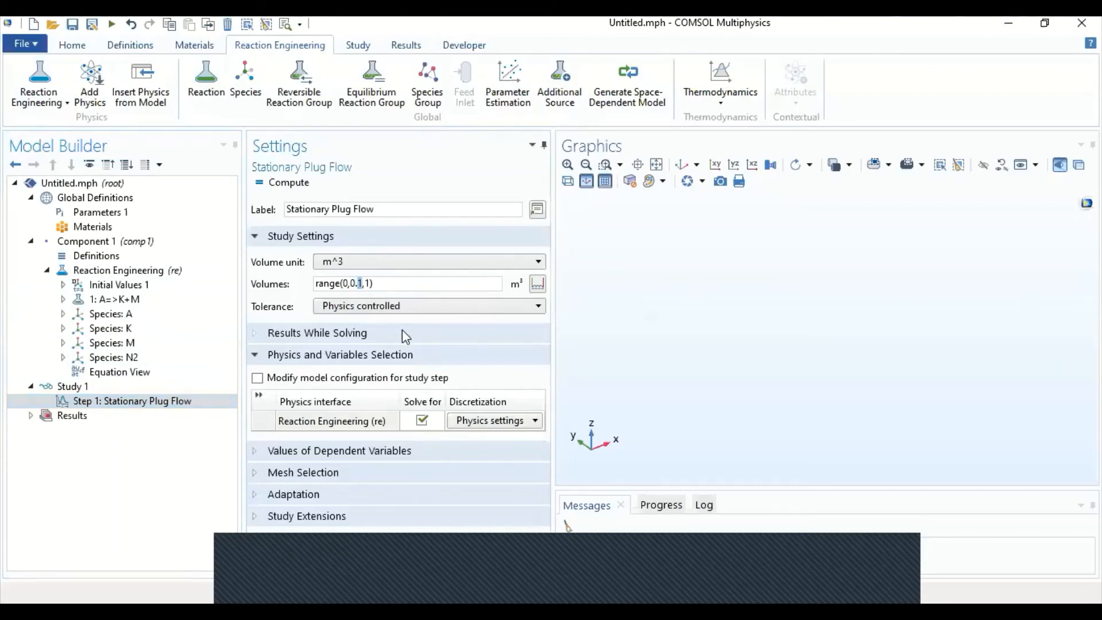
{"action": "type", "text": "range(0,0.5,"}
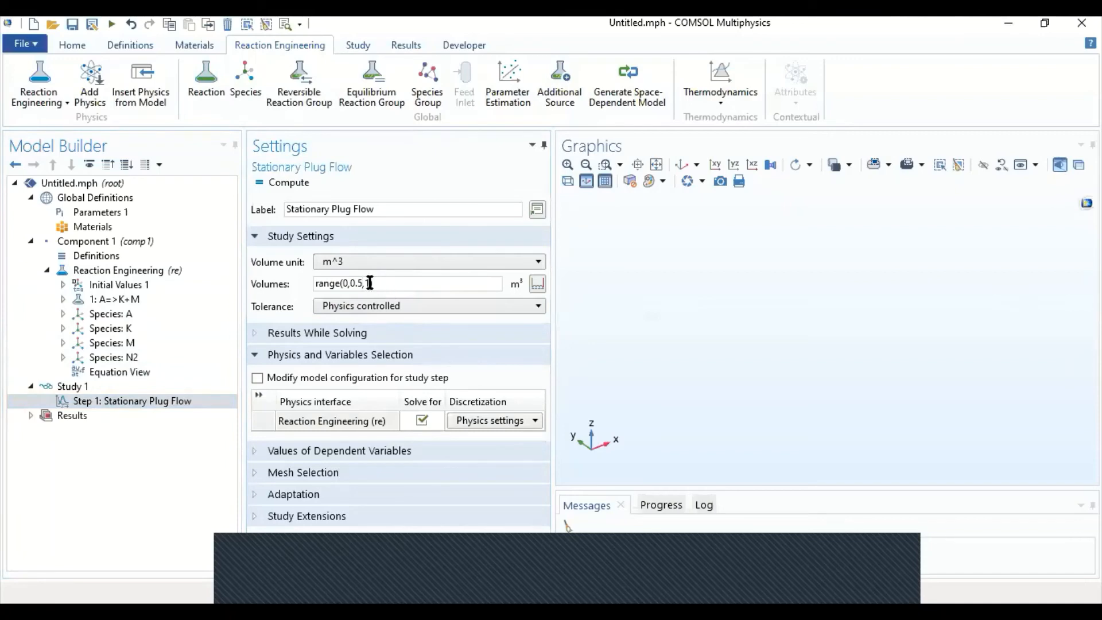
{"action": "type", "text": "1)"}
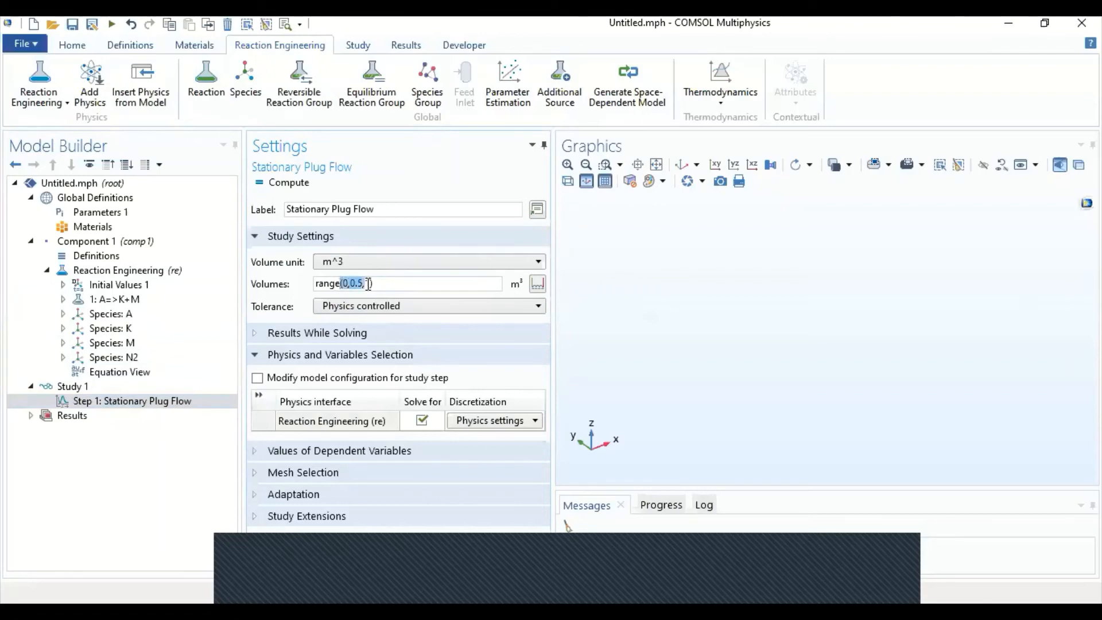
{"action": "type", "text": "1"}
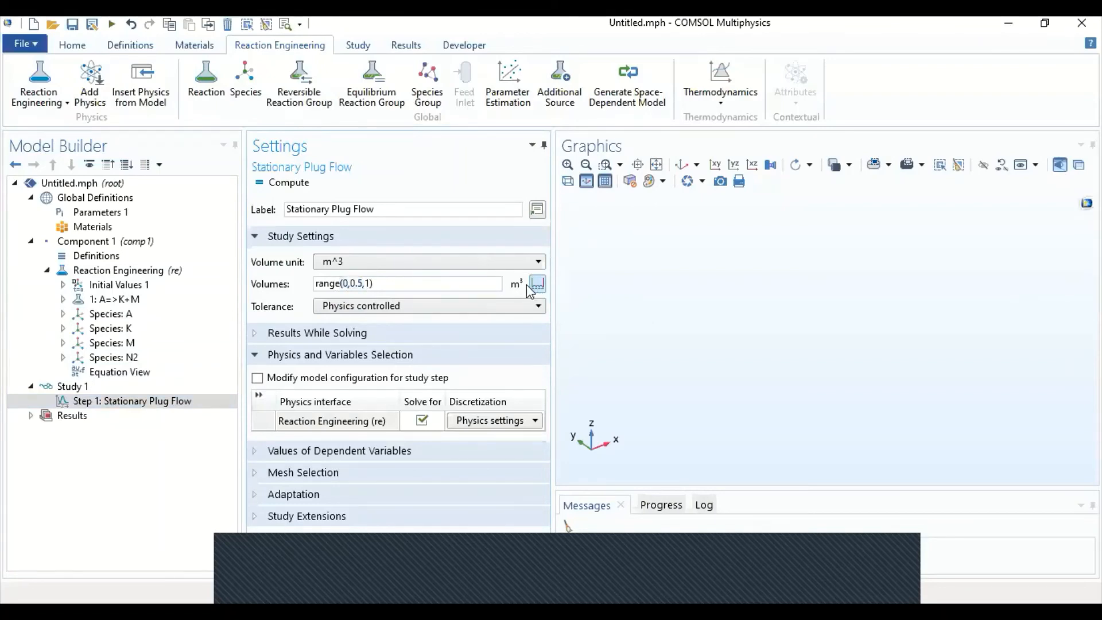
Use the range builder to finish Volumes as range(0,0.05,5) m³ and commit it
{"action": "left_click", "coordinate": [536, 284]}
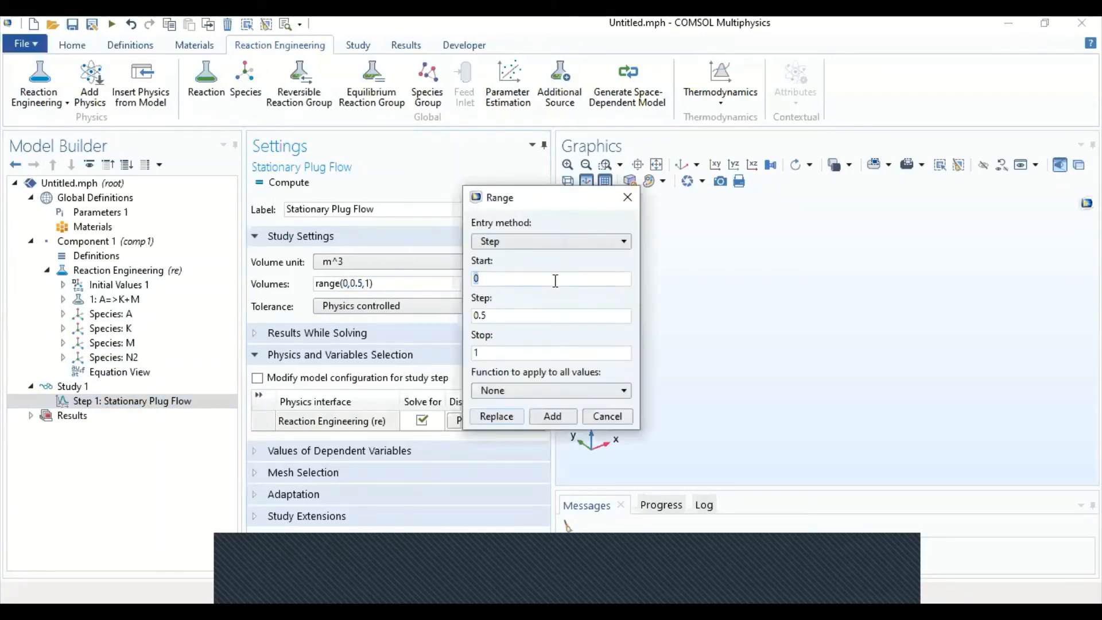
{"action": "type", "text": "1"}
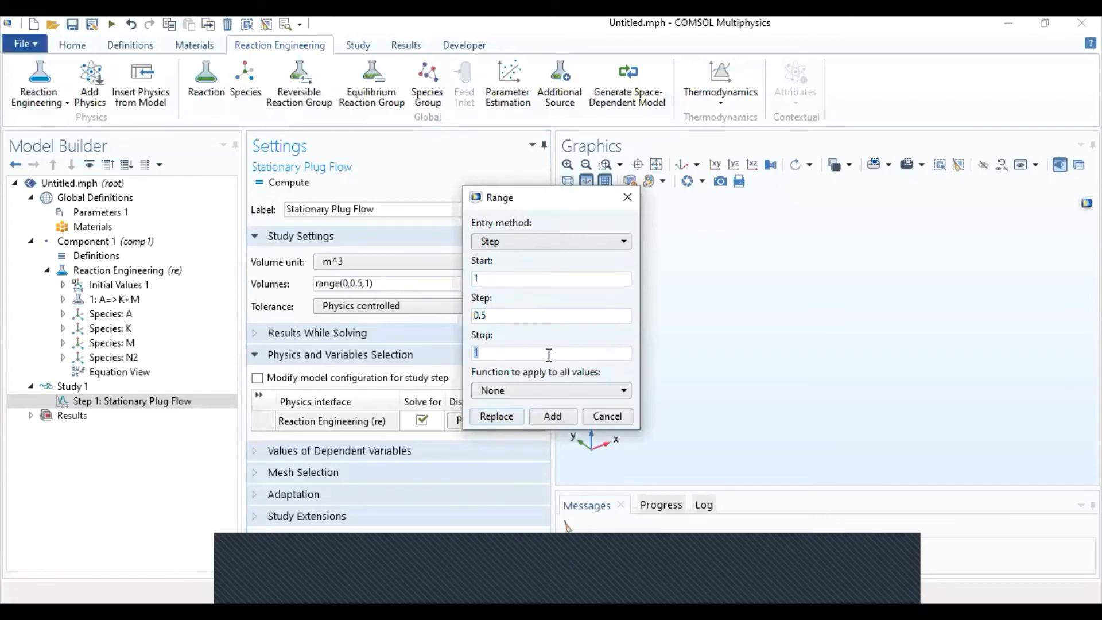
{"action": "left_click", "coordinate": [495, 415]}
{"action": "type", "text": "0"}
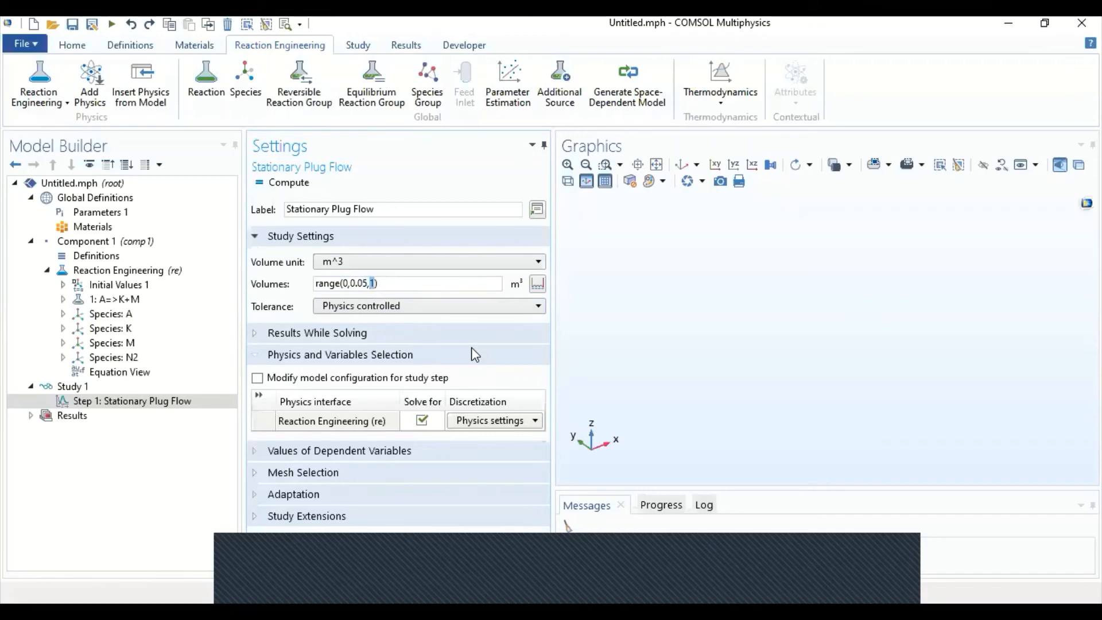
{"action": "type", "text": "5"}
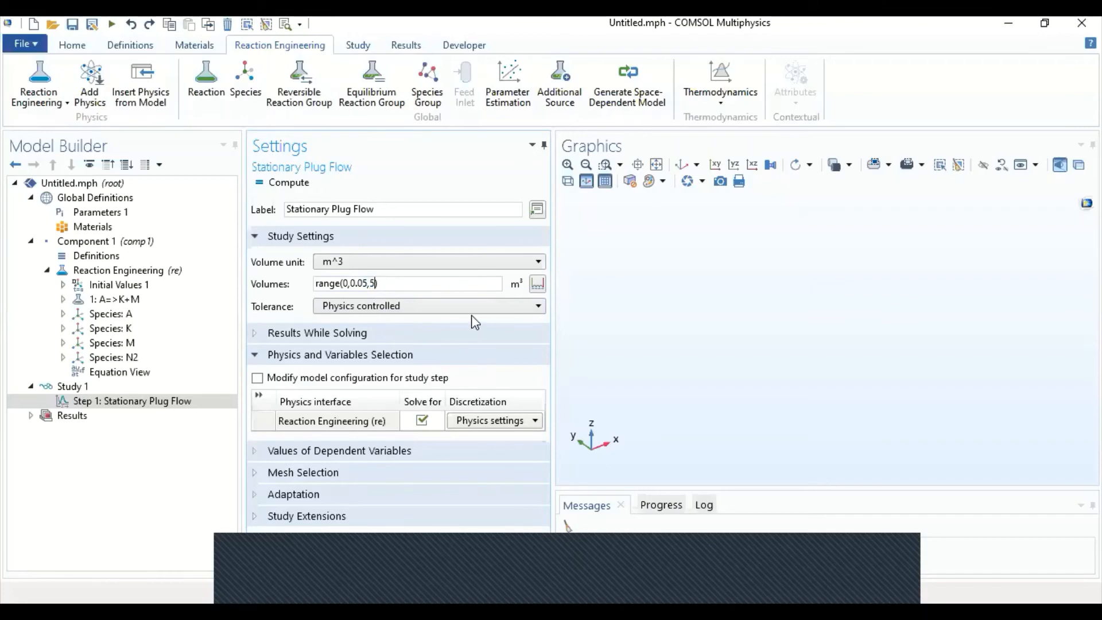
{"action": "left_click", "coordinate": [131, 400]}
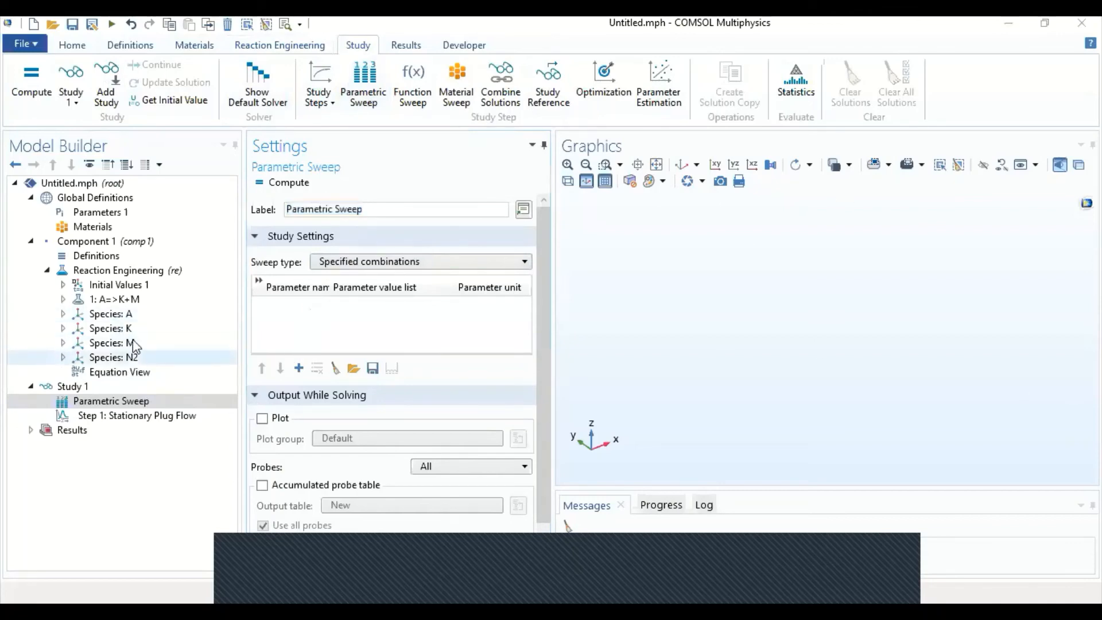
Add a sweep parameter row and choose the inlet mole fraction A_frac
{"action": "left_click", "coordinate": [298, 368]}
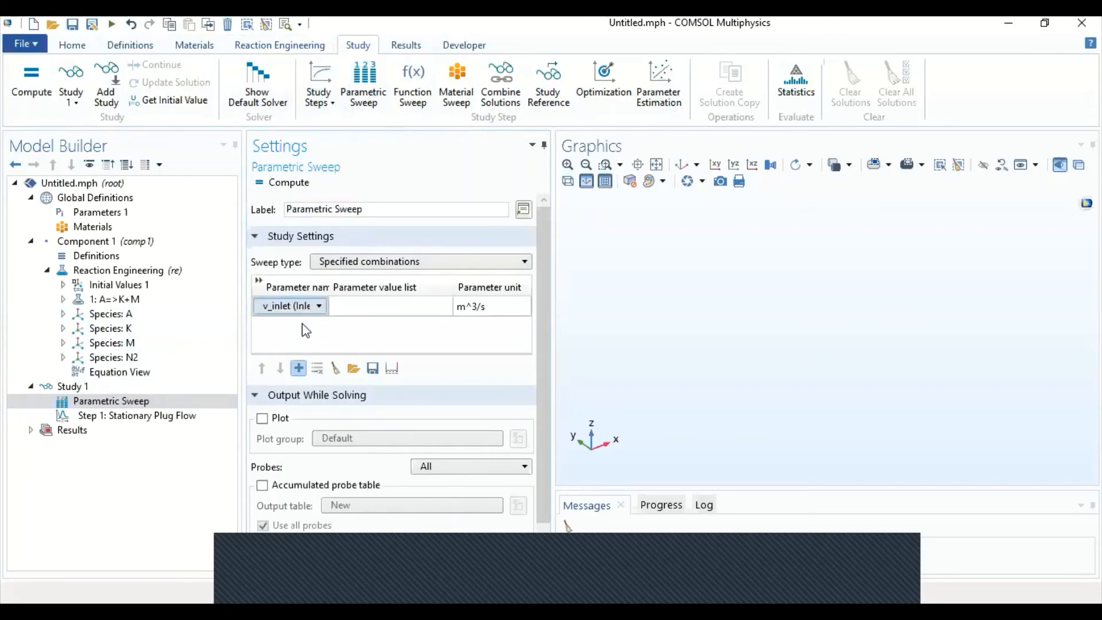
{"action": "left_click", "coordinate": [290, 305]}
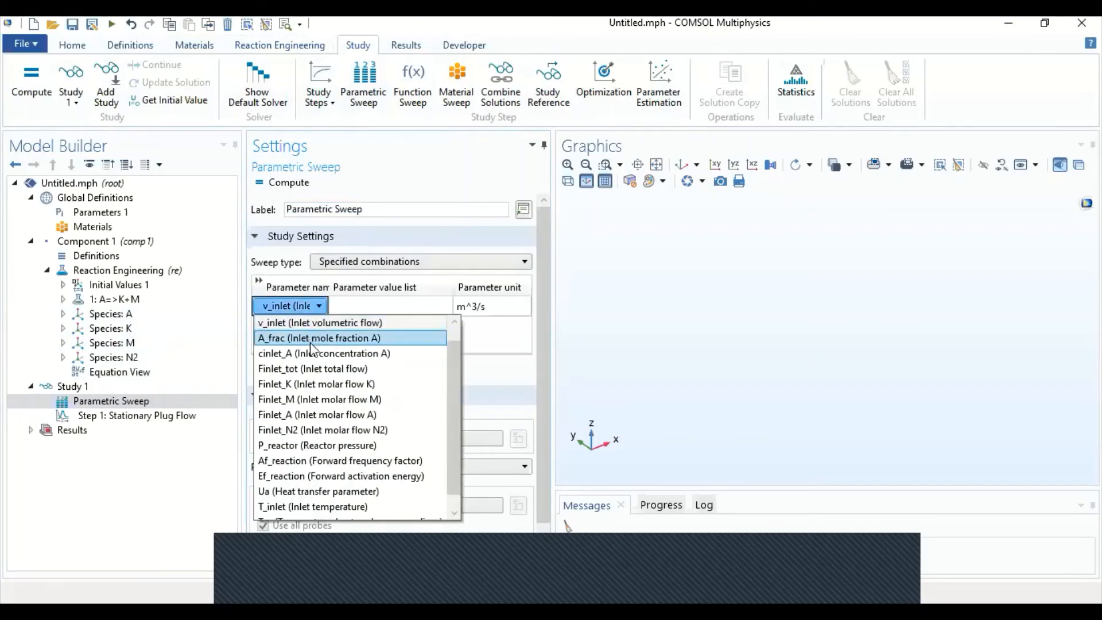
{"action": "left_click", "coordinate": [318, 337]}
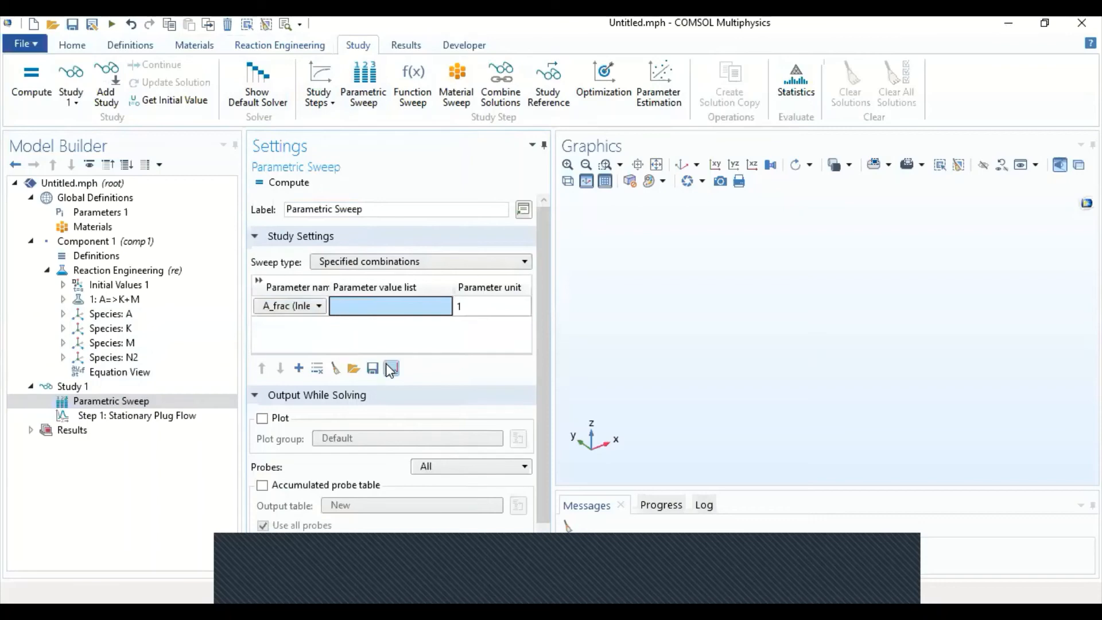
Give A_frac the sweep values 1, 0.5 and 0.1
{"action": "left_click", "coordinate": [298, 367]}
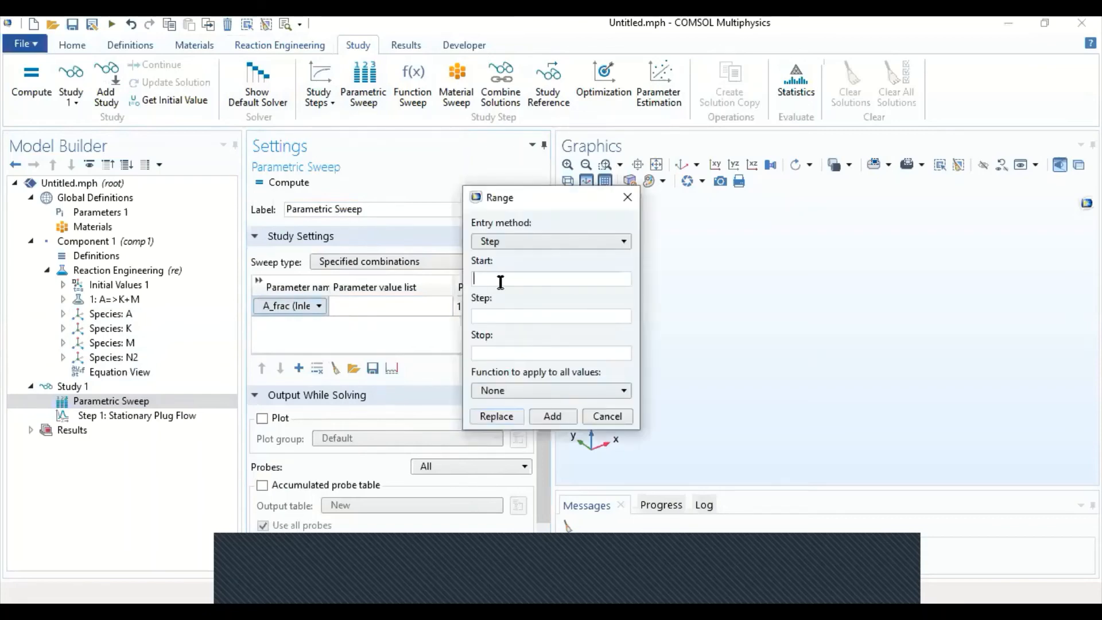
{"action": "type", "text": "1"}
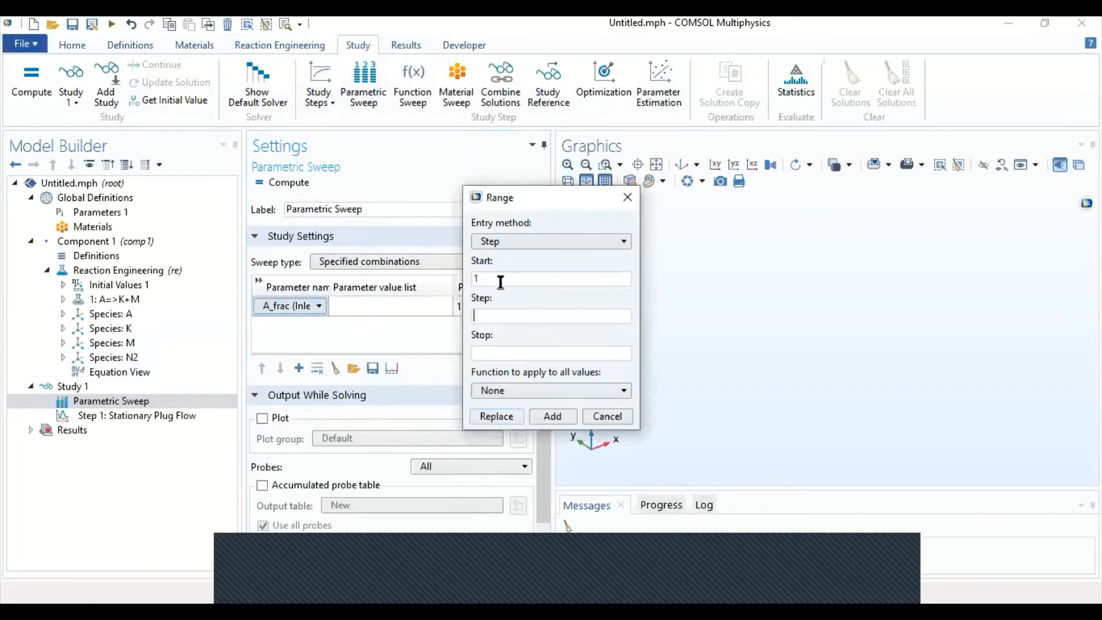
{"action": "type", "text": "0.5"}
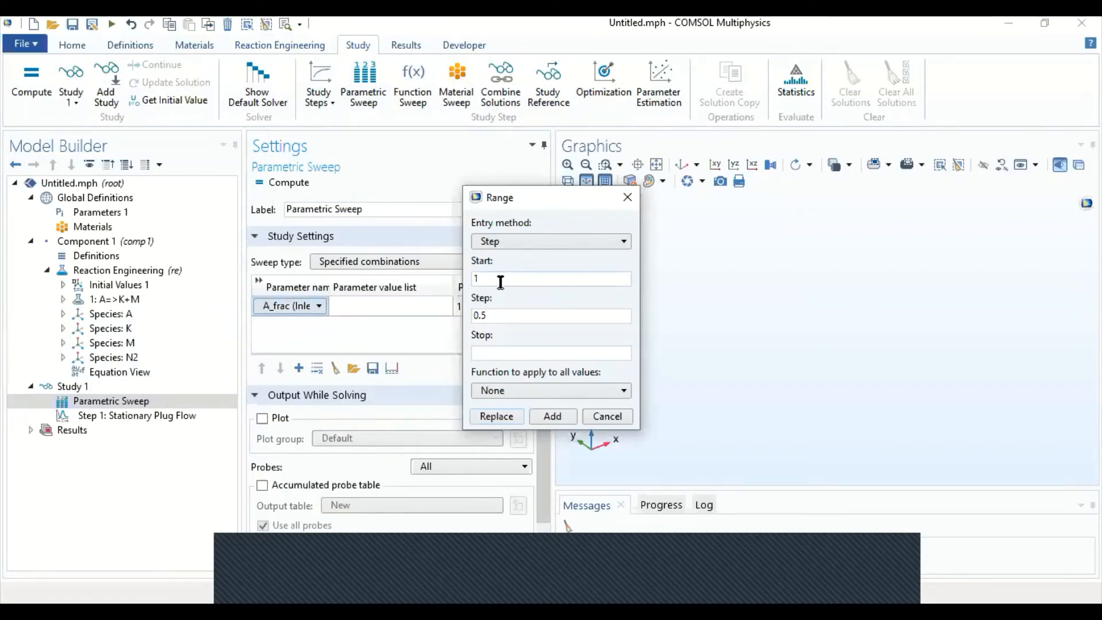
{"action": "type", "text": "0.1"}
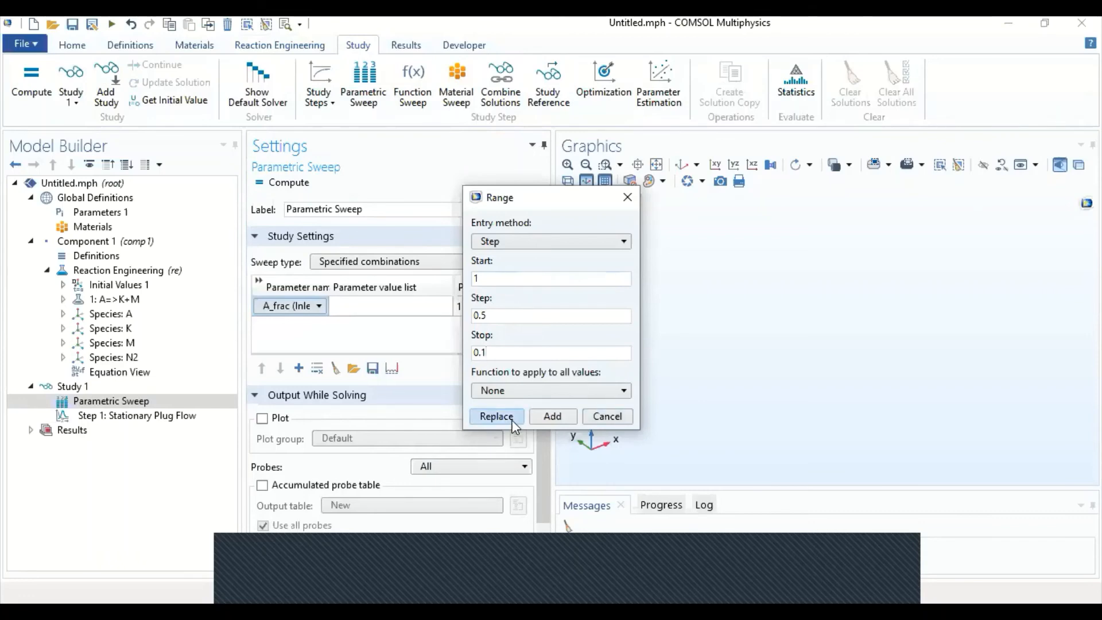
{"action": "left_click", "coordinate": [496, 415]}
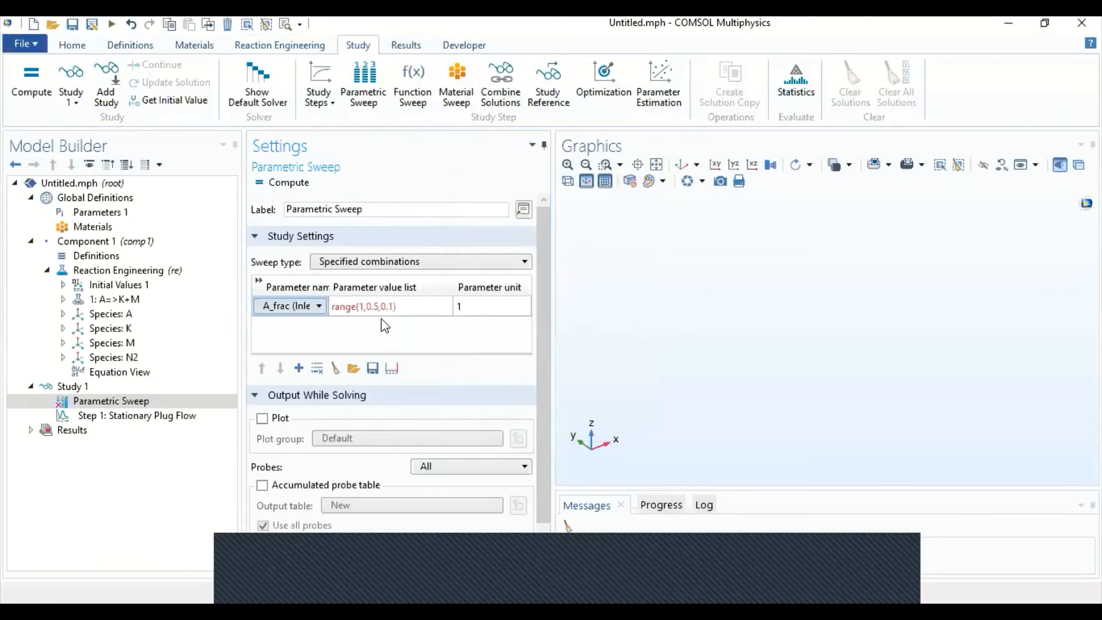
{"action": "mouse_move", "coordinate": [799, 287]}
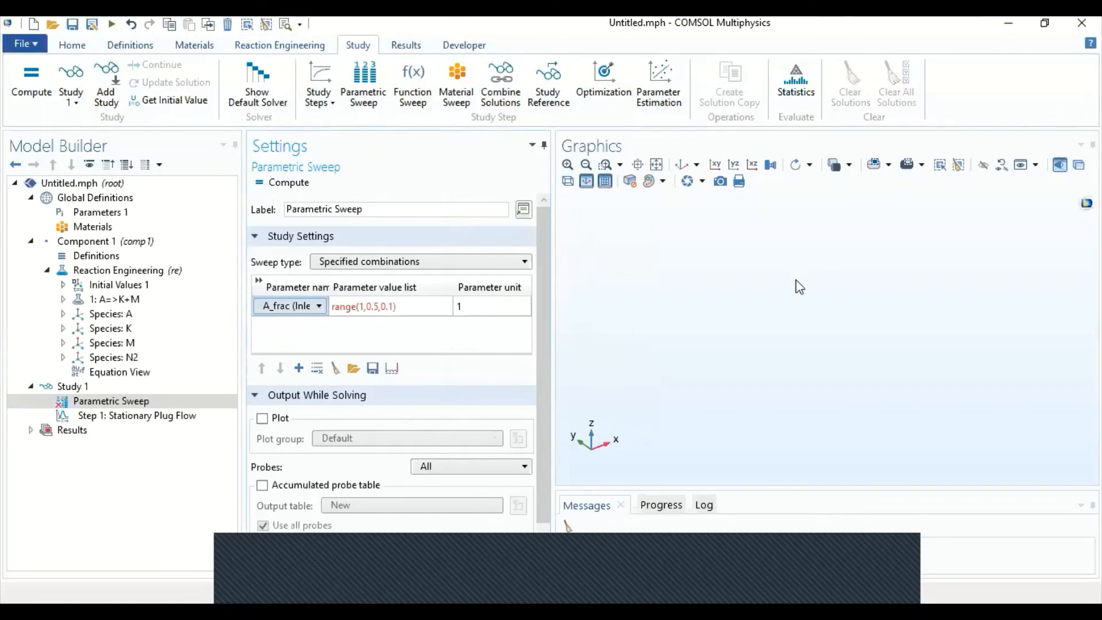
{"action": "left_click", "coordinate": [391, 305]}
{"action": "type", "text": "1 0.5 0.1"}
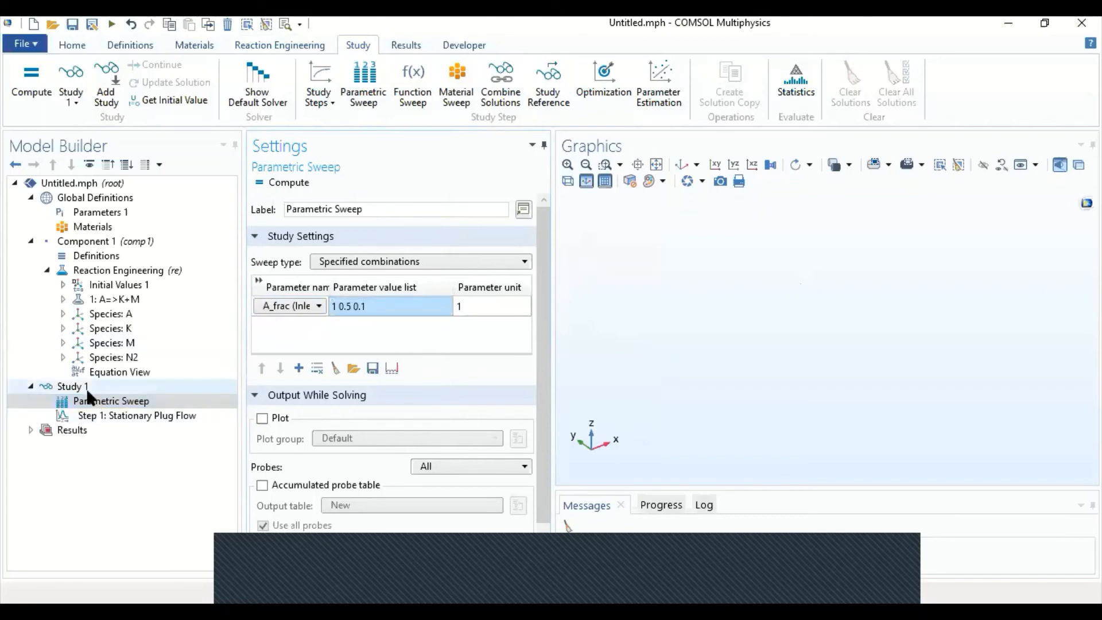
Recheck the plug flow step volumes range(0,0.05,5), the Reaction Engineering settings and the A_frac sweep
{"action": "left_click", "coordinate": [137, 415]}
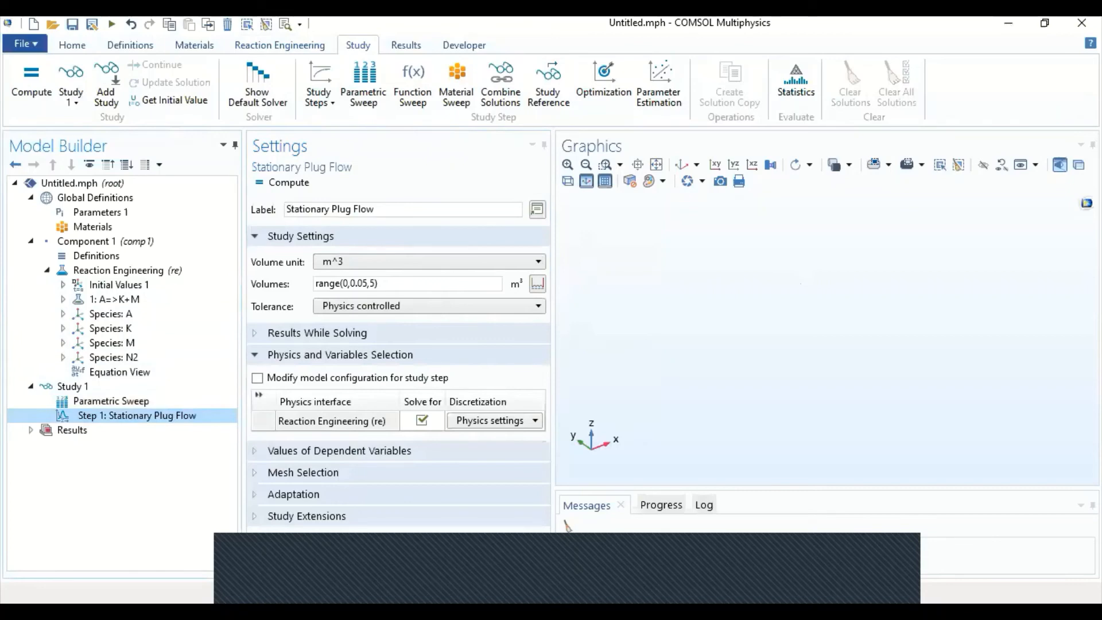
{"action": "left_click", "coordinate": [127, 269]}
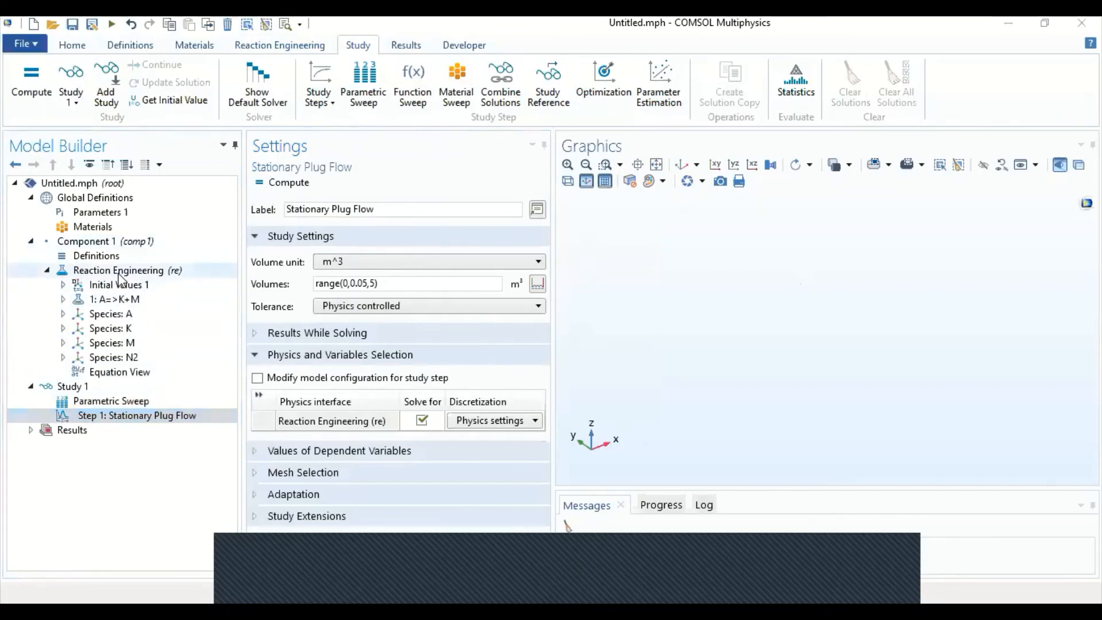
{"action": "left_click", "coordinate": [118, 269]}
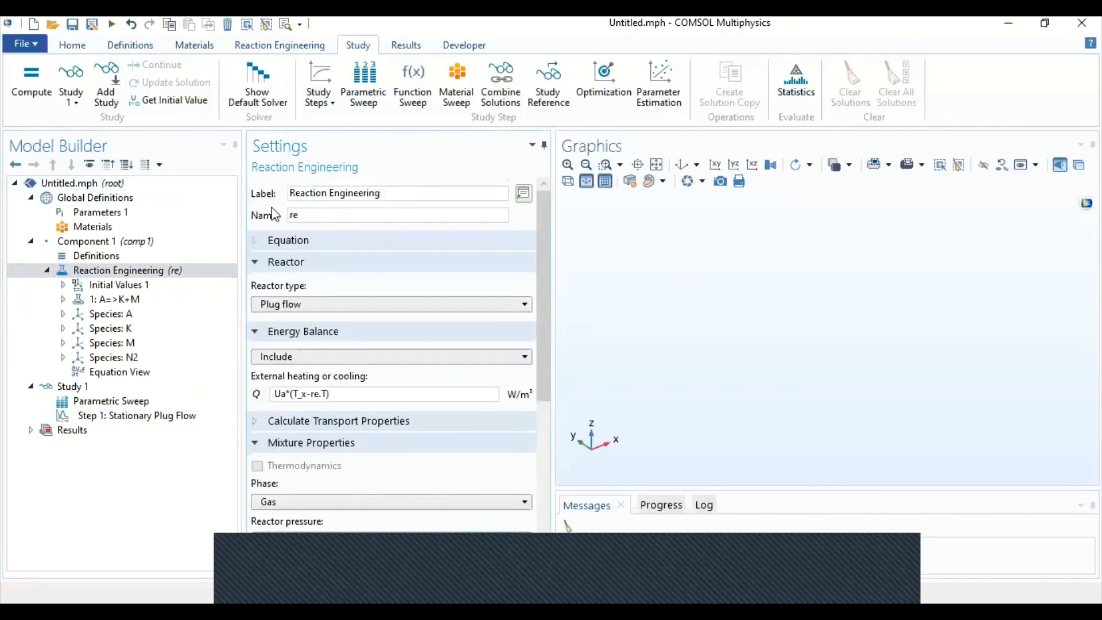
{"action": "left_click", "coordinate": [110, 401]}
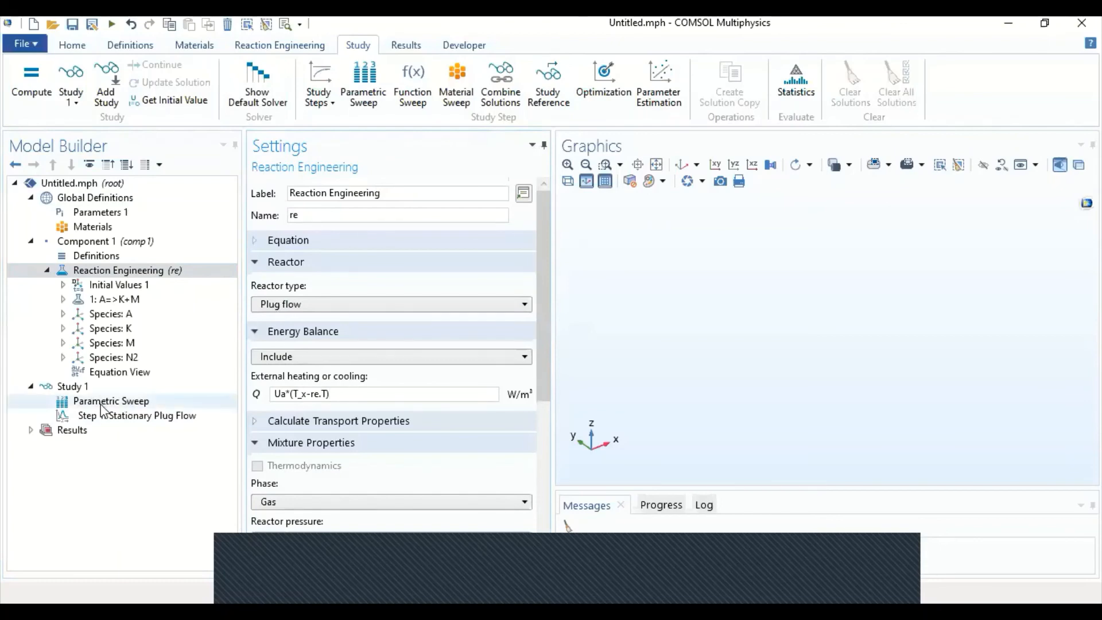
{"action": "left_click", "coordinate": [110, 401]}
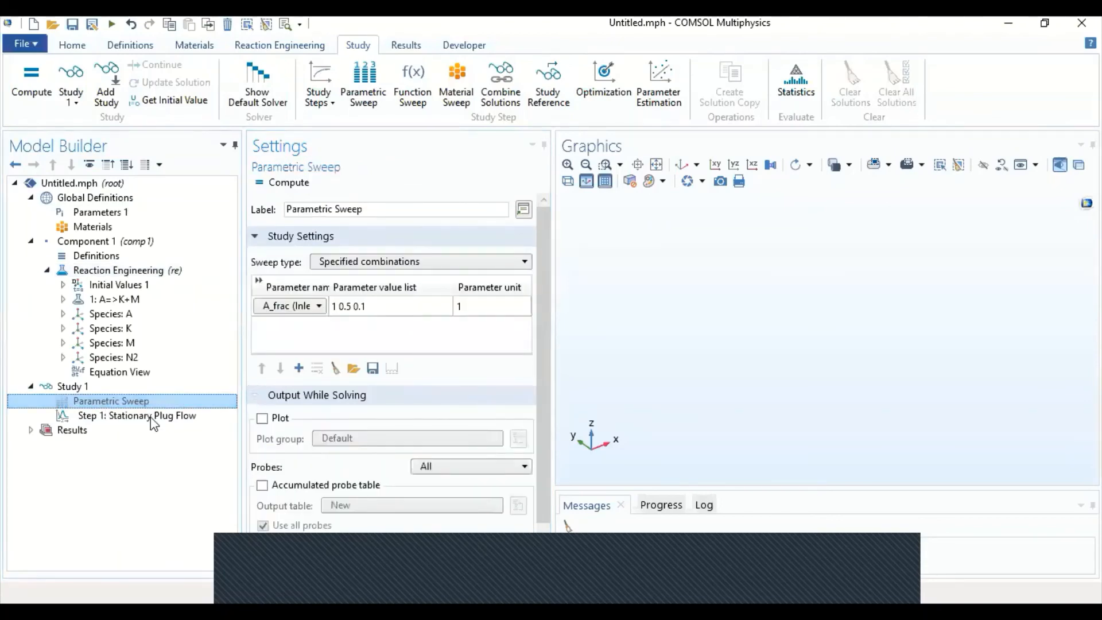
{"action": "left_click", "coordinate": [136, 416]}
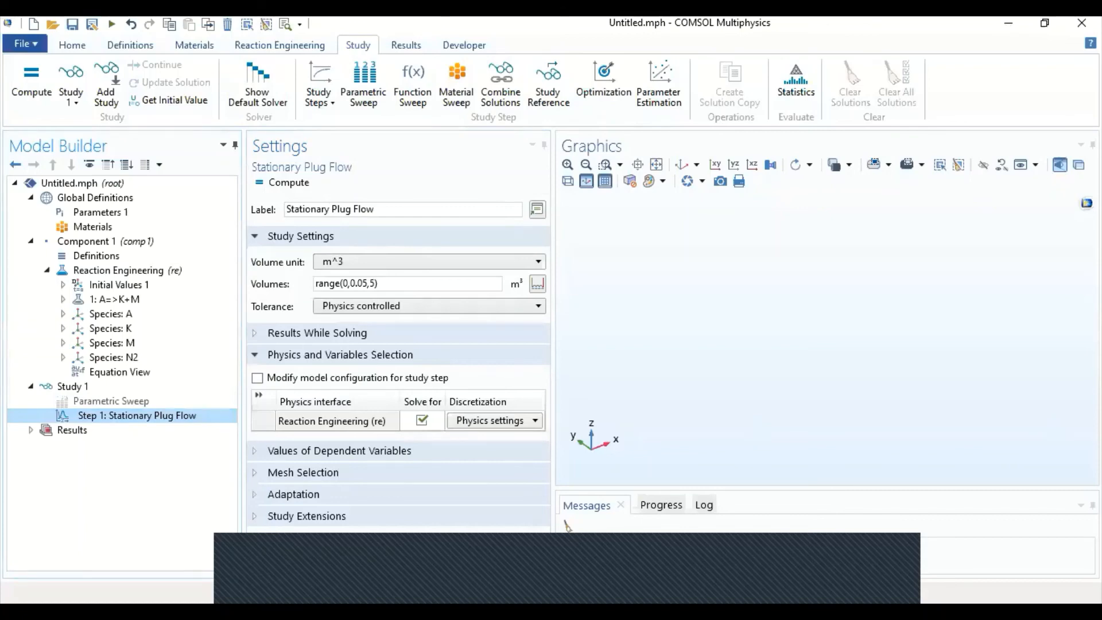
{"action": "mouse_move", "coordinate": [633, 116]}
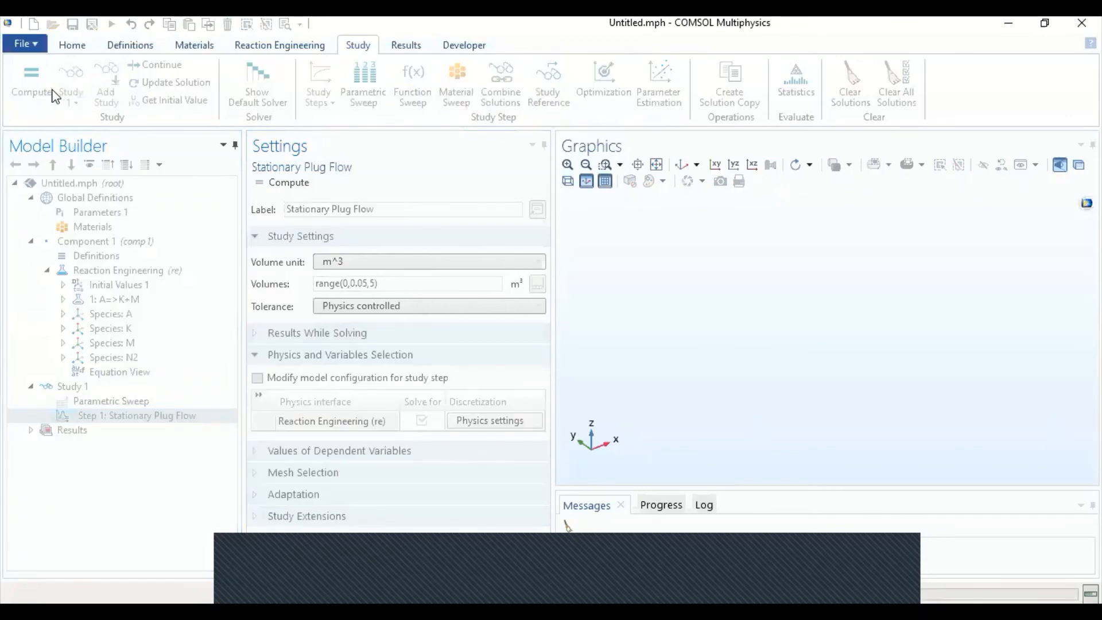
Compute Study 1, view the temperature versus volume plot, and start a new 1D plot group
{"action": "left_click", "coordinate": [31, 84]}
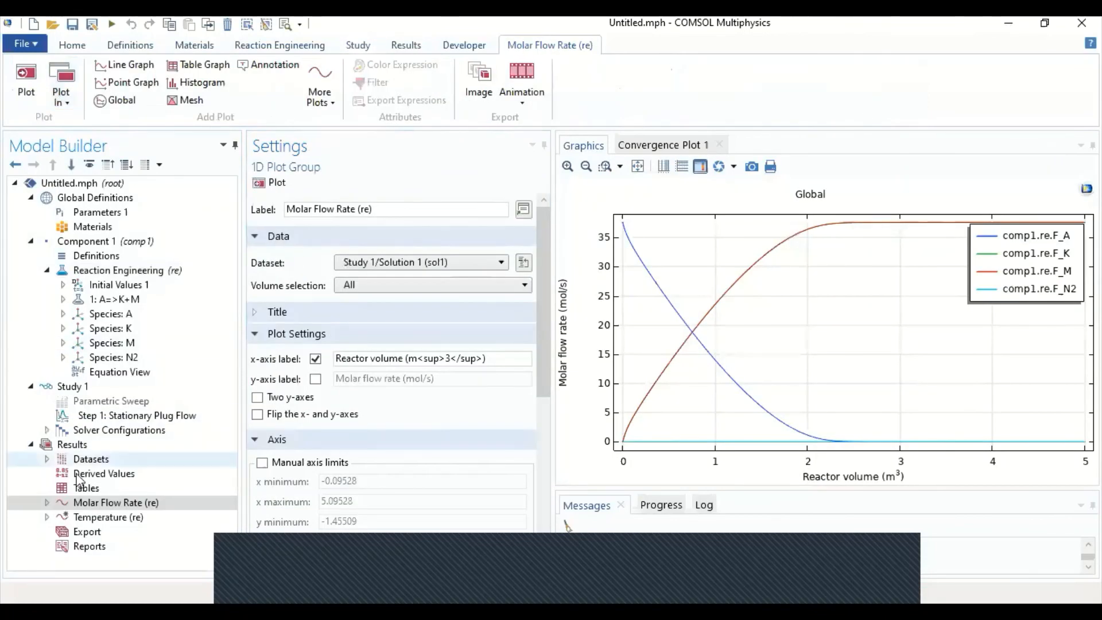
{"action": "left_click", "coordinate": [108, 517]}
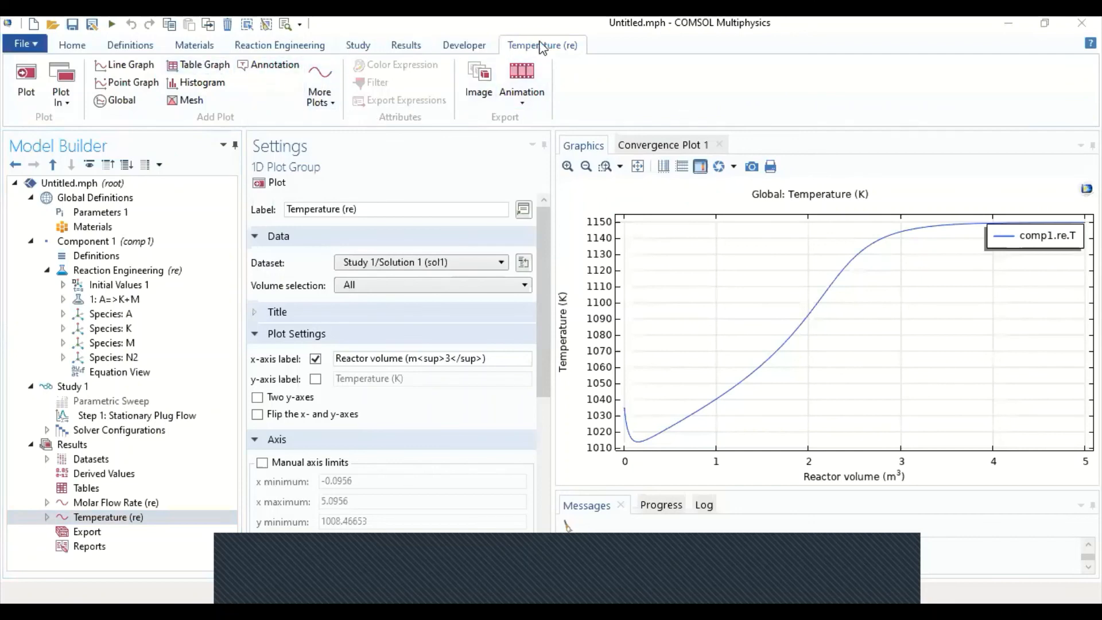
{"action": "left_click", "coordinate": [405, 45]}
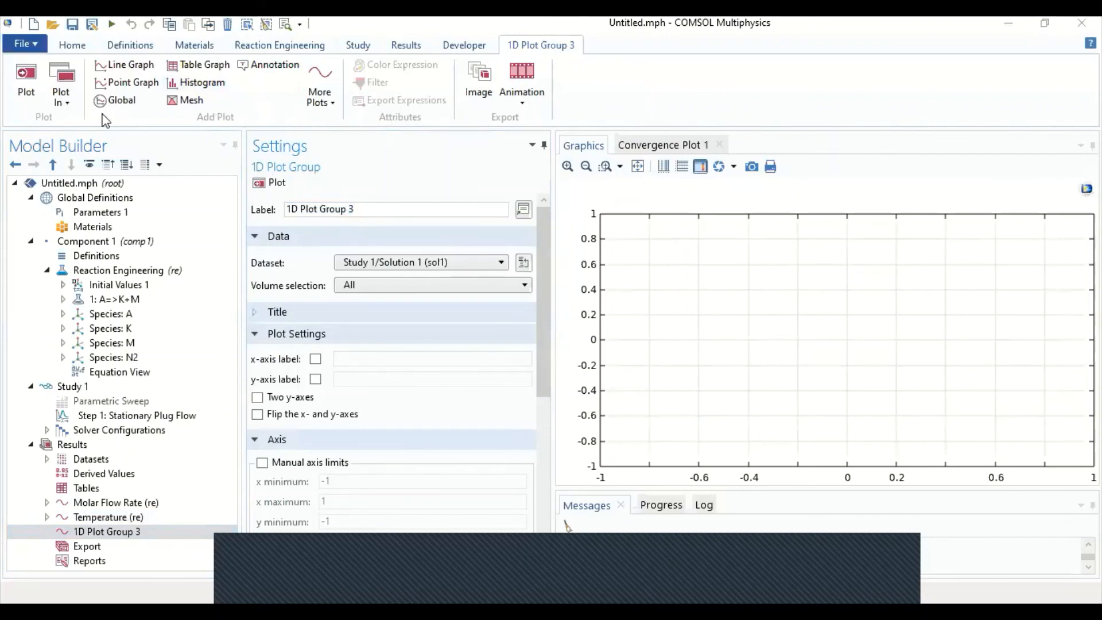
Add a Global plot to 1D Plot Group 3 and clear its default F_A, F_K, F_M, F_N2 expressions
{"action": "left_click", "coordinate": [122, 100]}
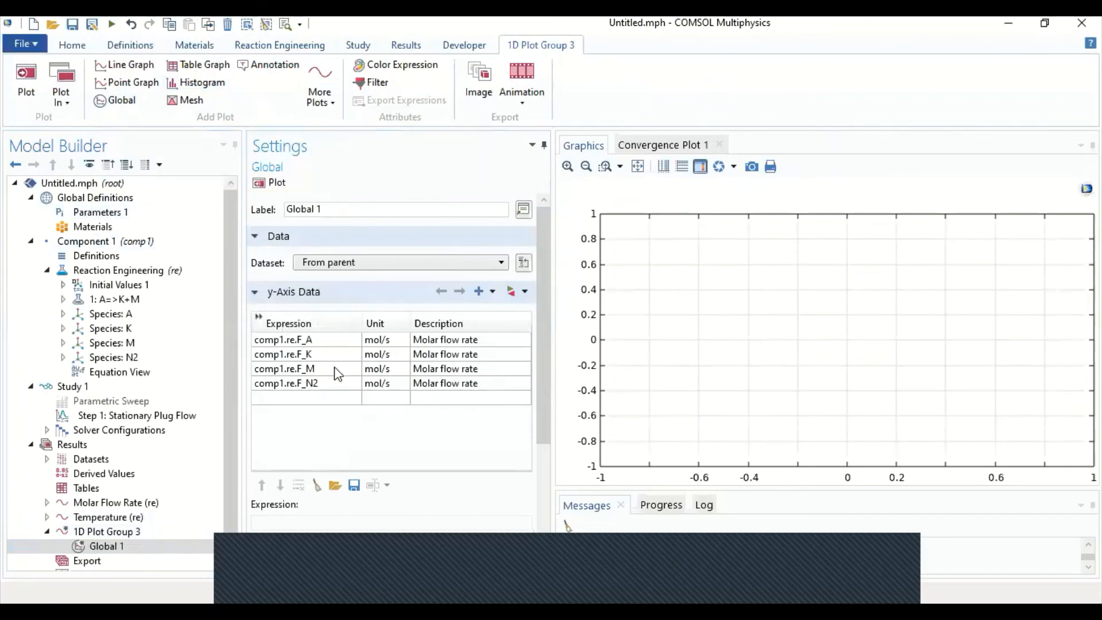
{"action": "left_click", "coordinate": [298, 484]}
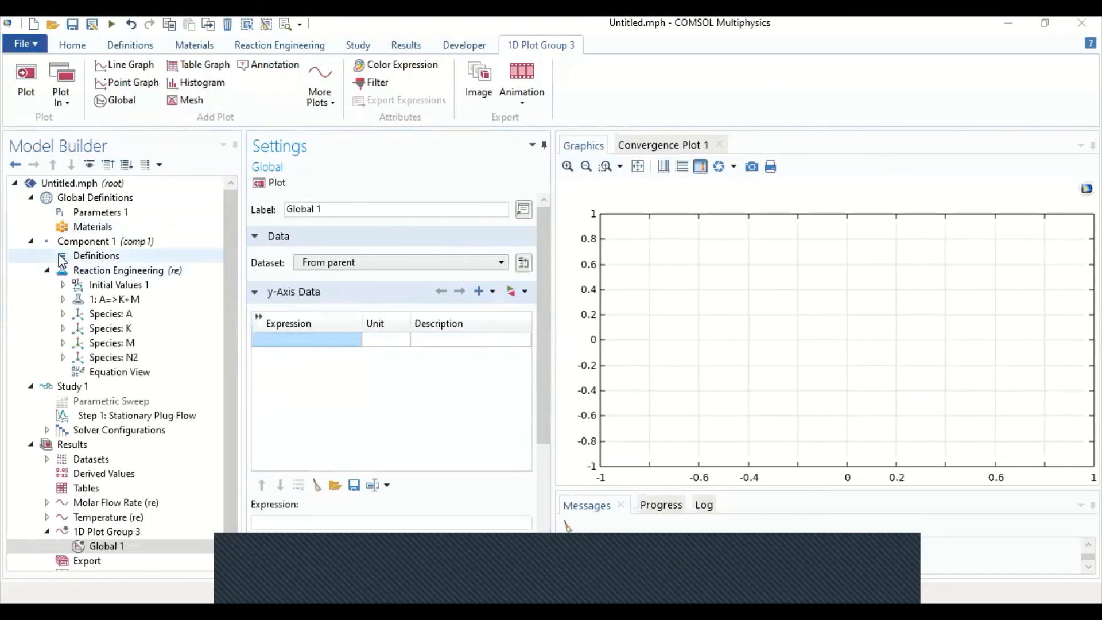
Add Variables 1 under Component 1 defining X_A = (re.F0_A-re.F_A)/re.F0_A with description Conversion
{"action": "right_click", "coordinate": [96, 254]}
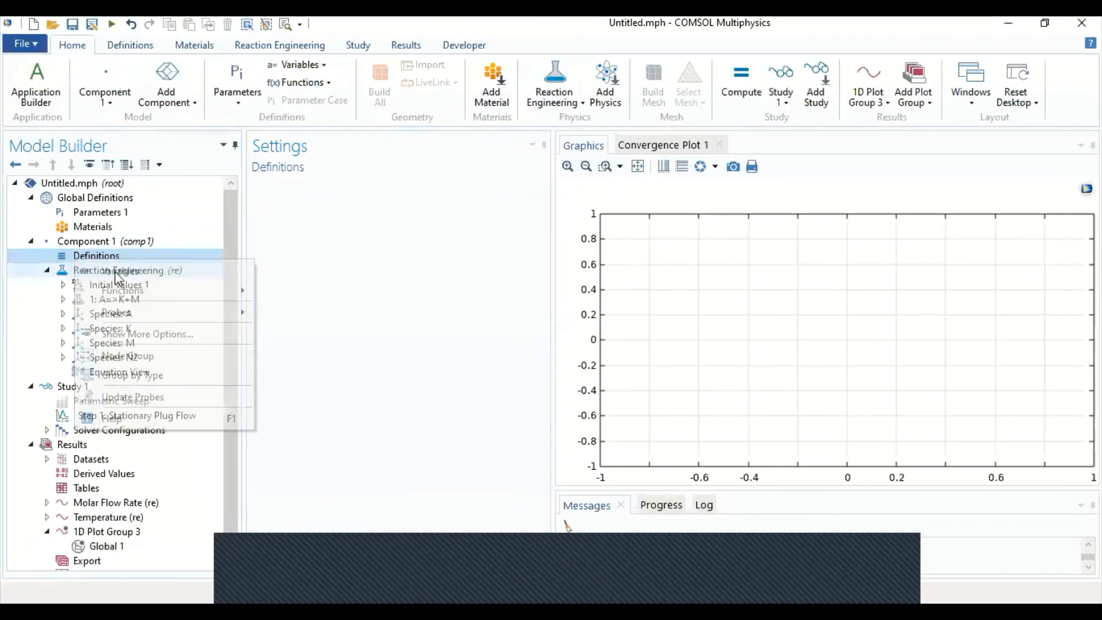
{"action": "left_click", "coordinate": [122, 290]}
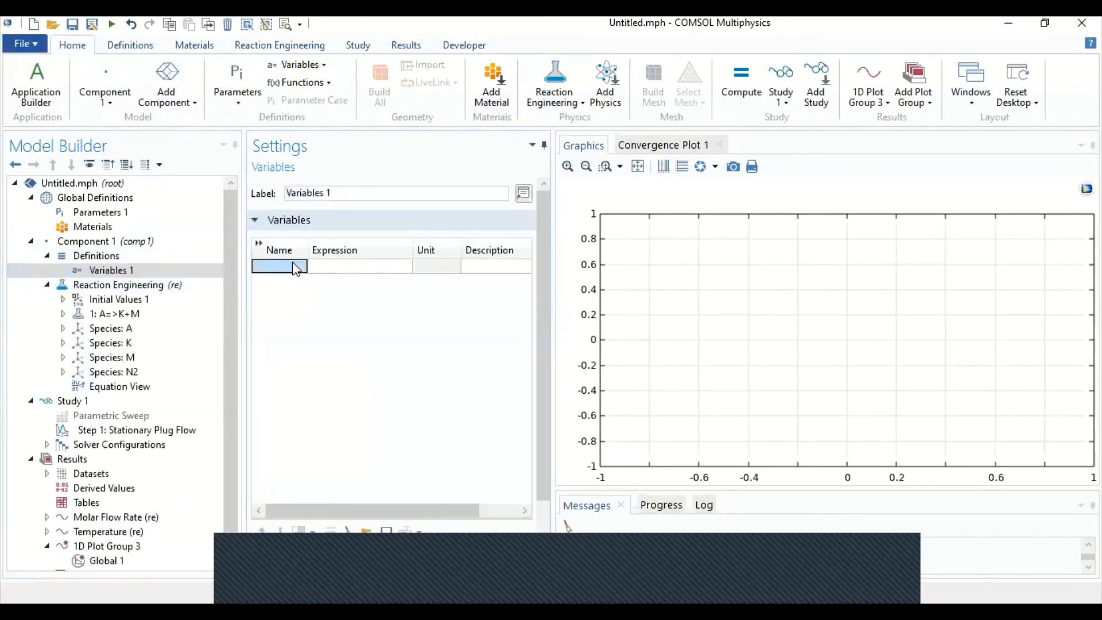
{"action": "type", "text": "X_A"}
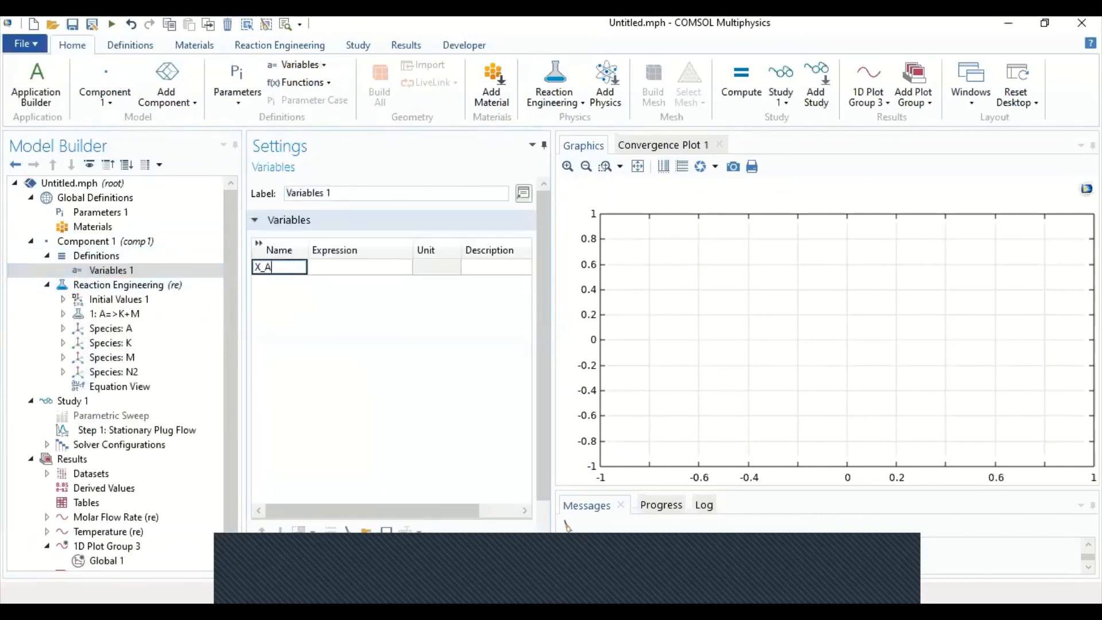
{"action": "left_click", "coordinate": [358, 267]}
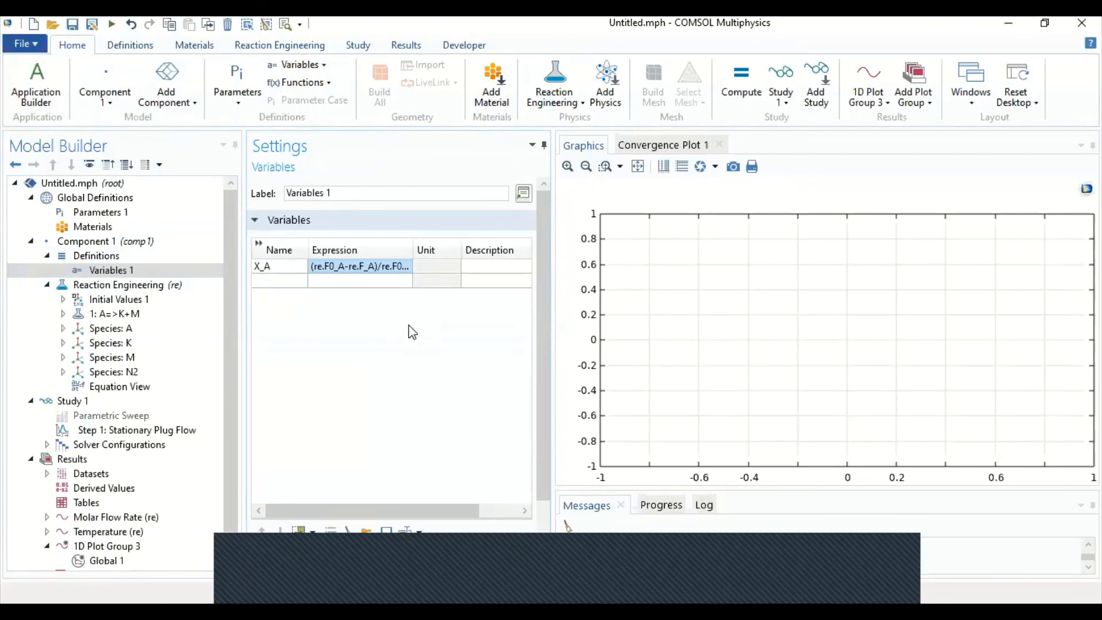
{"action": "left_click", "coordinate": [470, 265]}
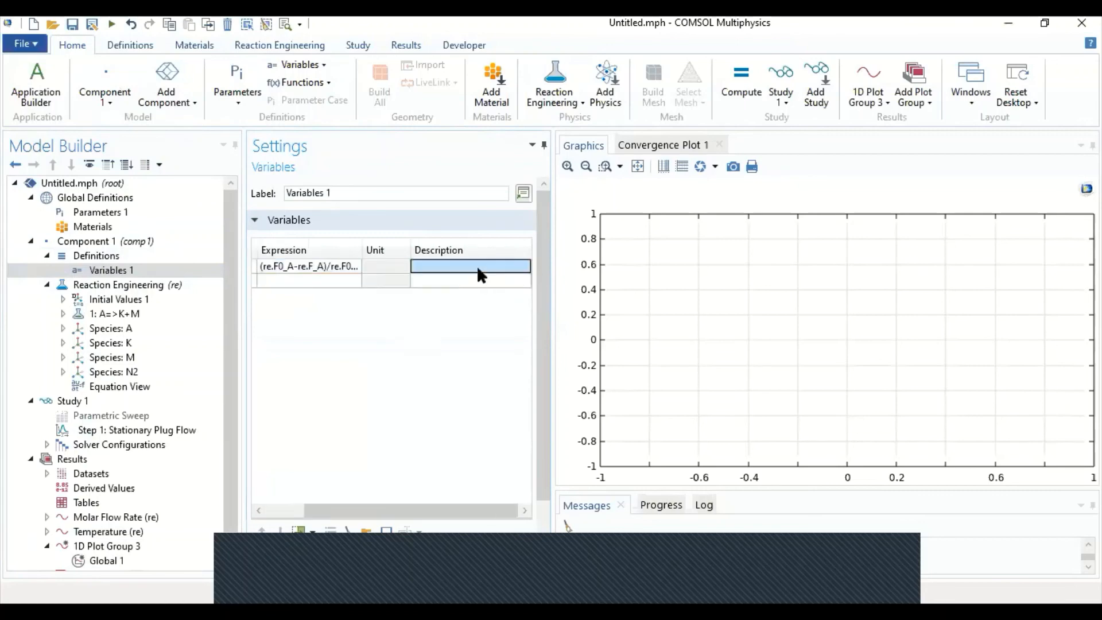
{"action": "type", "text": "Con"}
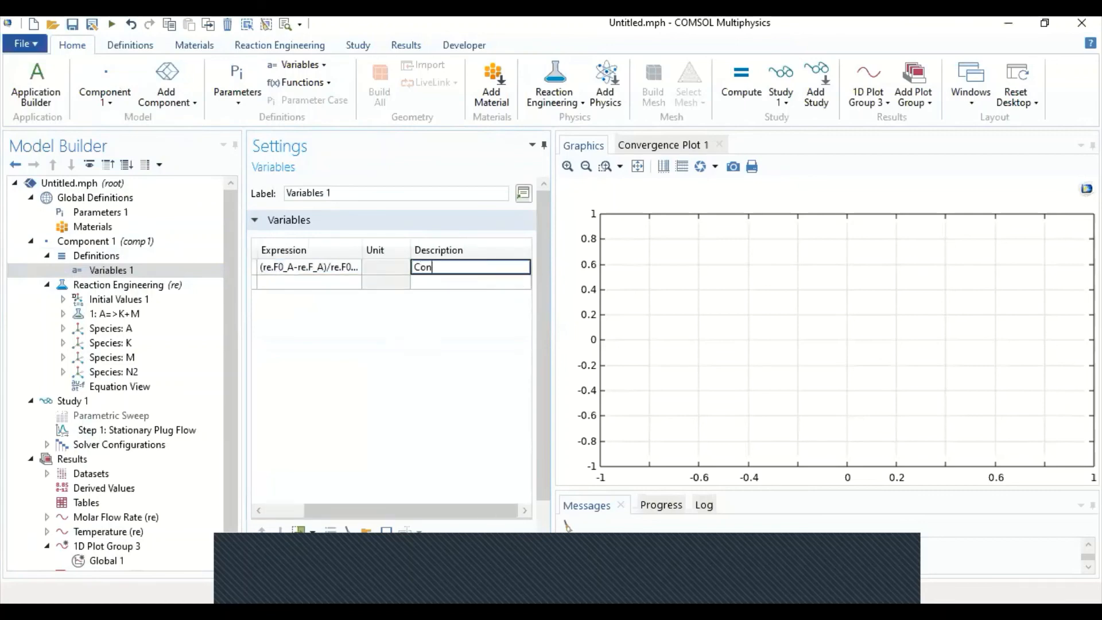
{"action": "type", "text": "version"}
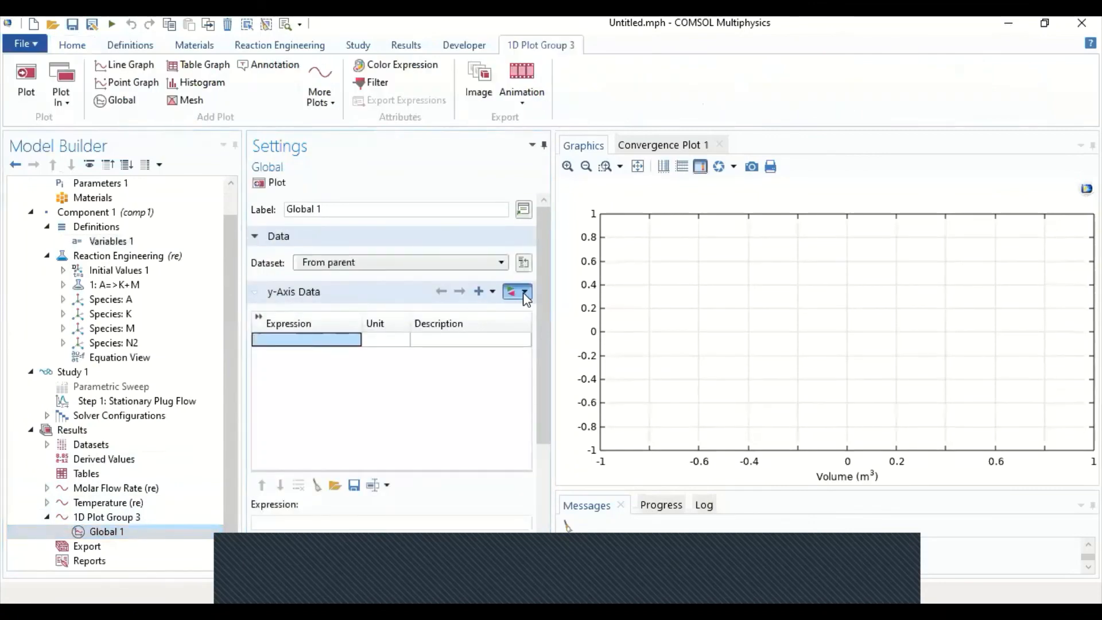
Browse the available plot quantities for Global 1 and close the list without choosing one
{"action": "left_click", "coordinate": [524, 292]}
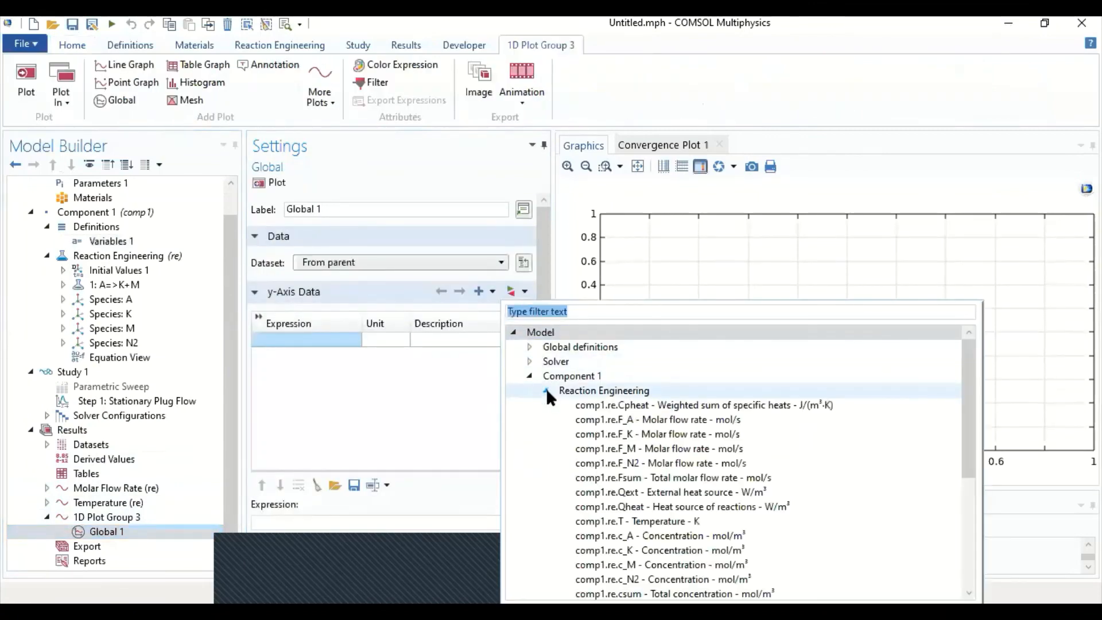
{"action": "left_click", "coordinate": [545, 390]}
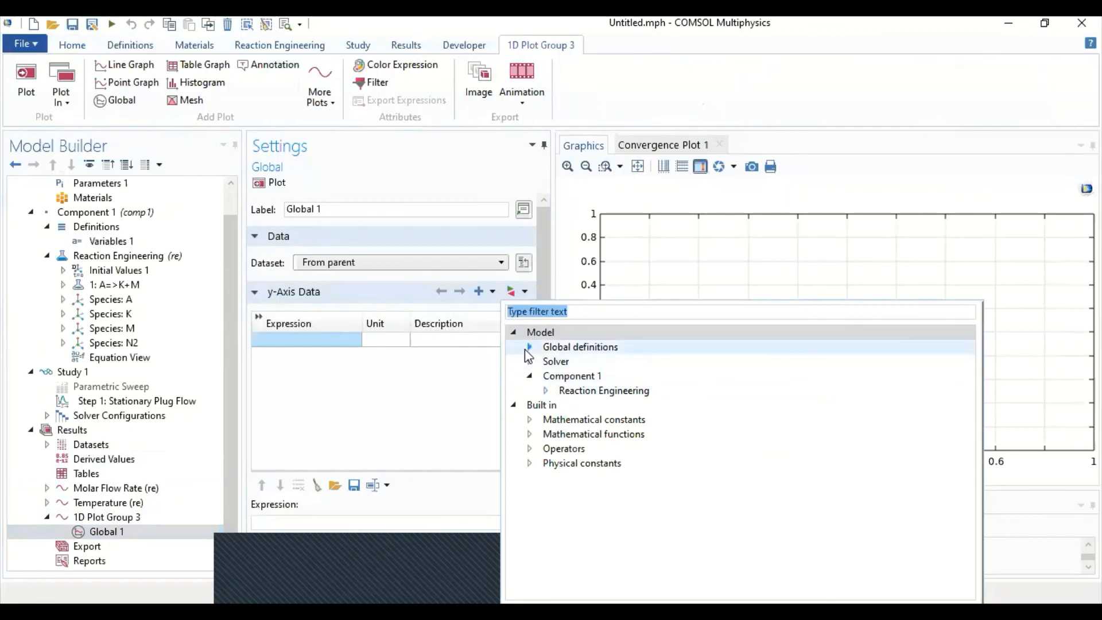
{"action": "left_click", "coordinate": [527, 347]}
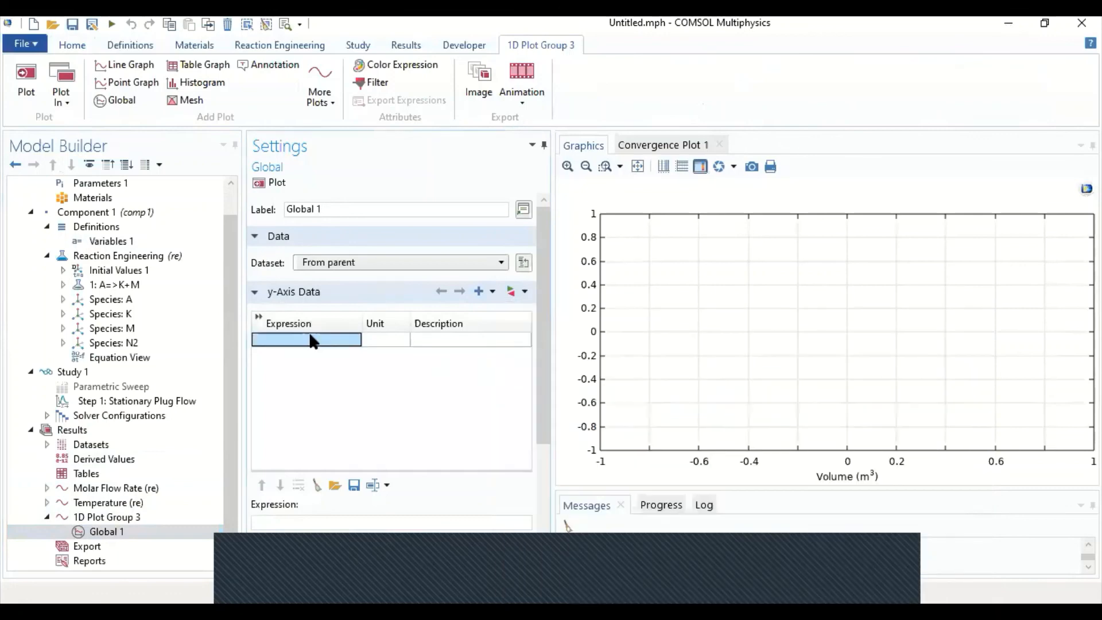
Set the Global 1 y-axis expression to comp1.X_A and plot it, hitting an undefined-variable error
{"action": "left_click", "coordinate": [305, 340]}
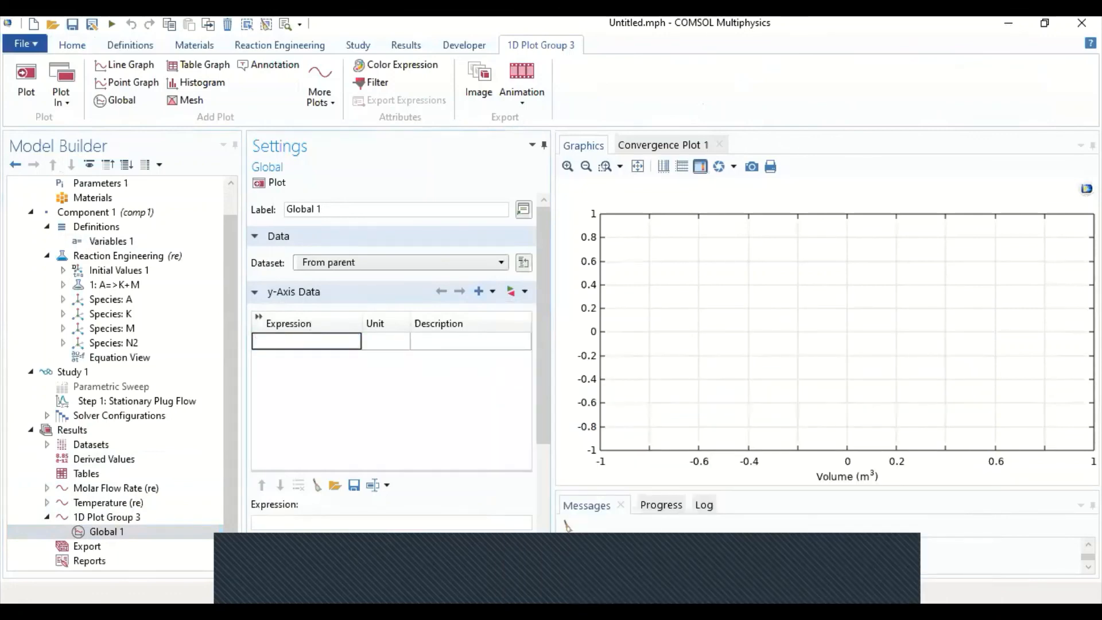
{"action": "type", "text": "comp"}
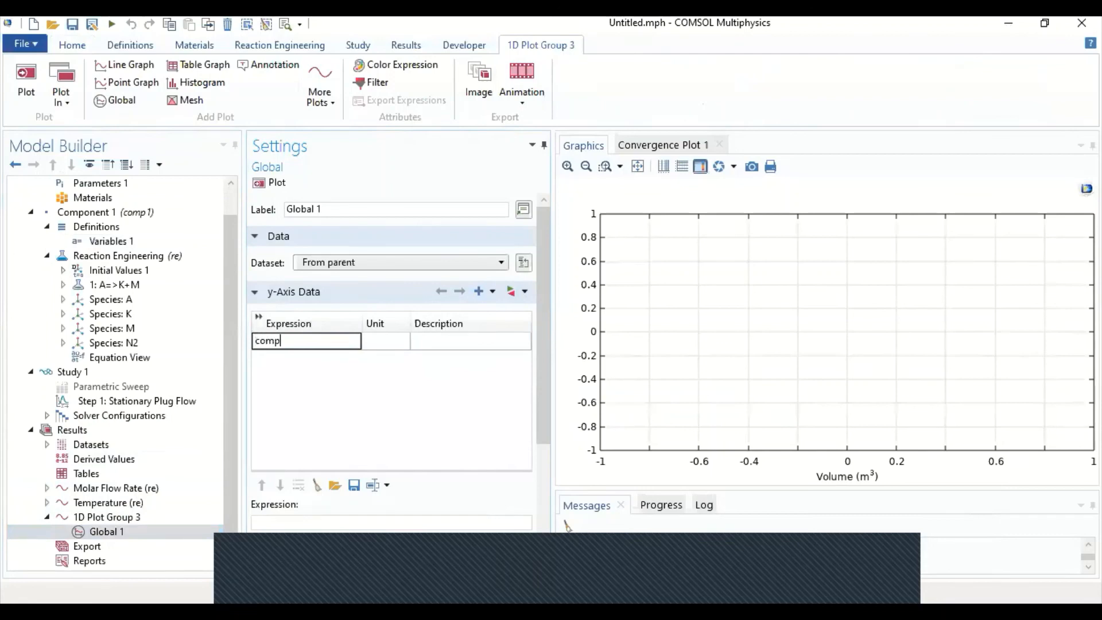
{"action": "type", "text": "1."}
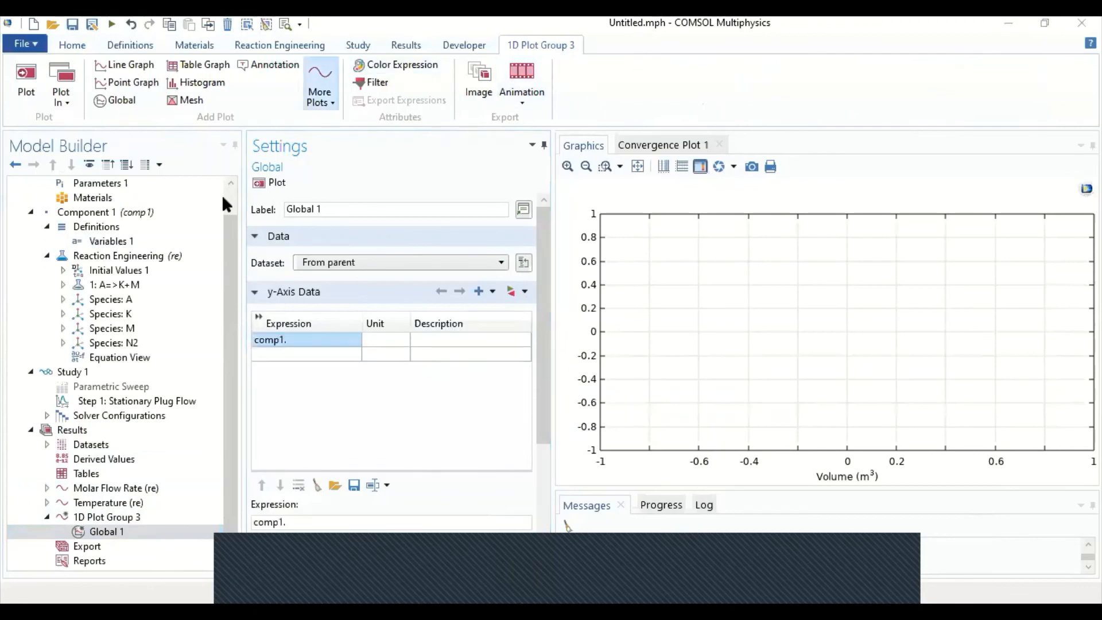
{"action": "left_click", "coordinate": [305, 340]}
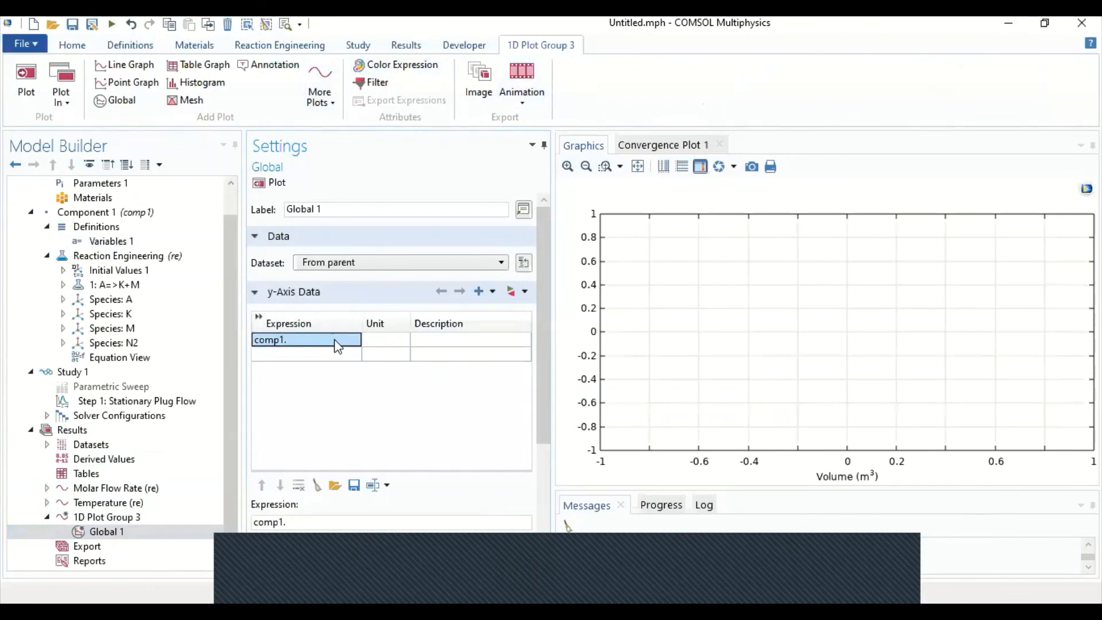
{"action": "type", "text": "X"}
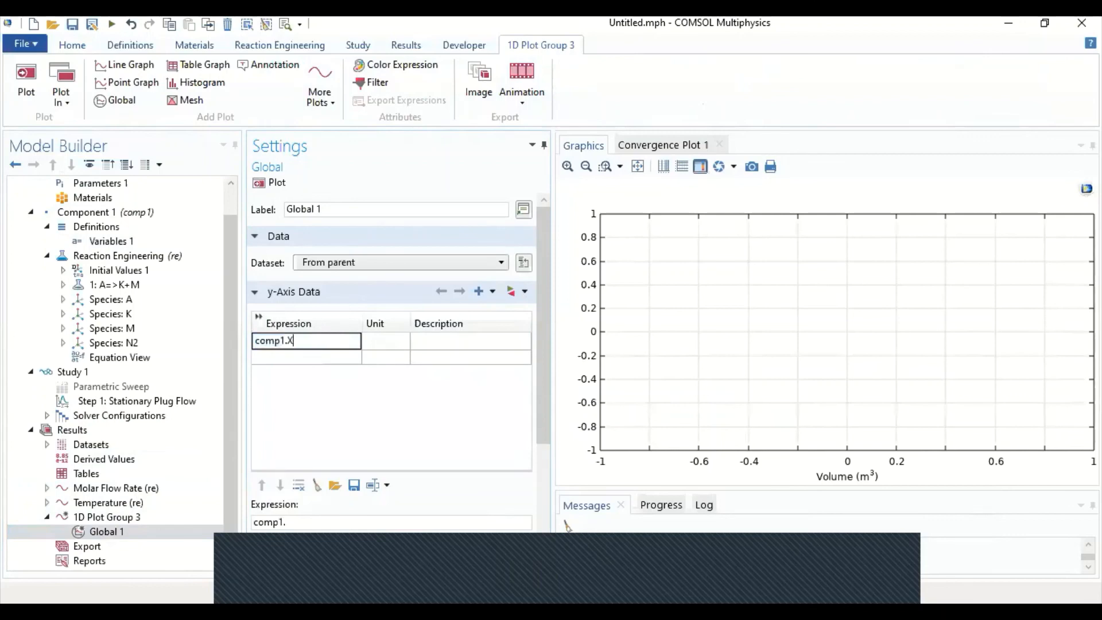
{"action": "type", "text": "_A"}
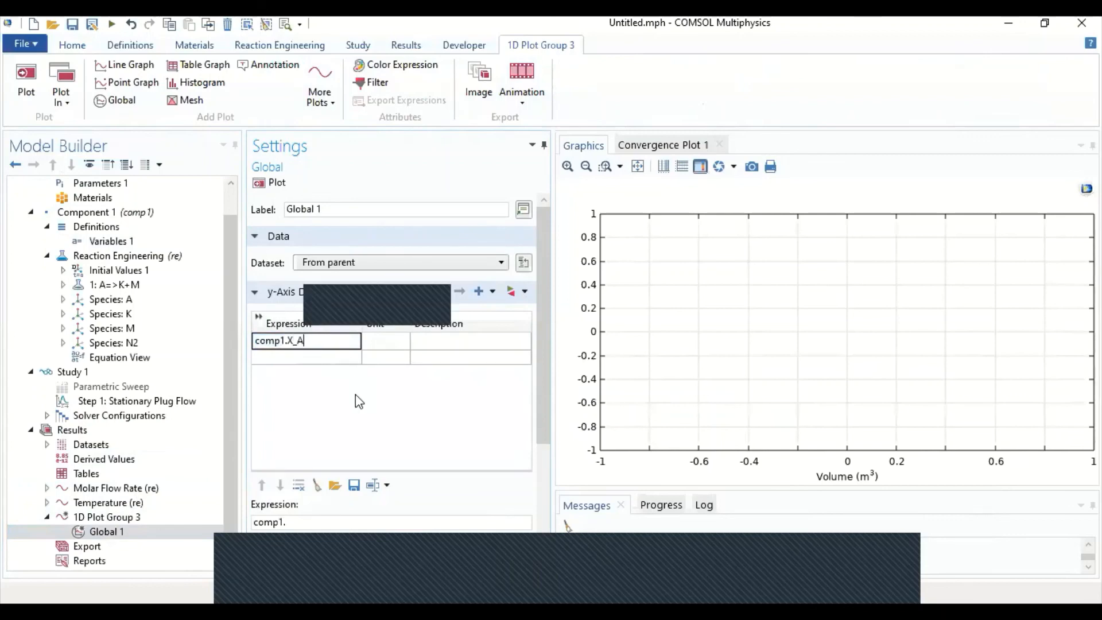
{"action": "left_click", "coordinate": [275, 183]}
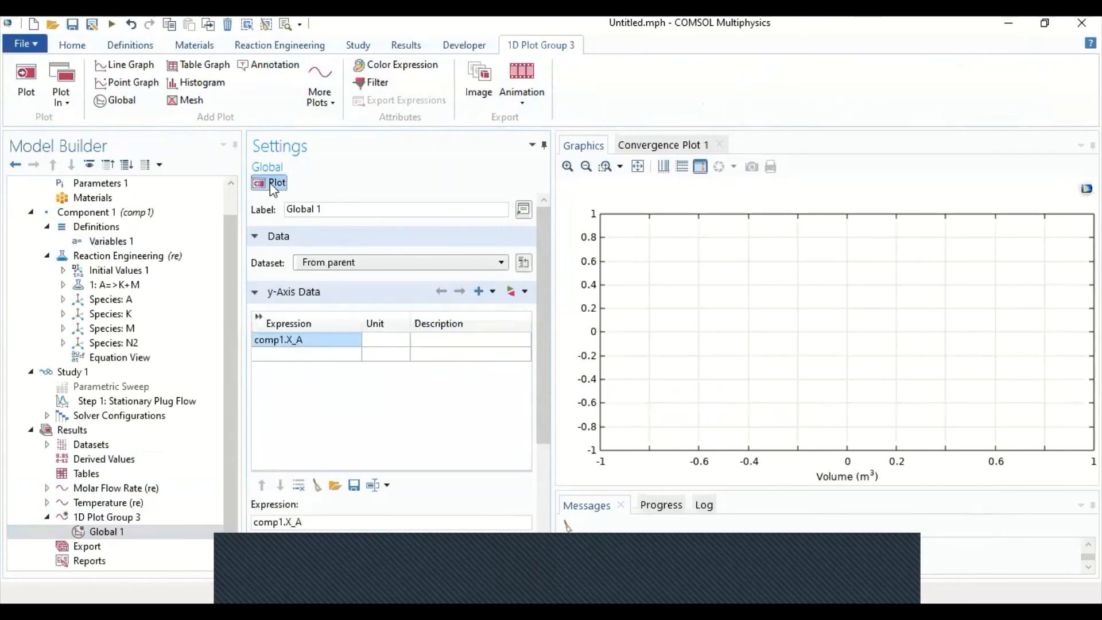
{"action": "left_click", "coordinate": [276, 182]}
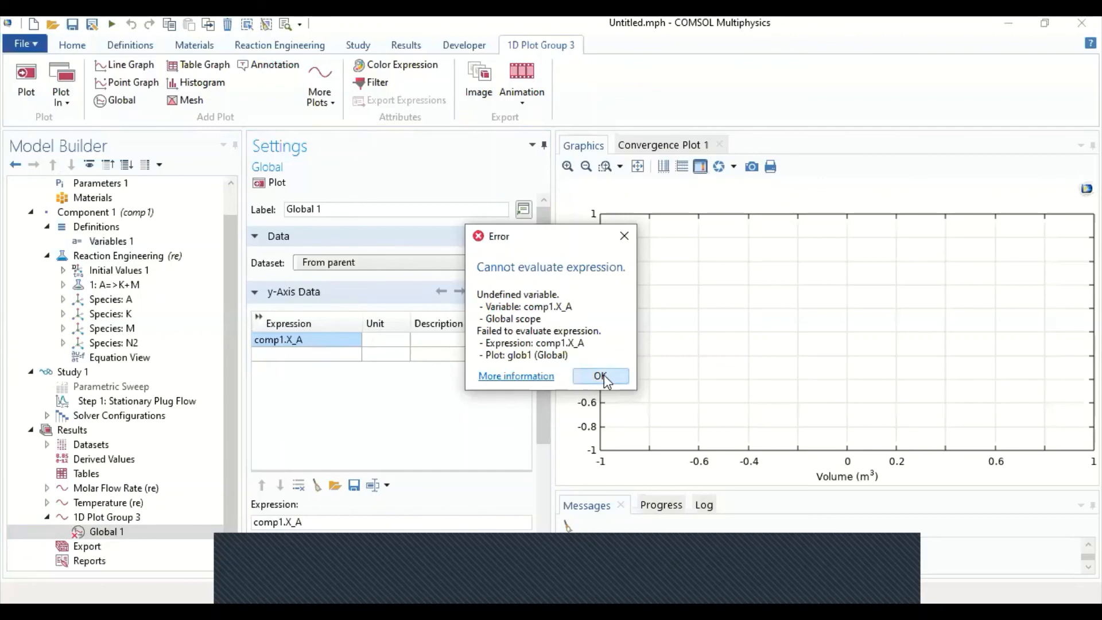
Dismiss the undefined-variable error so comp1.X_A can be replotted against reactor volume
{"action": "left_click", "coordinate": [599, 376]}
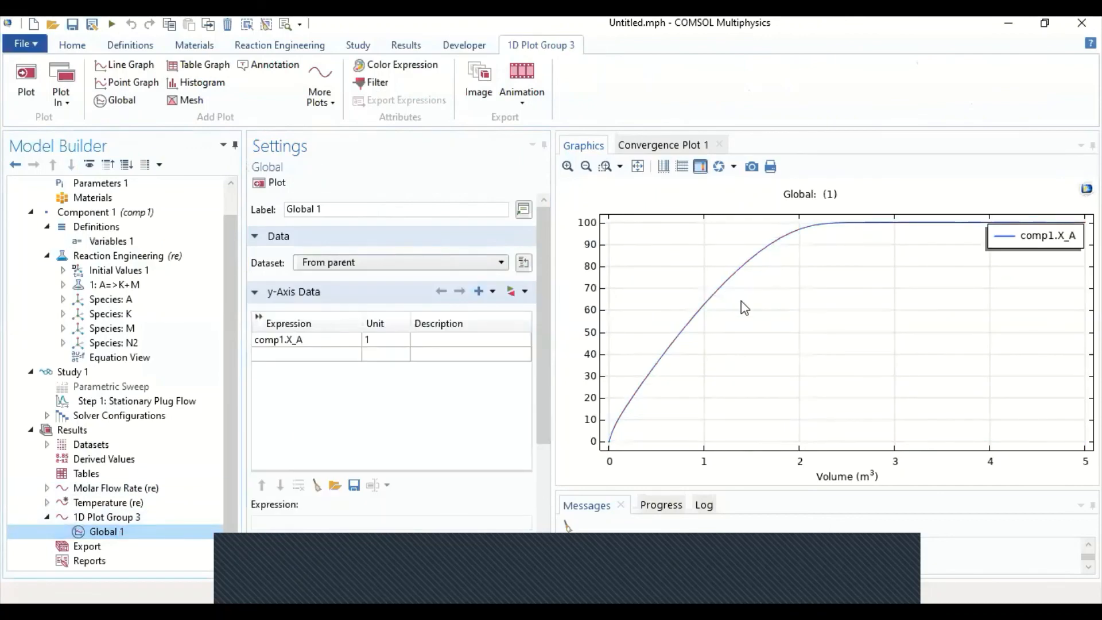
{"action": "mouse_move", "coordinate": [881, 240]}
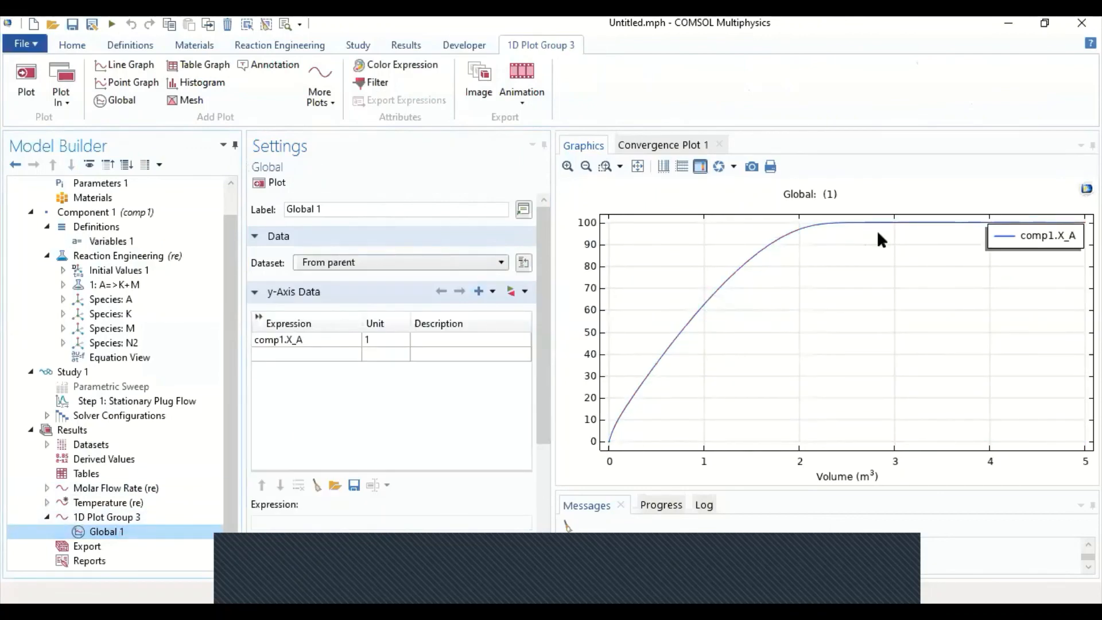